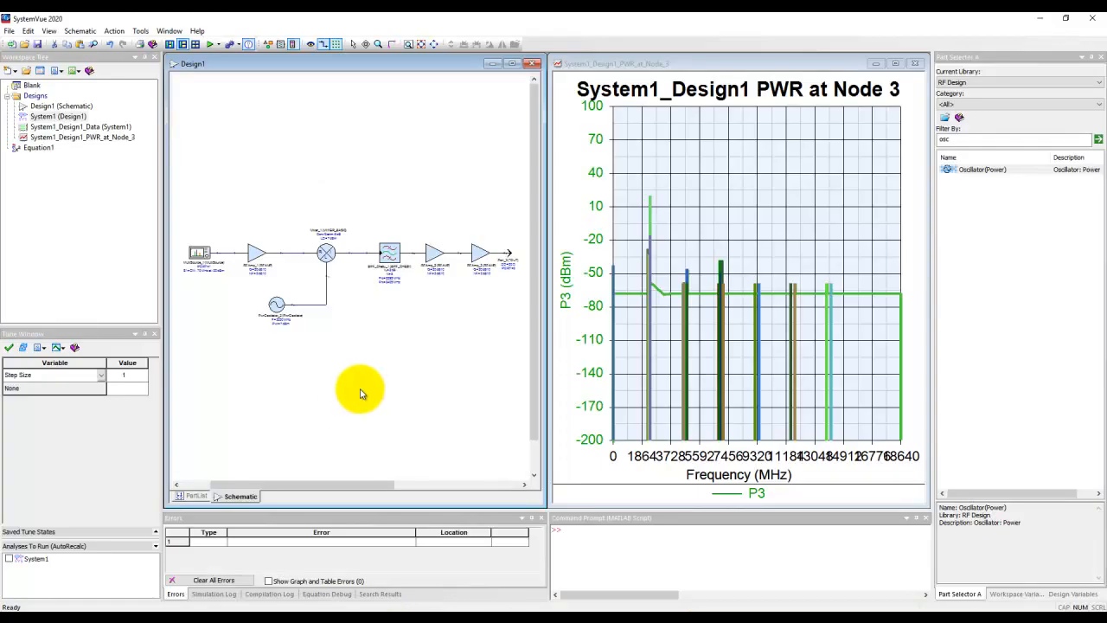
{"action": "mouse_move", "coordinate": [364, 342]}
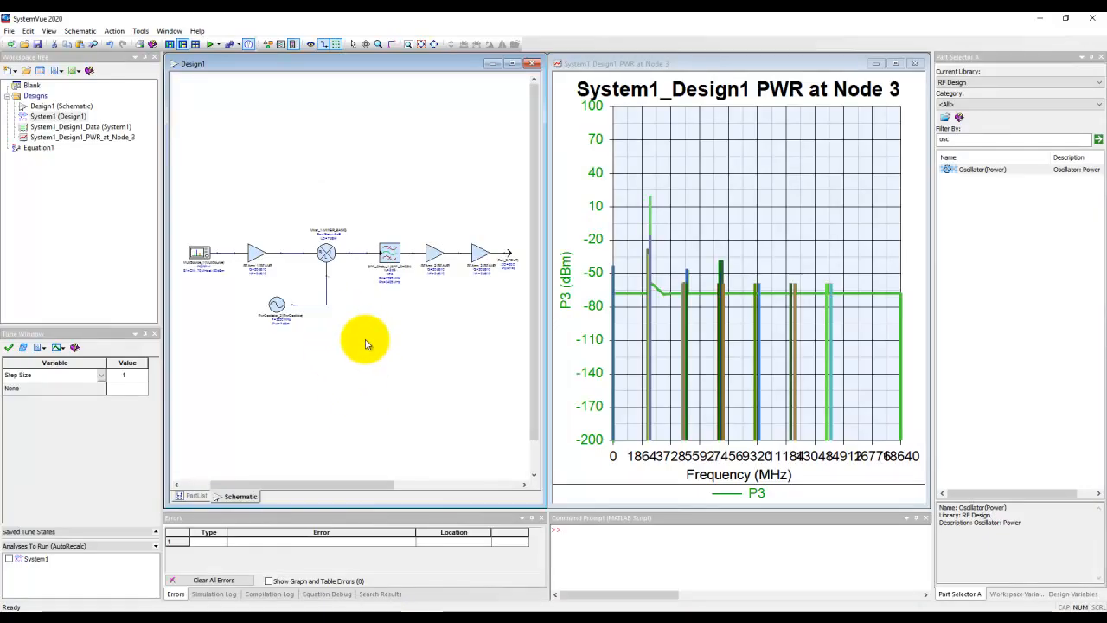
{"action": "mouse_move", "coordinate": [294, 253]}
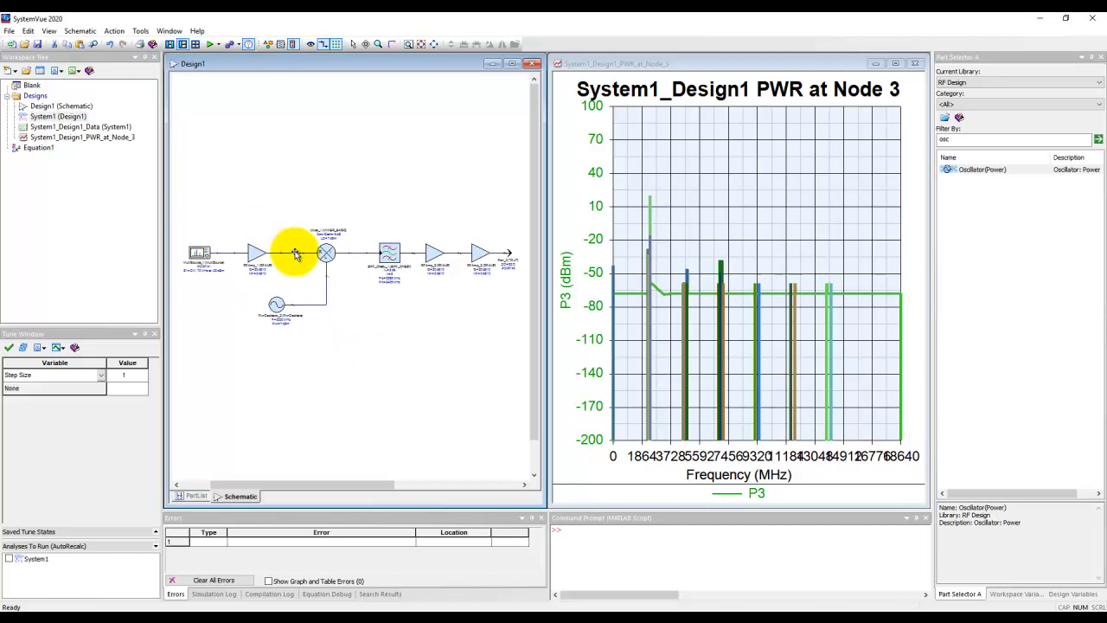
{"action": "mouse_move", "coordinate": [247, 255]}
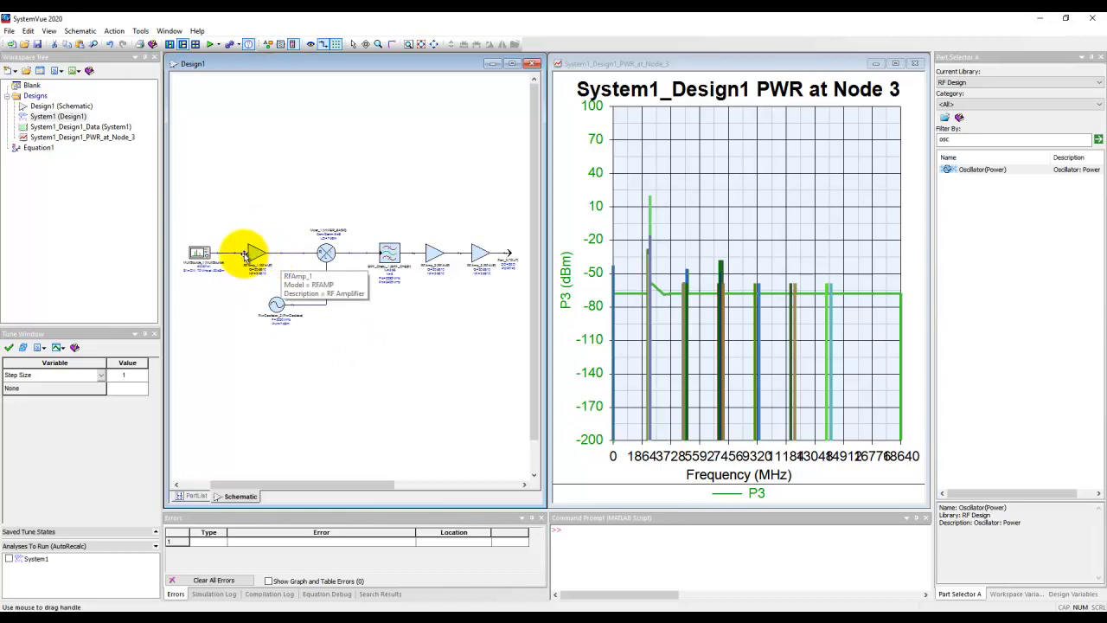
{"action": "mouse_move", "coordinate": [447, 335]}
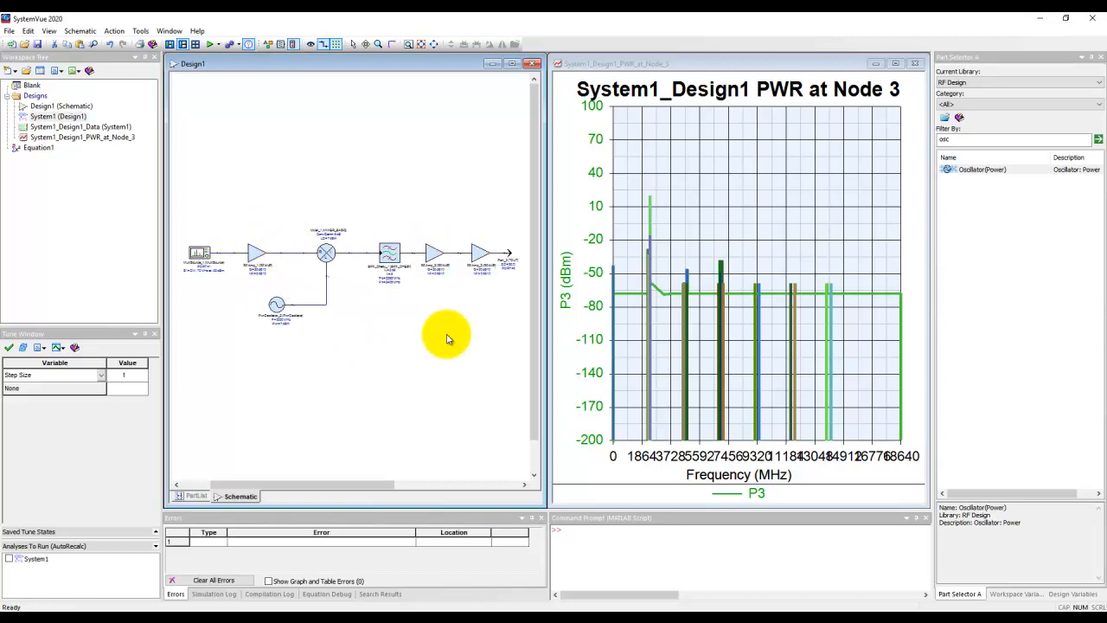
{"action": "mouse_move", "coordinate": [443, 333]}
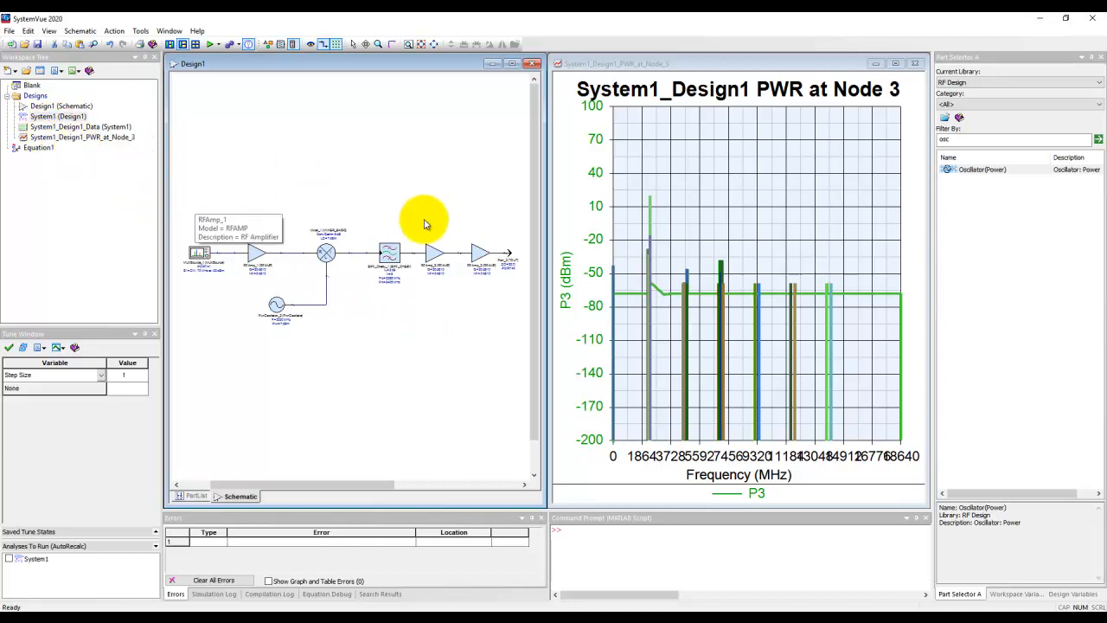
{"action": "mouse_move", "coordinate": [216, 220]}
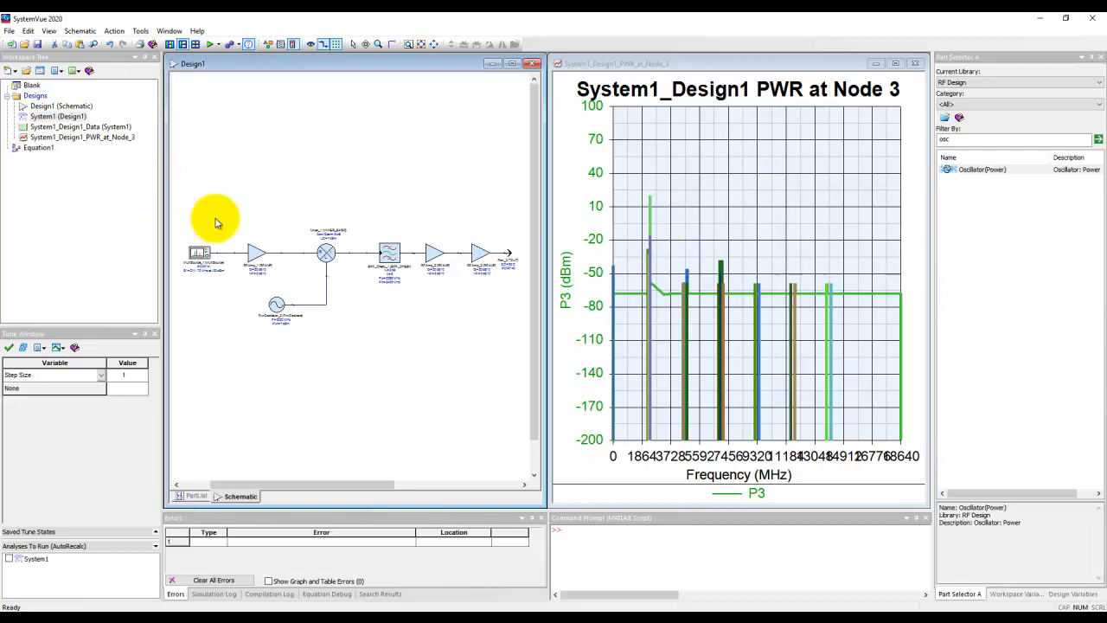
{"action": "mouse_move", "coordinate": [119, 153]}
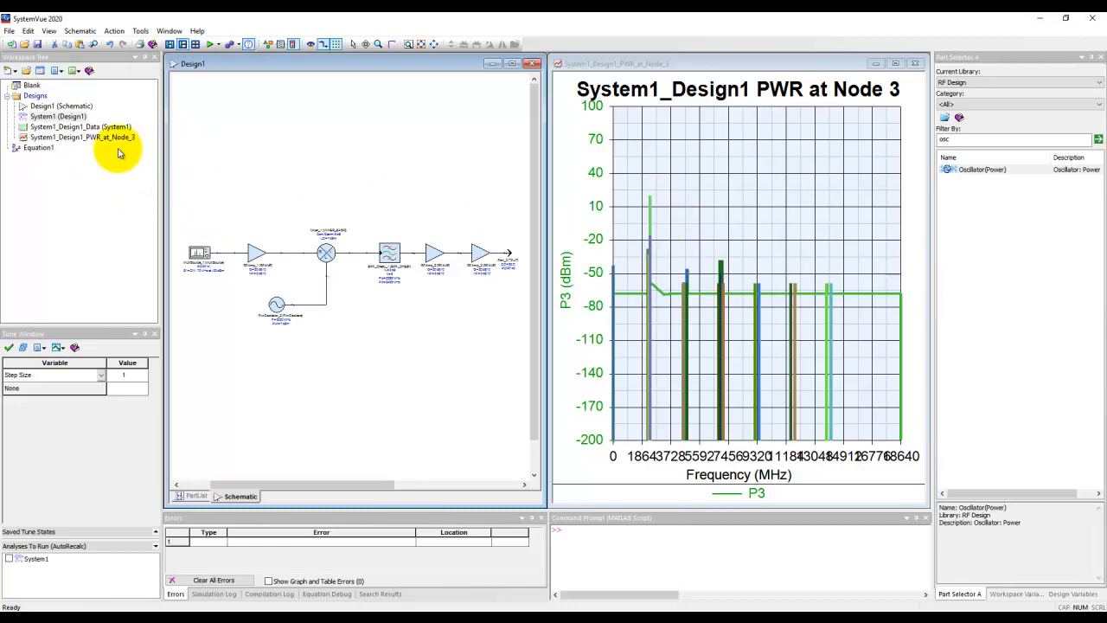
{"action": "mouse_move", "coordinate": [82, 137]}
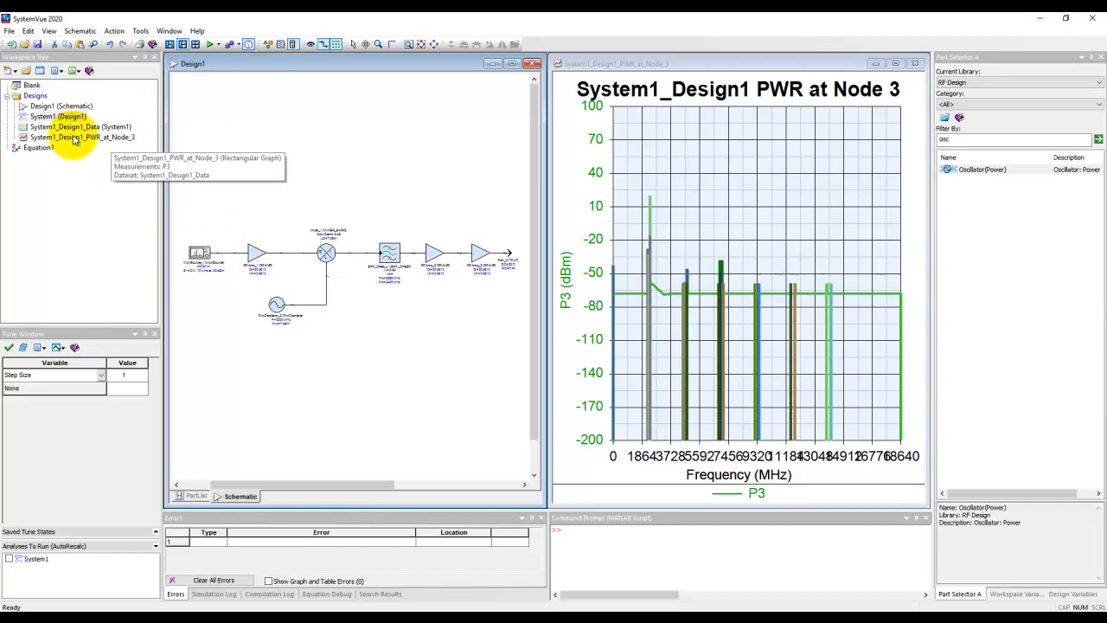
{"action": "mouse_move", "coordinate": [69, 169]}
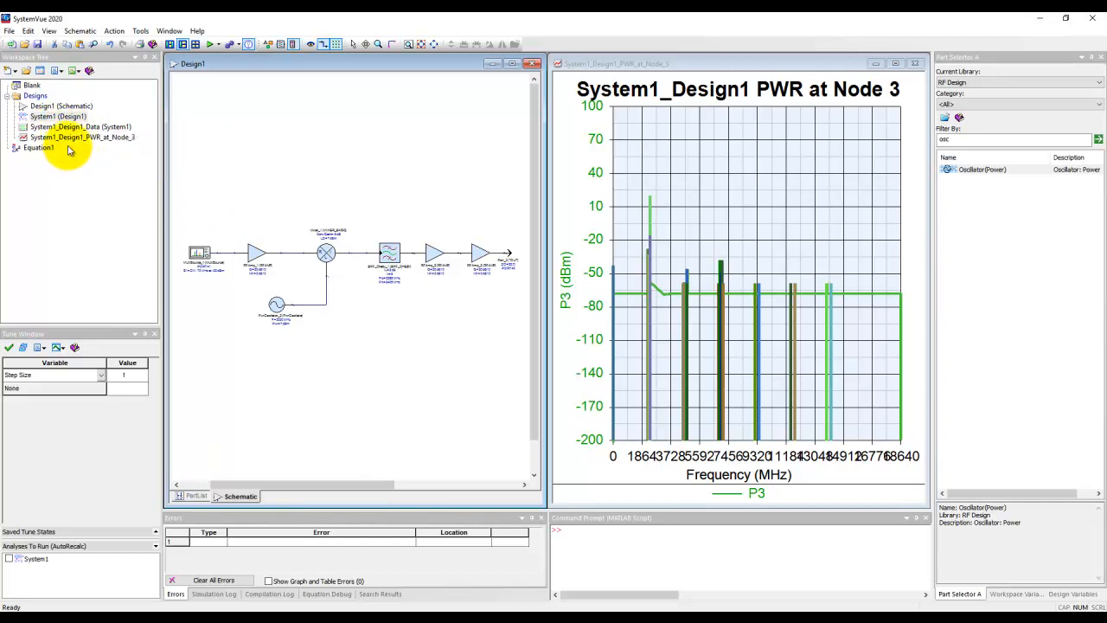
{"action": "mouse_move", "coordinate": [82, 138]}
{"action": "type", "text": "Output_Spectrum"}
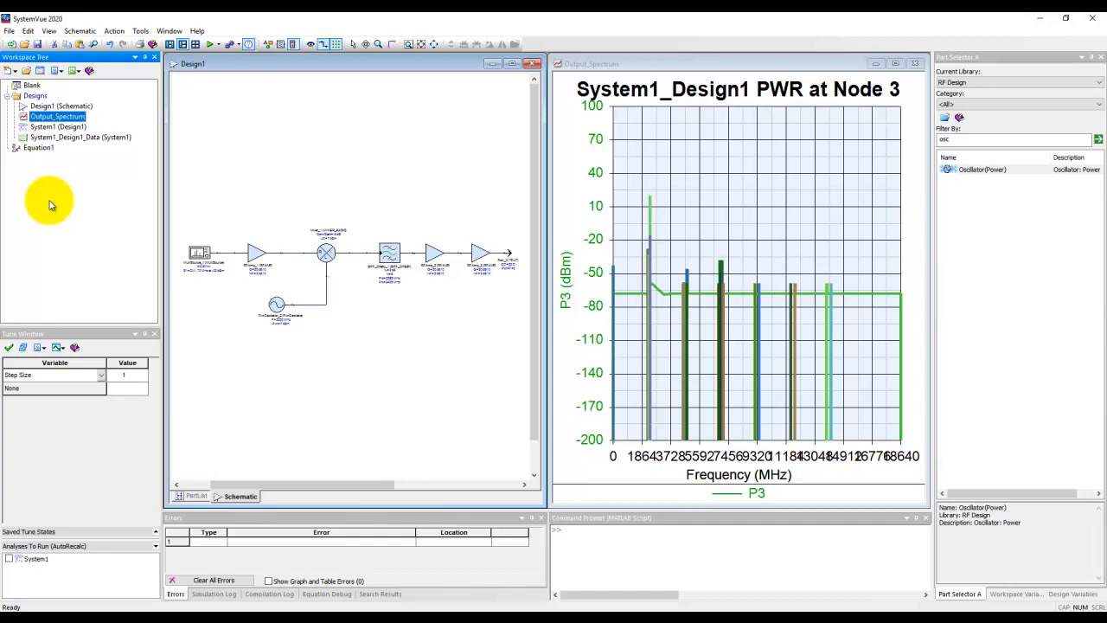
{"action": "mouse_move", "coordinate": [65, 159]}
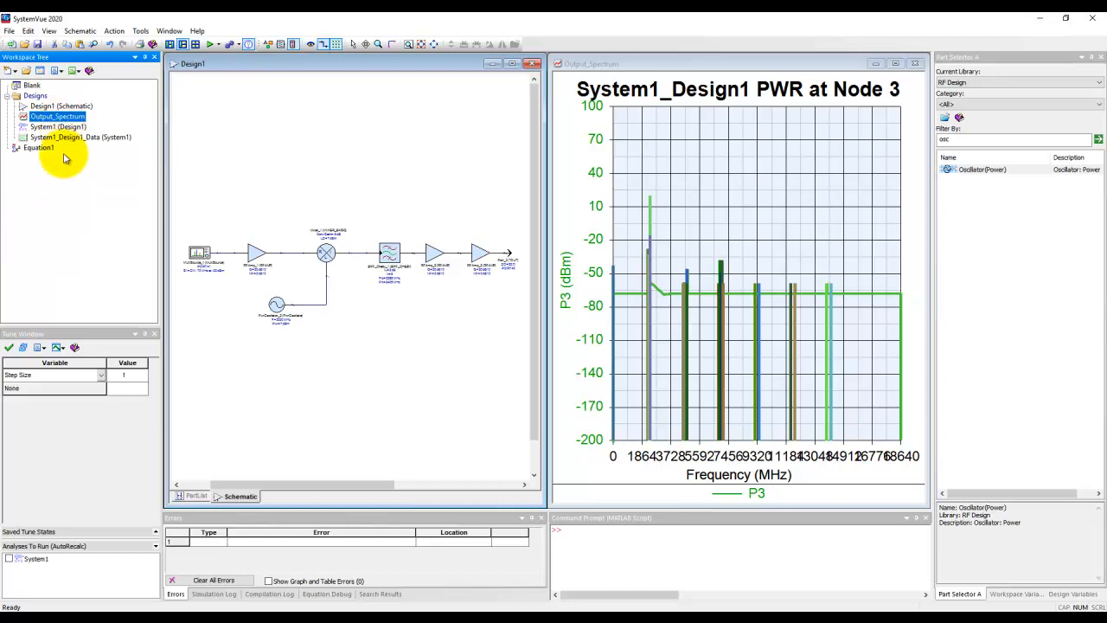
{"action": "mouse_move", "coordinate": [57, 184]}
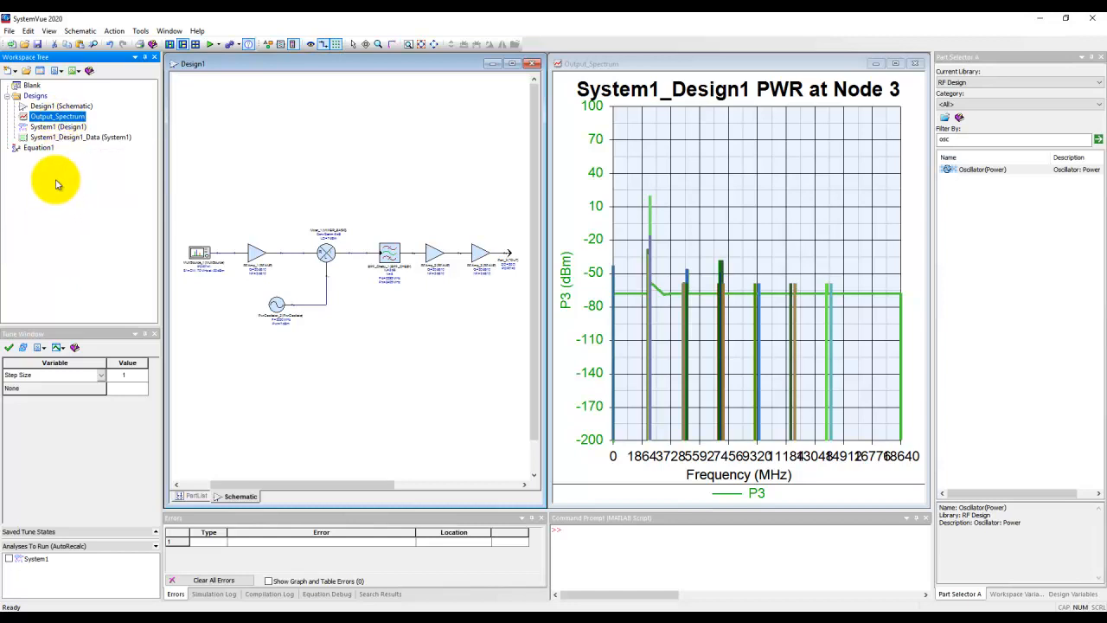
{"action": "mouse_move", "coordinate": [279, 167]}
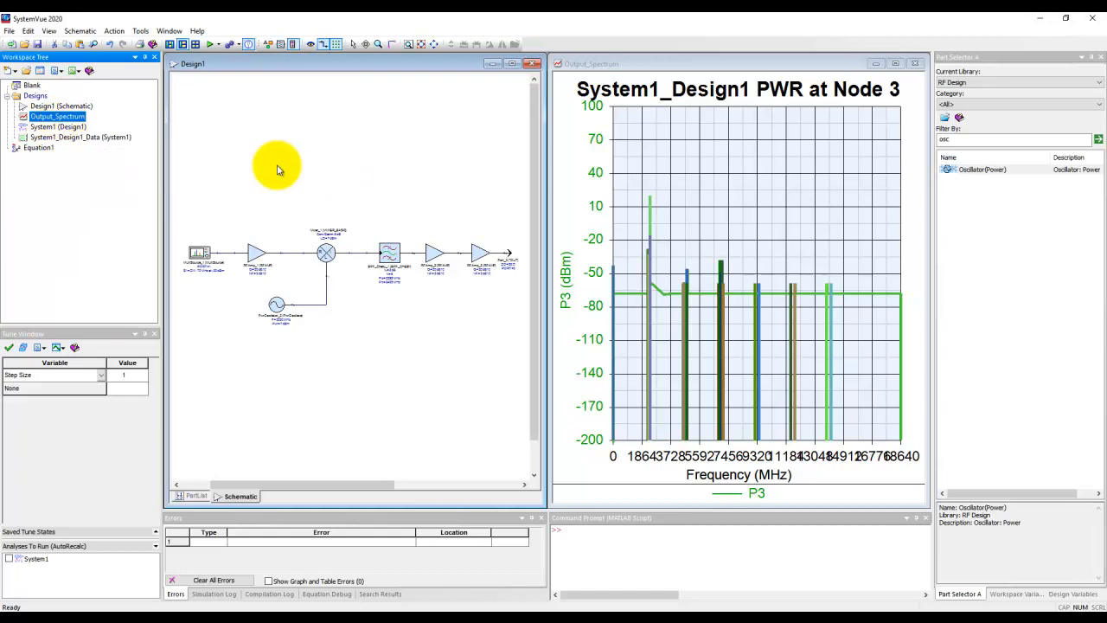
{"action": "mouse_move", "coordinate": [298, 197]}
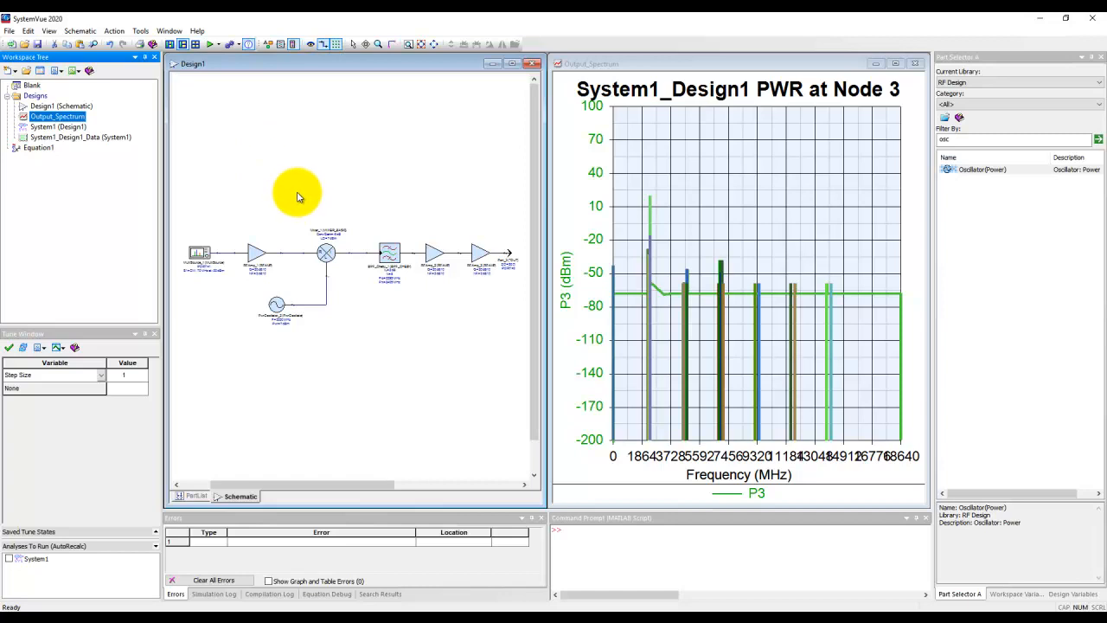
{"action": "mouse_move", "coordinate": [48, 126]}
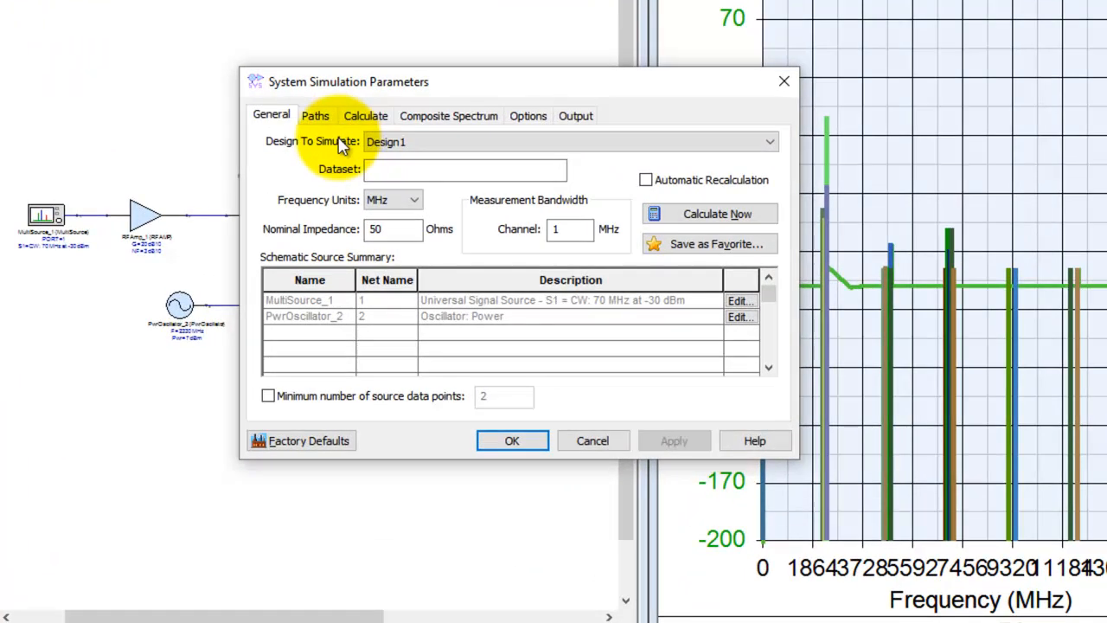
- Show the Paths tab of System1's simulation parameters and begin adding a new path
{"action": "left_click", "coordinate": [315, 115]}
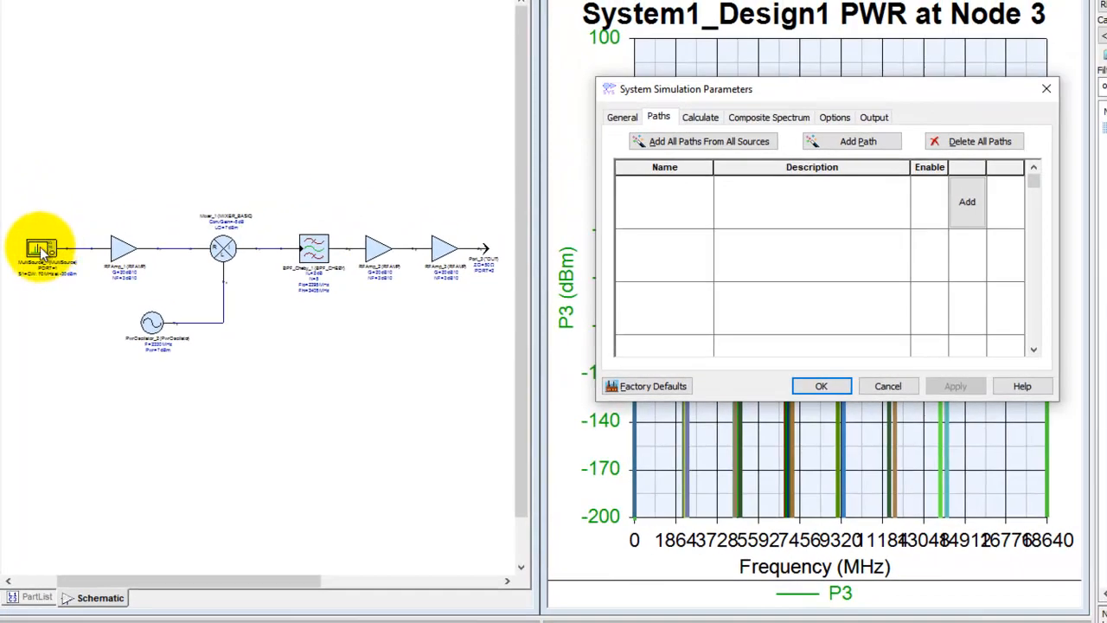
{"action": "mouse_move", "coordinate": [472, 251]}
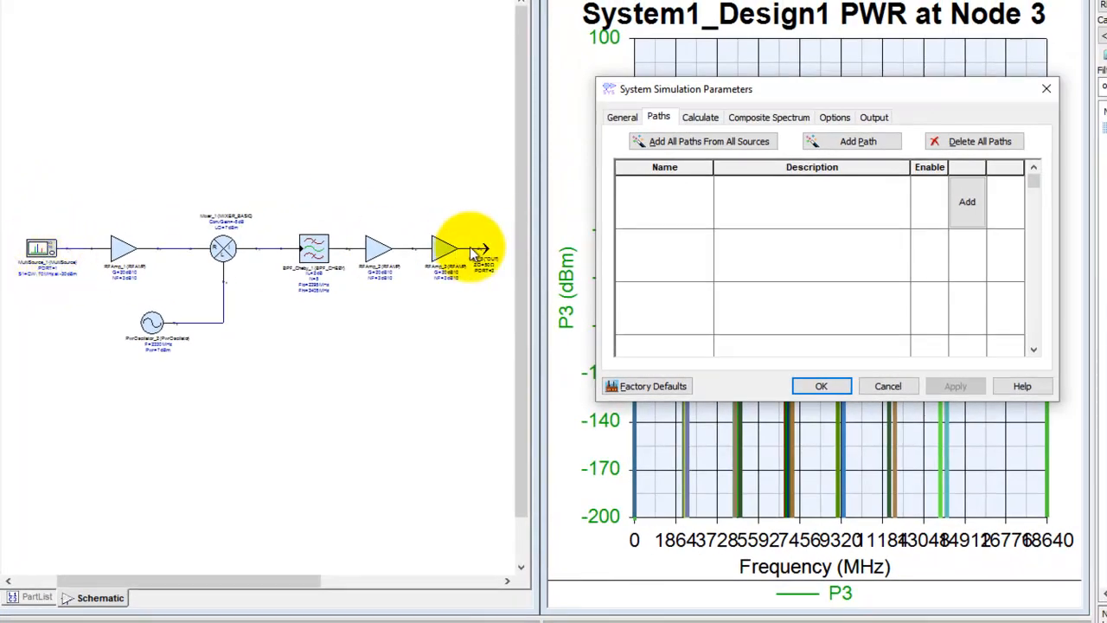
{"action": "mouse_move", "coordinate": [354, 251]}
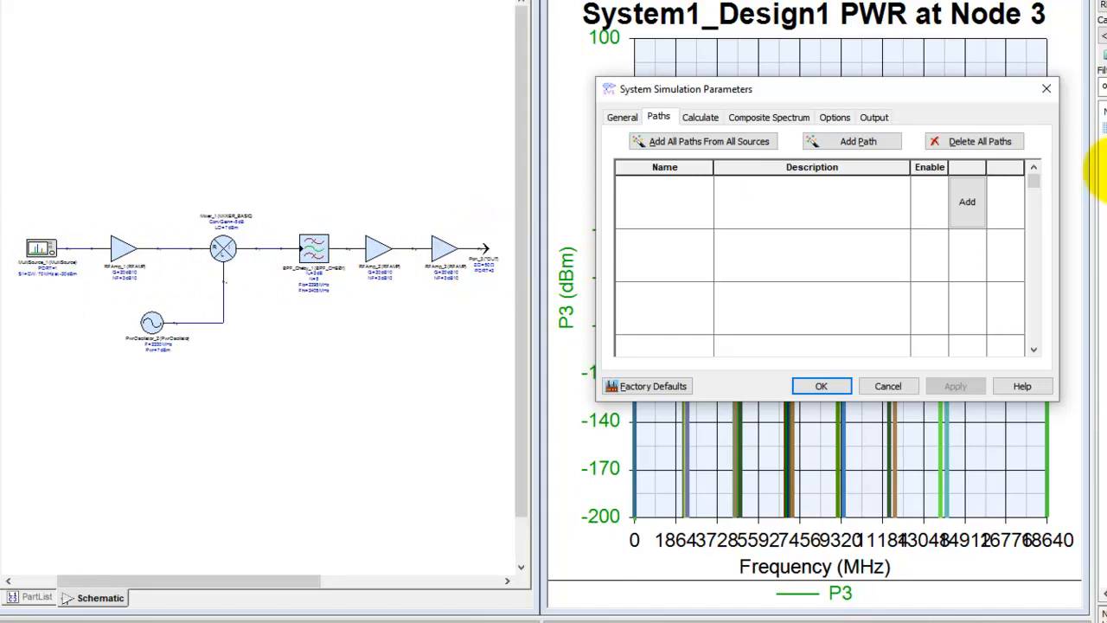
{"action": "left_click", "coordinate": [857, 141]}
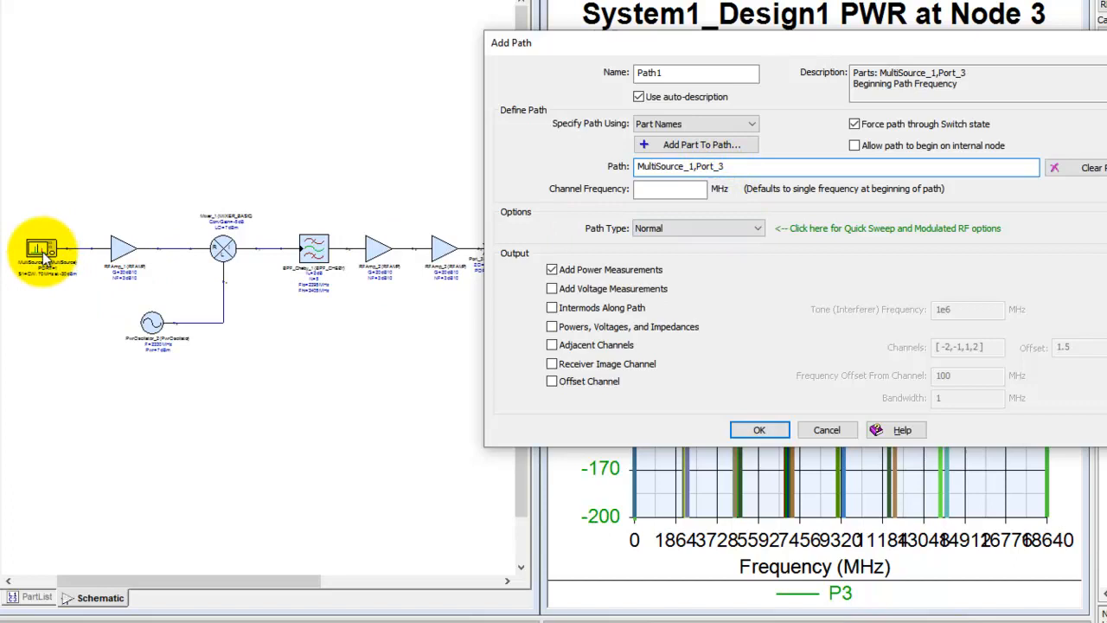
- Select the channel frequency field of Path1, routed MultiSource_1 to Port_3
{"action": "left_click", "coordinate": [670, 188]}
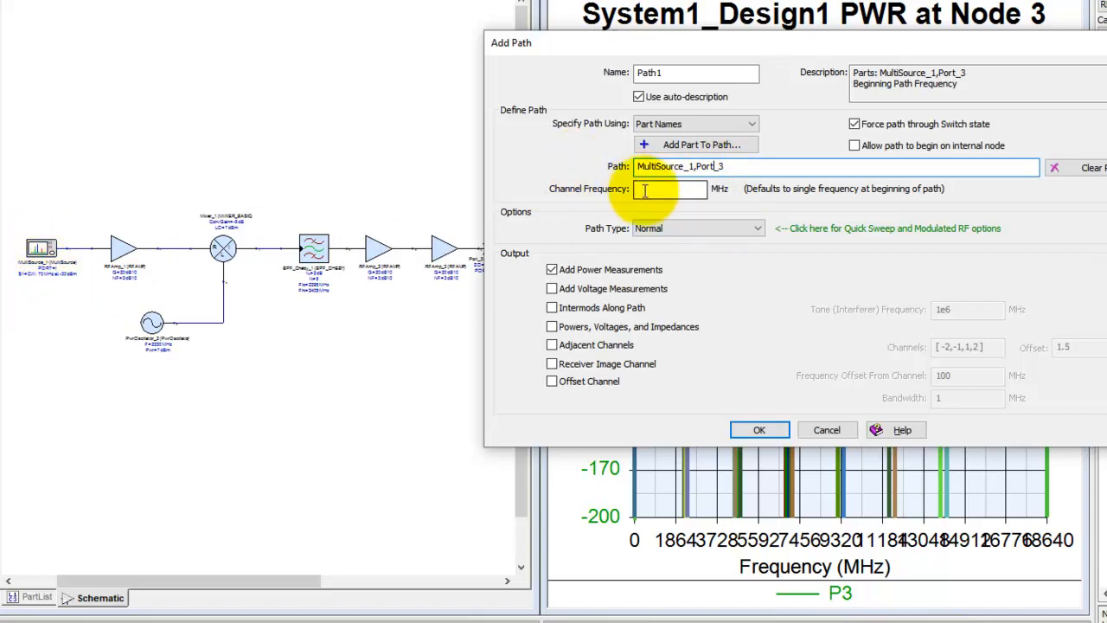
{"action": "mouse_move", "coordinate": [288, 303]}
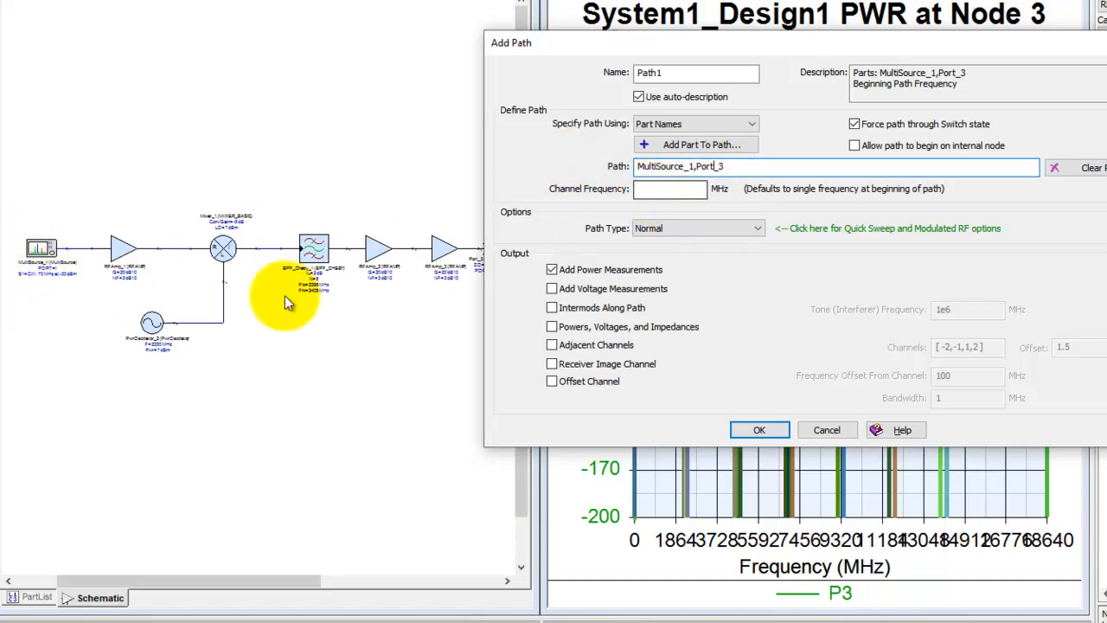
{"action": "mouse_move", "coordinate": [49, 292]}
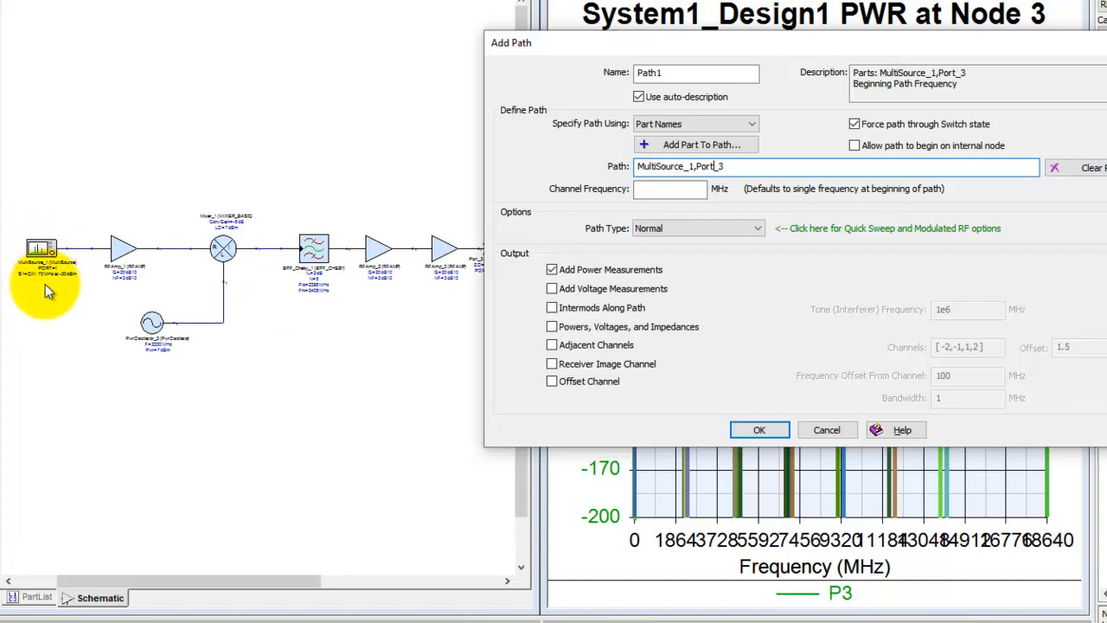
{"action": "mouse_move", "coordinate": [190, 273]}
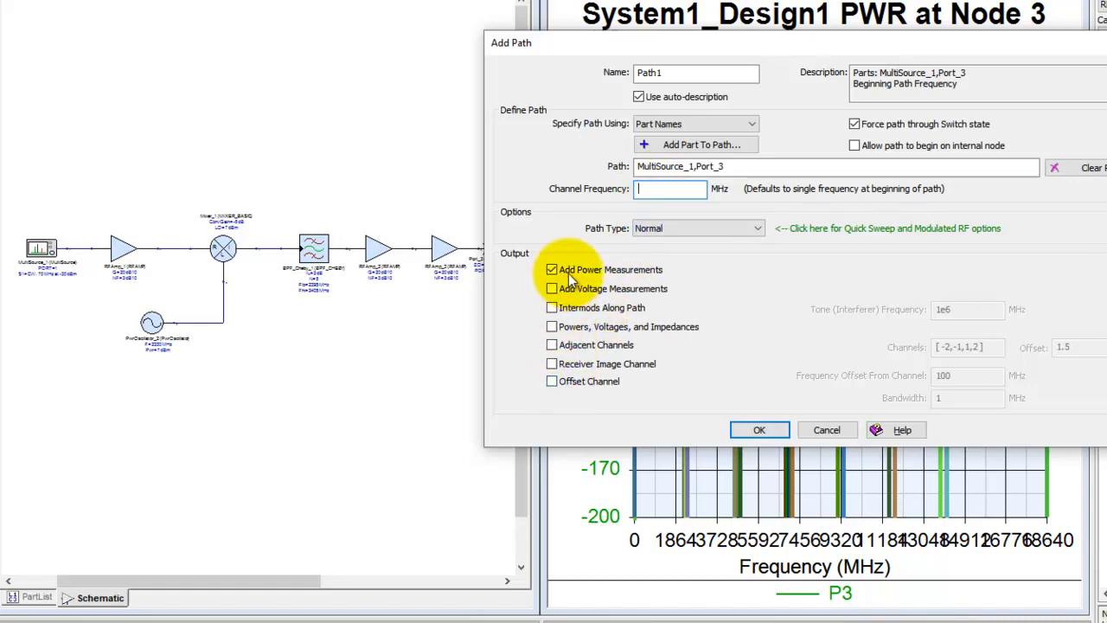
{"action": "mouse_move", "coordinate": [562, 389]}
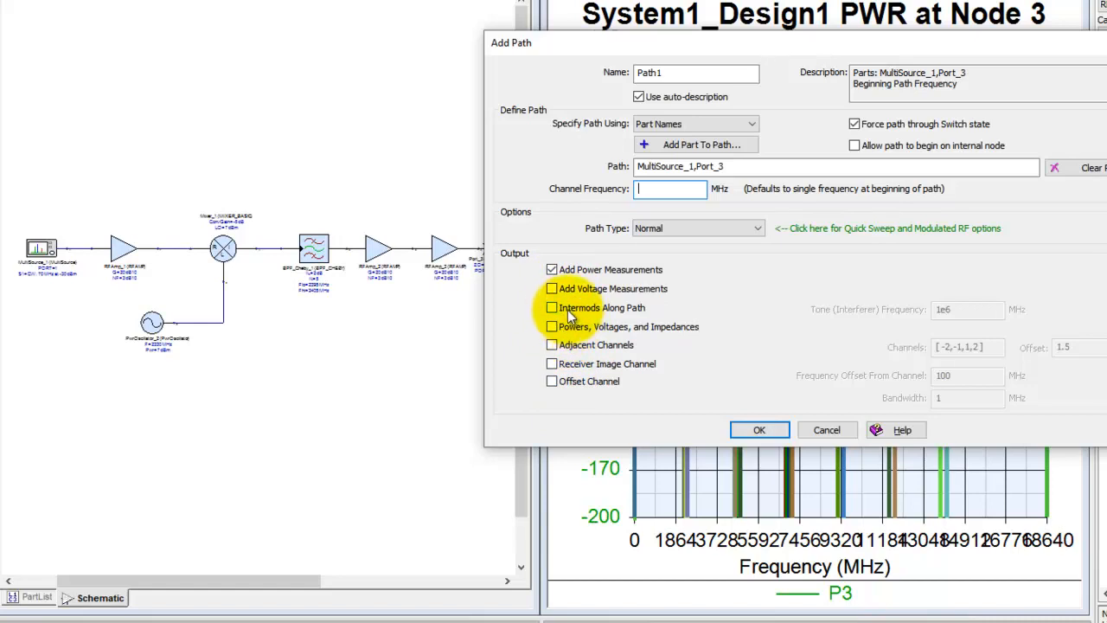
- Uncheck Intermods, Powers/Voltages/Impedances and Adjacent Channels, leaving only Add Power Measurements
{"action": "left_click", "coordinate": [552, 308]}
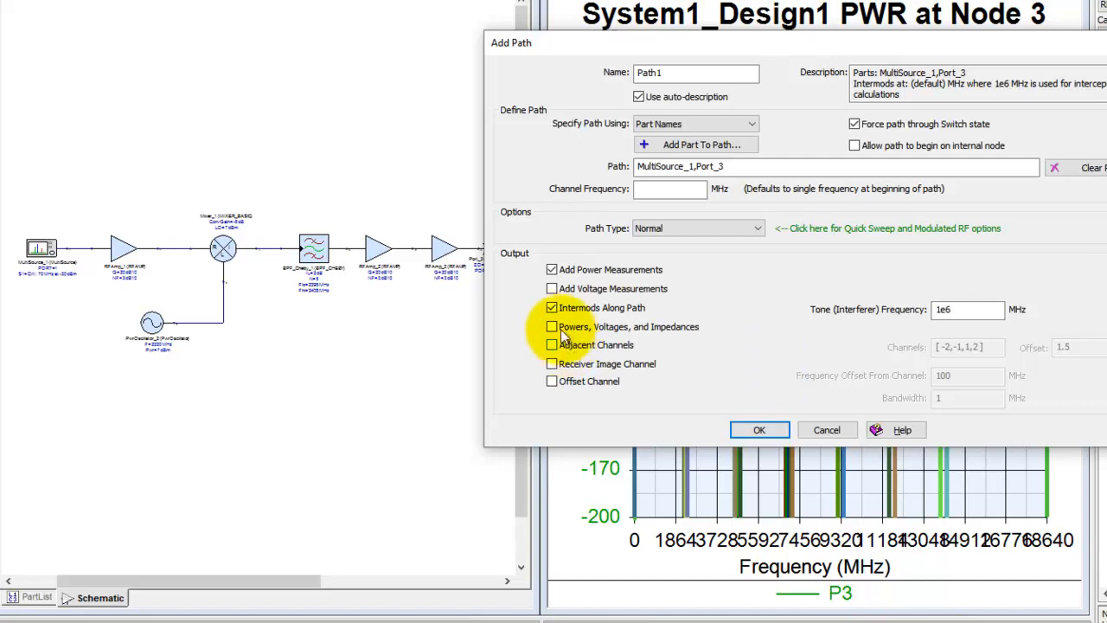
{"action": "left_click", "coordinate": [552, 308]}
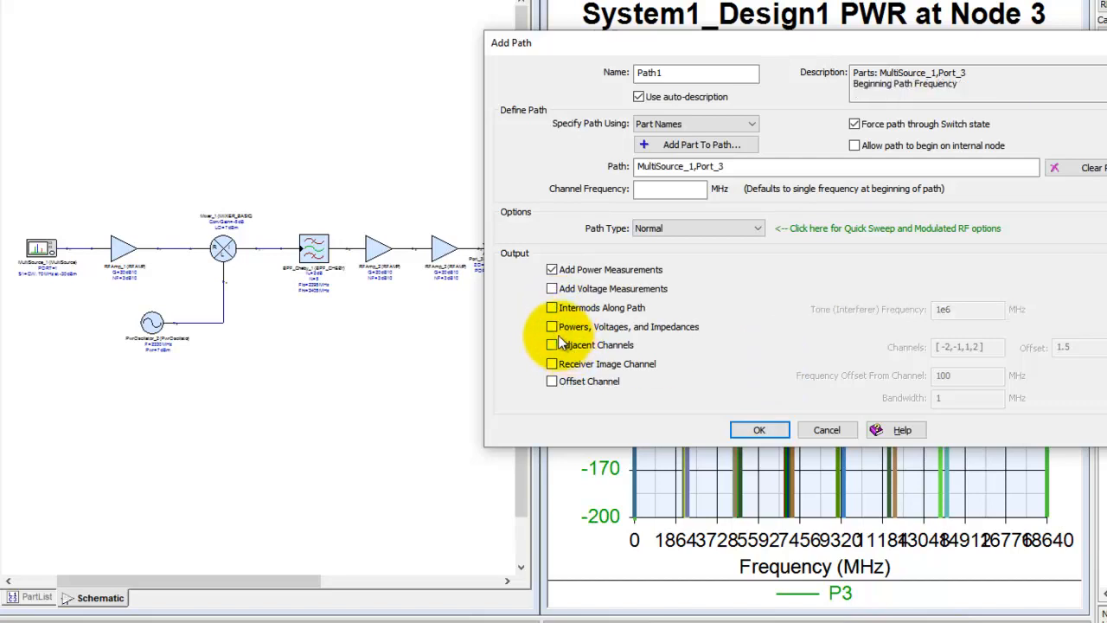
{"action": "left_click", "coordinate": [552, 327]}
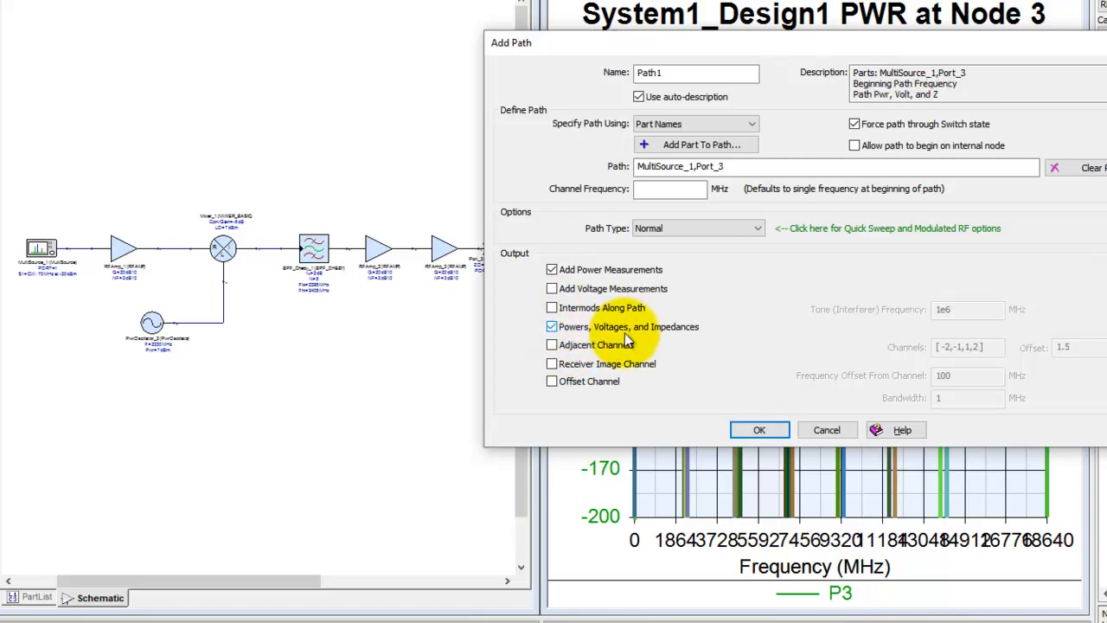
{"action": "mouse_move", "coordinate": [878, 112]}
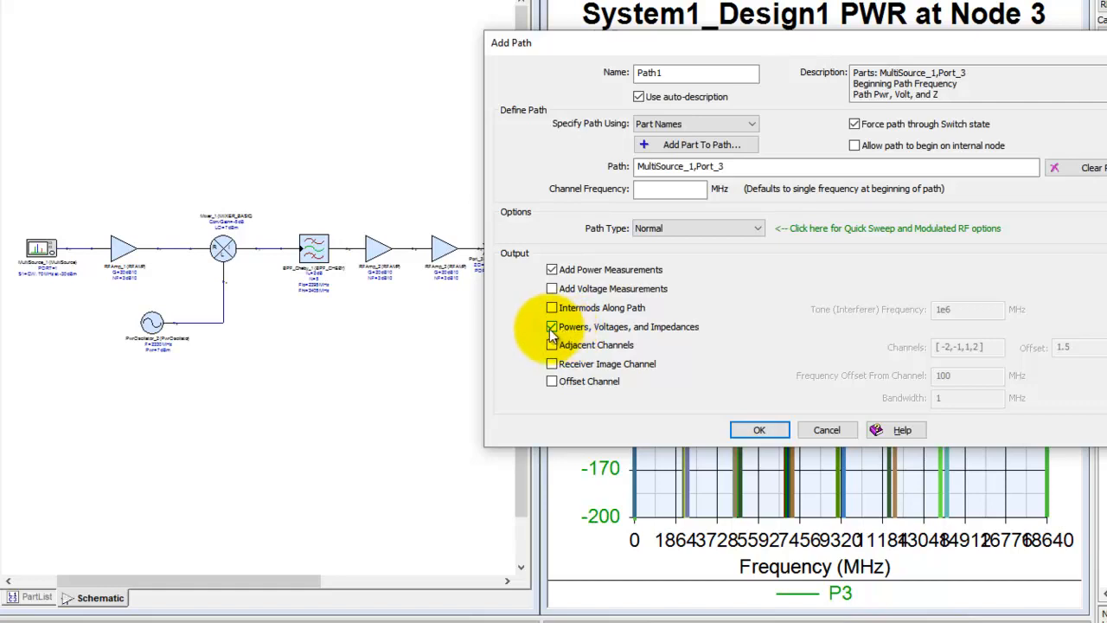
{"action": "left_click", "coordinate": [552, 345]}
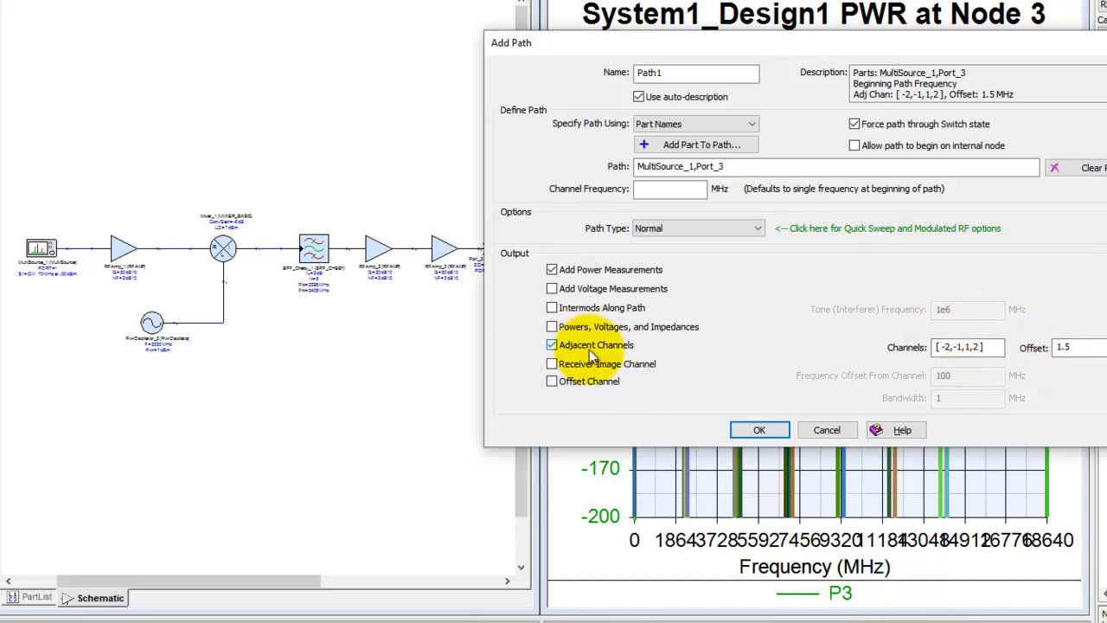
{"action": "left_click", "coordinate": [552, 344]}
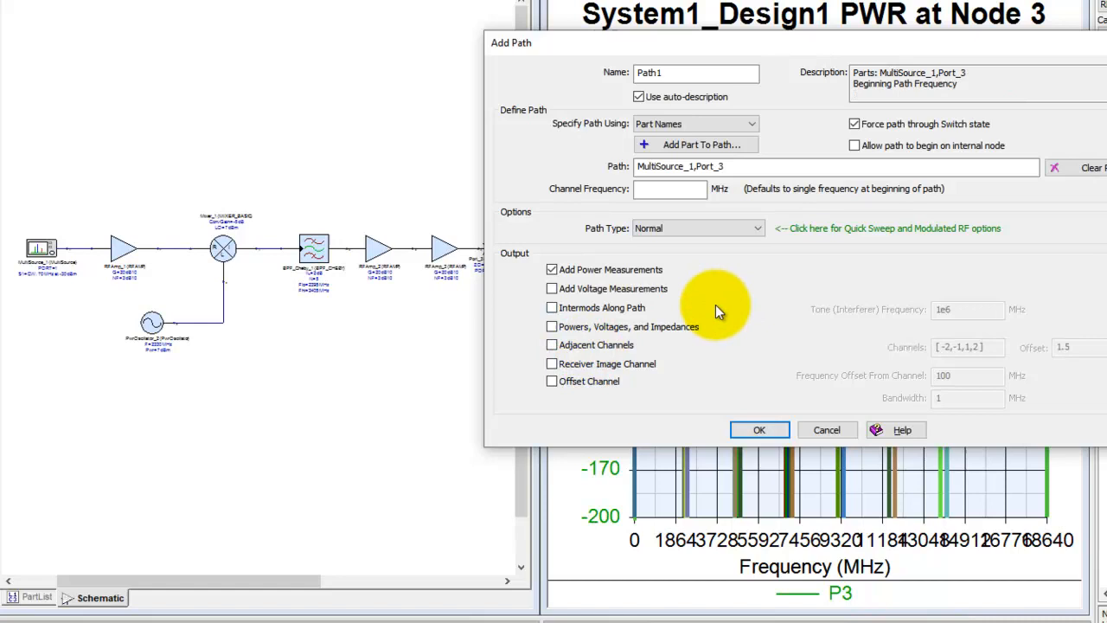
{"action": "mouse_move", "coordinate": [664, 300]}
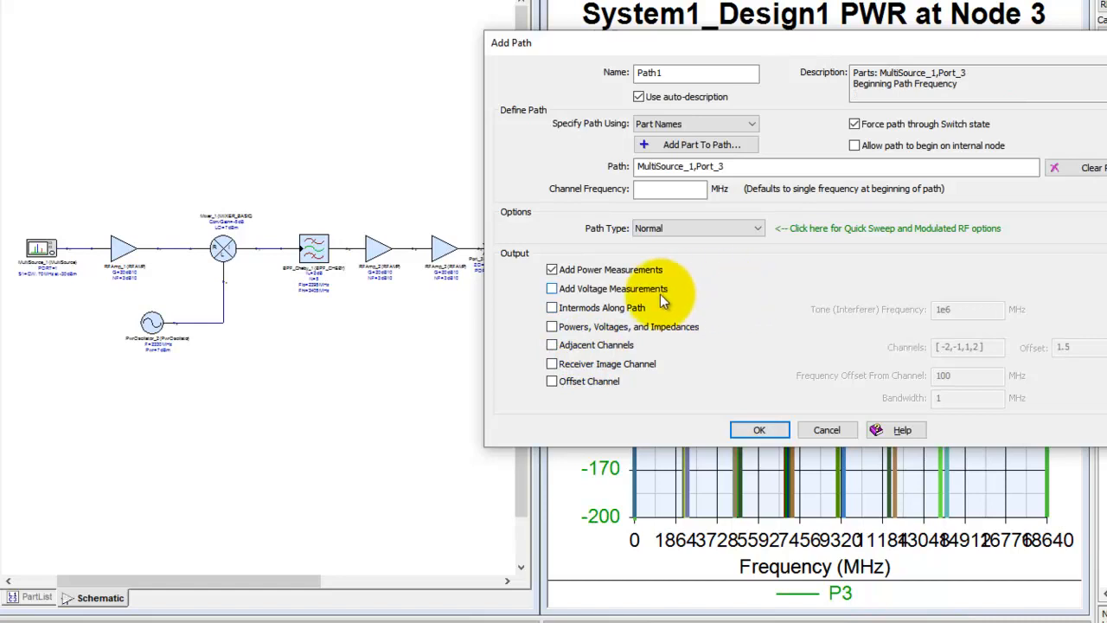
{"action": "mouse_move", "coordinate": [662, 299]}
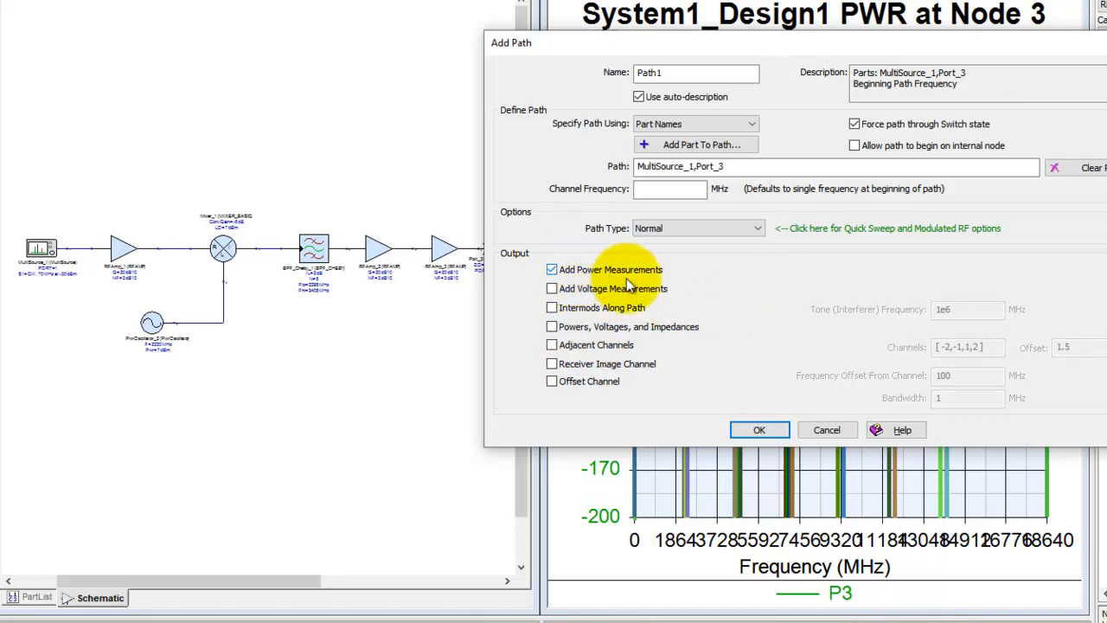
{"action": "mouse_move", "coordinate": [804, 320]}
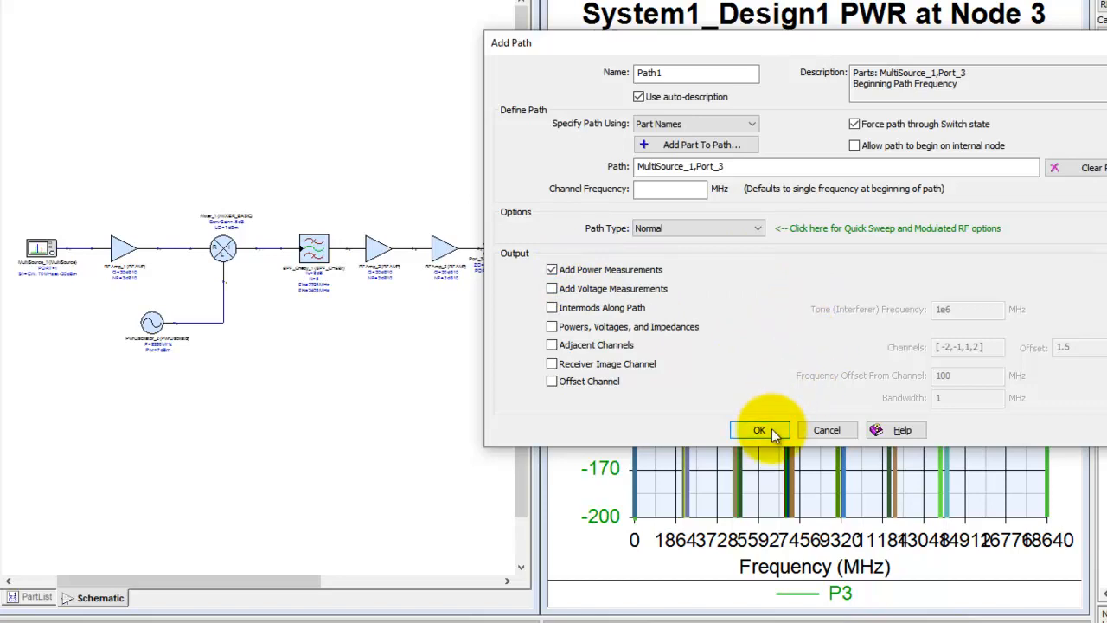
- Confirm Path1 in Add Path, then Cancel out of System Simulation Parameters
{"action": "left_click", "coordinate": [759, 430]}
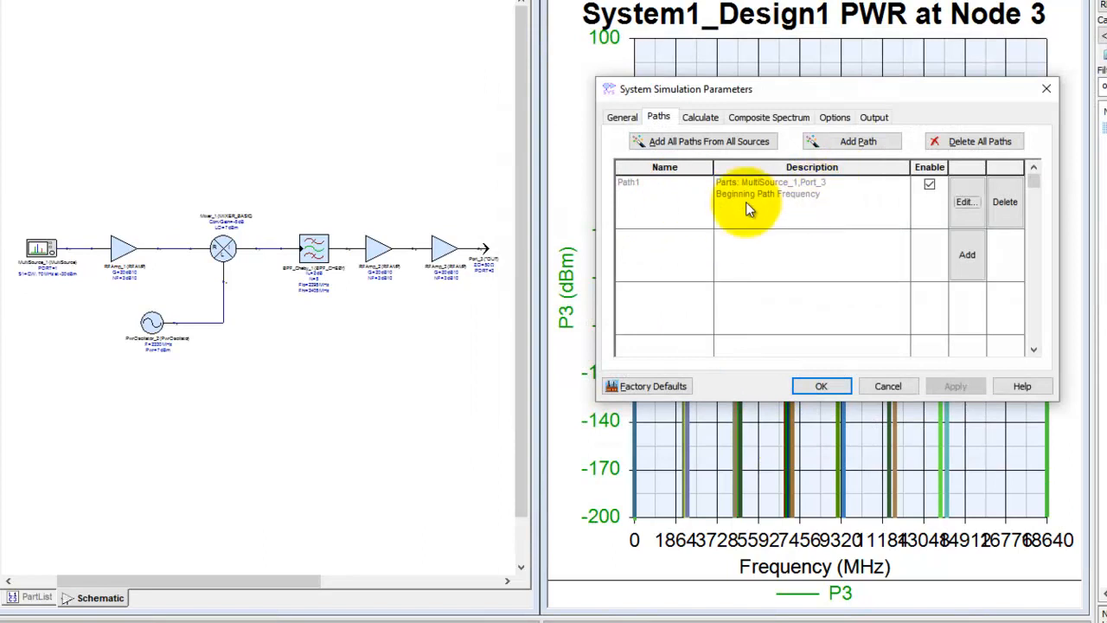
{"action": "mouse_move", "coordinate": [256, 340]}
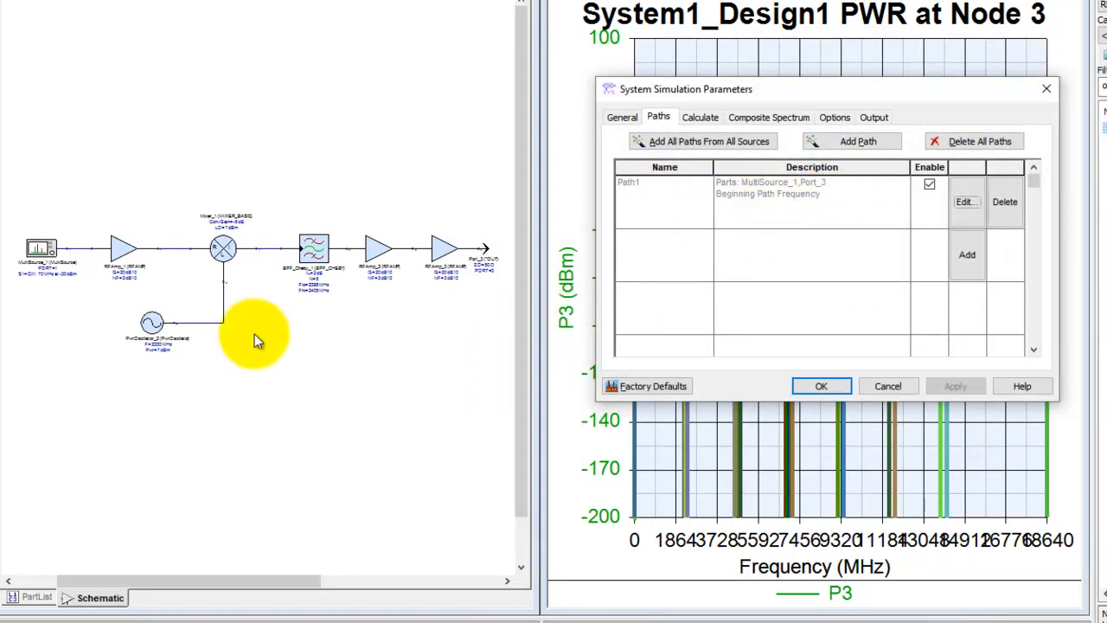
{"action": "mouse_move", "coordinate": [164, 342]}
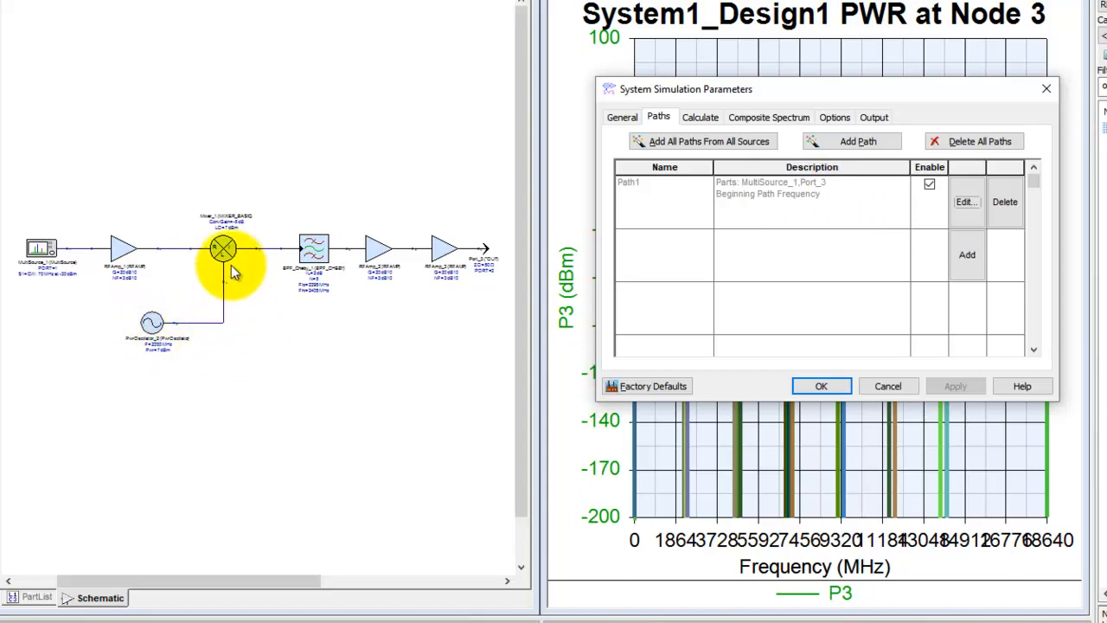
{"action": "mouse_move", "coordinate": [480, 251]}
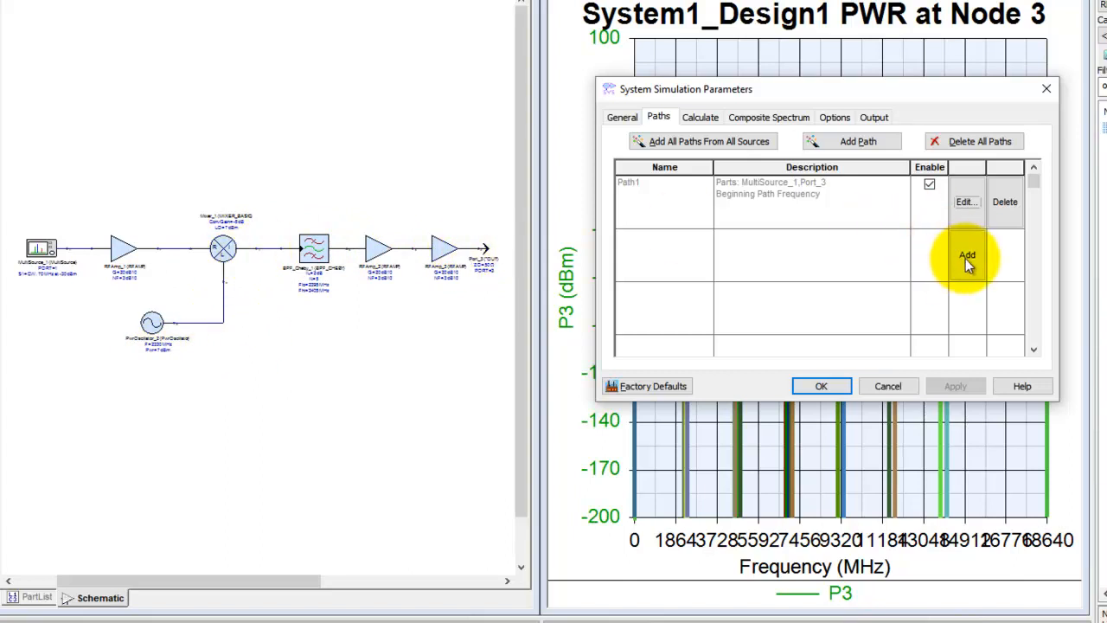
{"action": "mouse_move", "coordinate": [161, 324]}
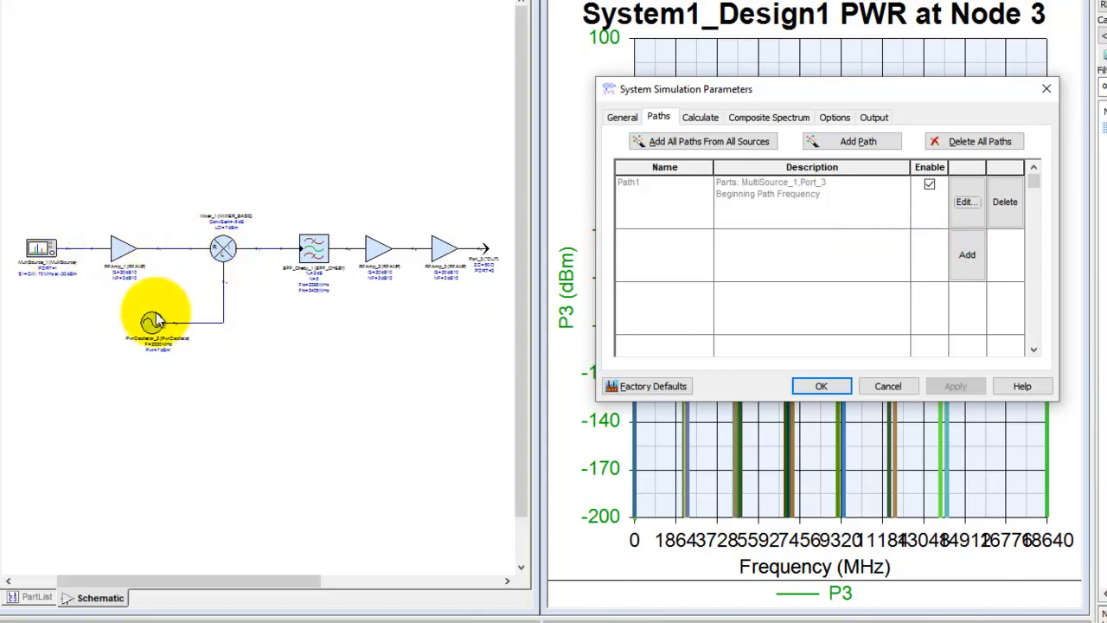
{"action": "mouse_move", "coordinate": [831, 315]}
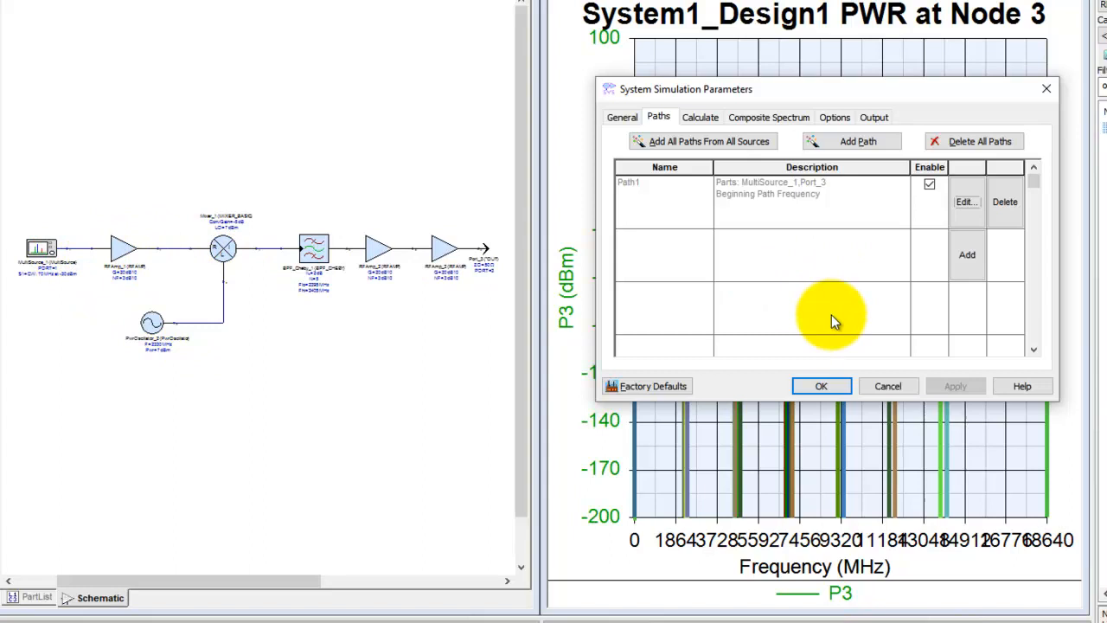
{"action": "mouse_move", "coordinate": [800, 424]}
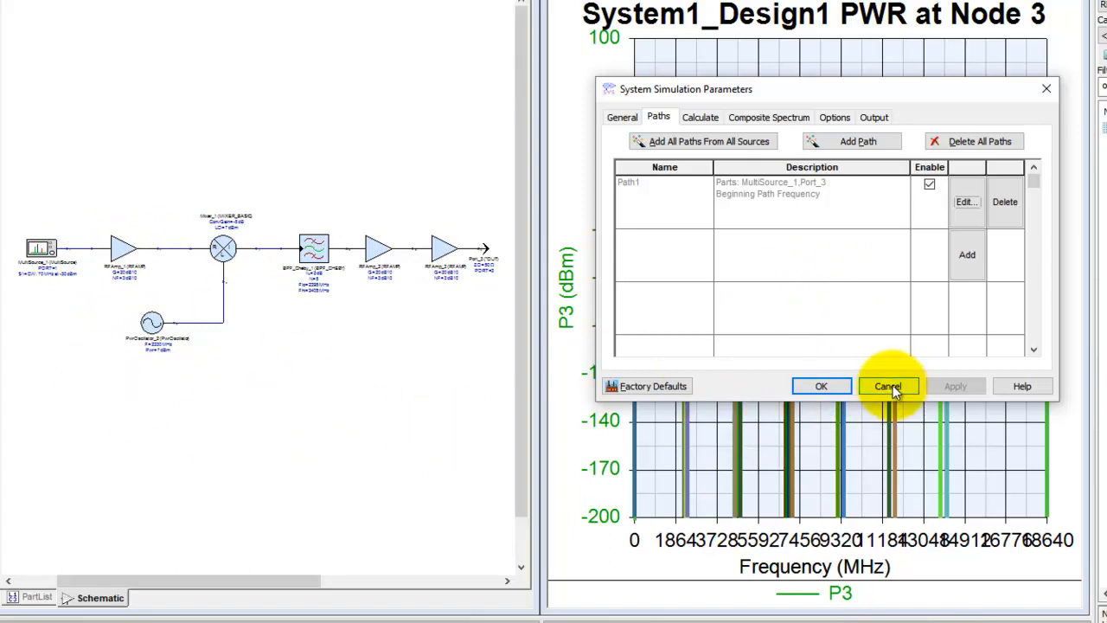
{"action": "left_click", "coordinate": [888, 386]}
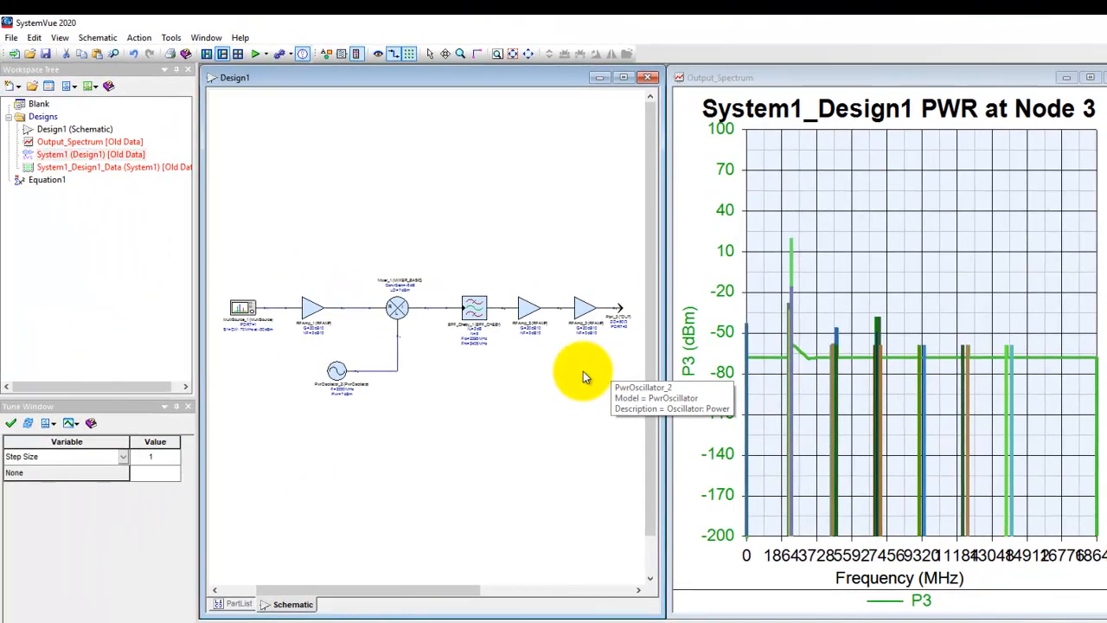
- Expand System1_Data_Folder in the Workspace Tree and select the System1_Design1_Data dataset
{"action": "left_click", "coordinate": [255, 53]}
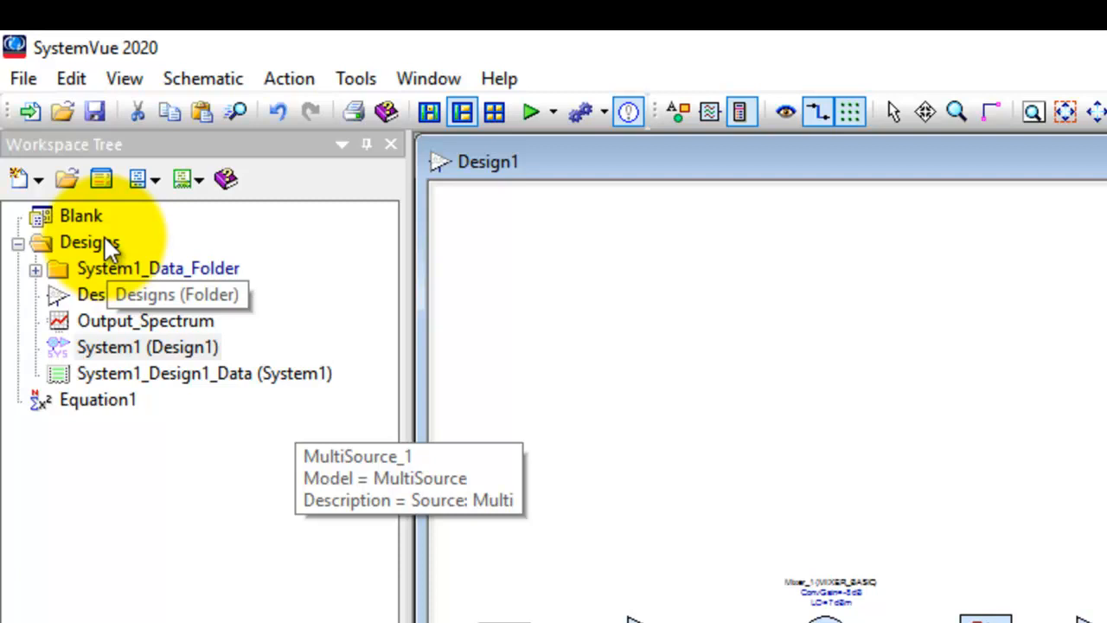
{"action": "mouse_move", "coordinate": [113, 285]}
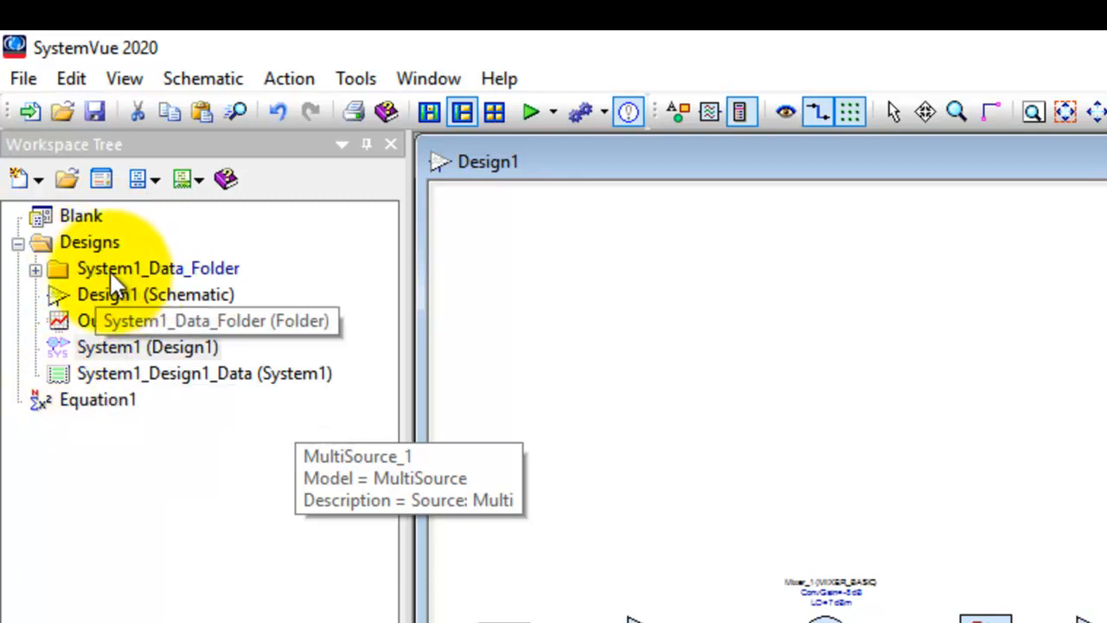
{"action": "left_click", "coordinate": [157, 268]}
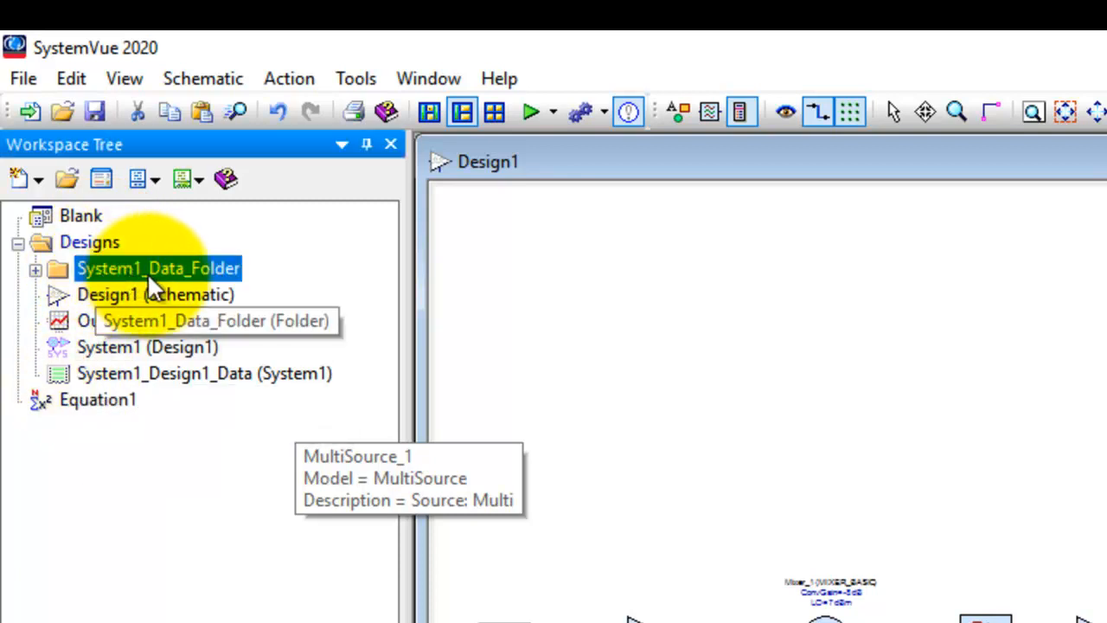
{"action": "mouse_move", "coordinate": [130, 354]}
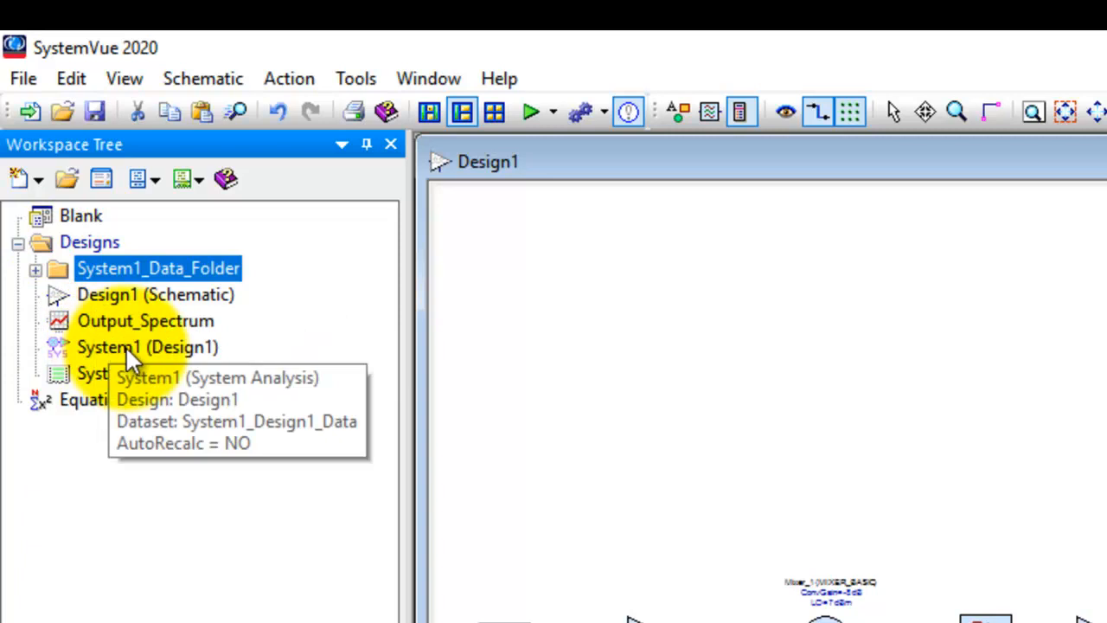
{"action": "mouse_move", "coordinate": [45, 310]}
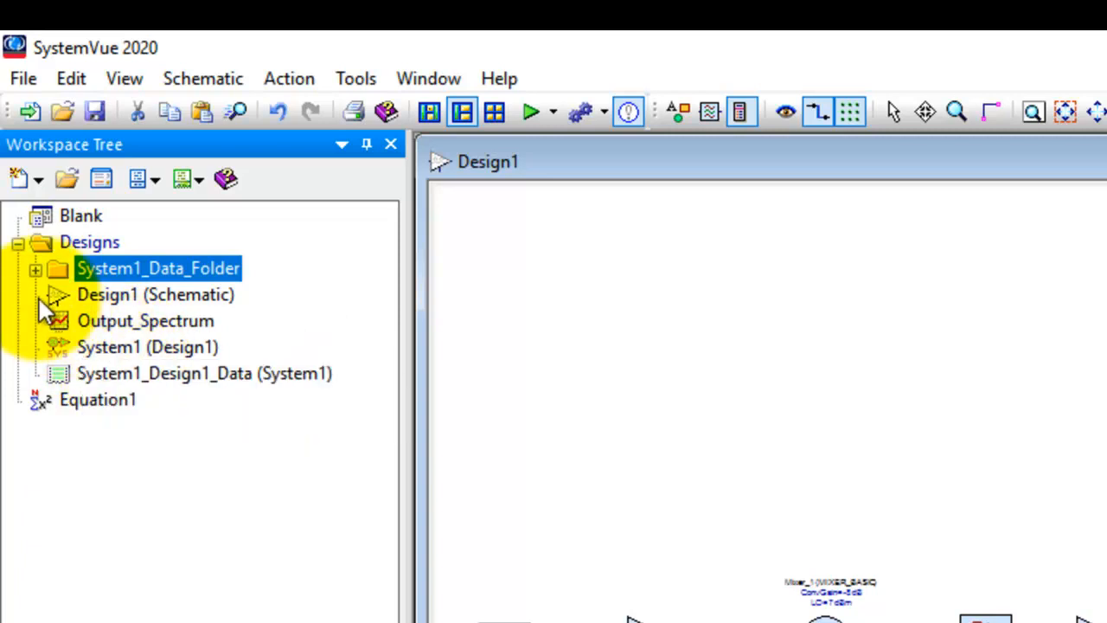
{"action": "left_click", "coordinate": [36, 268]}
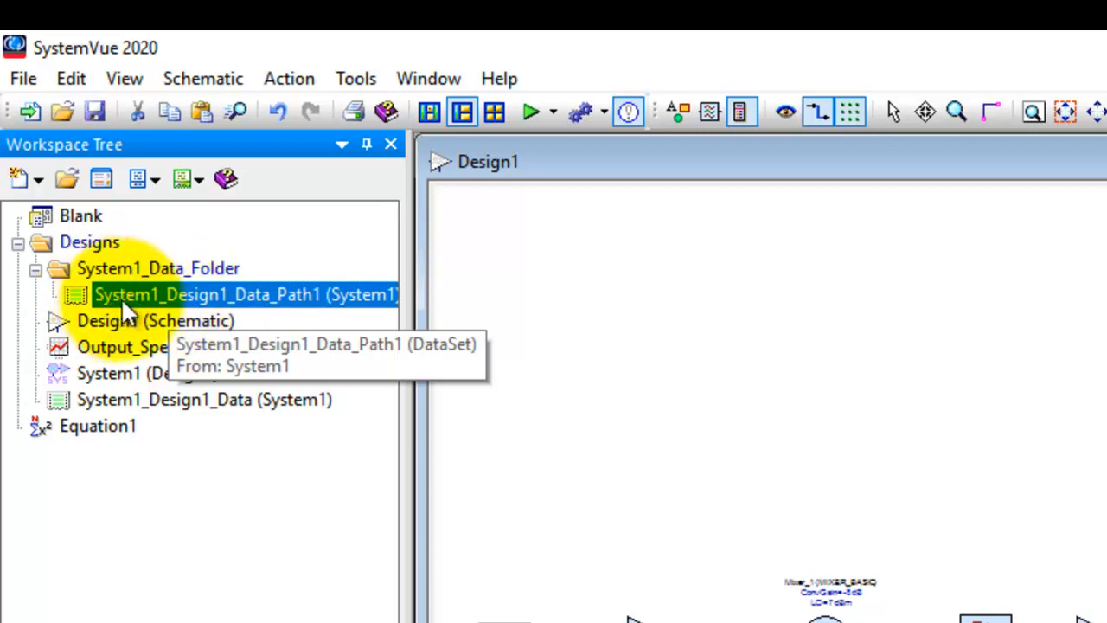
{"action": "mouse_move", "coordinate": [290, 307]}
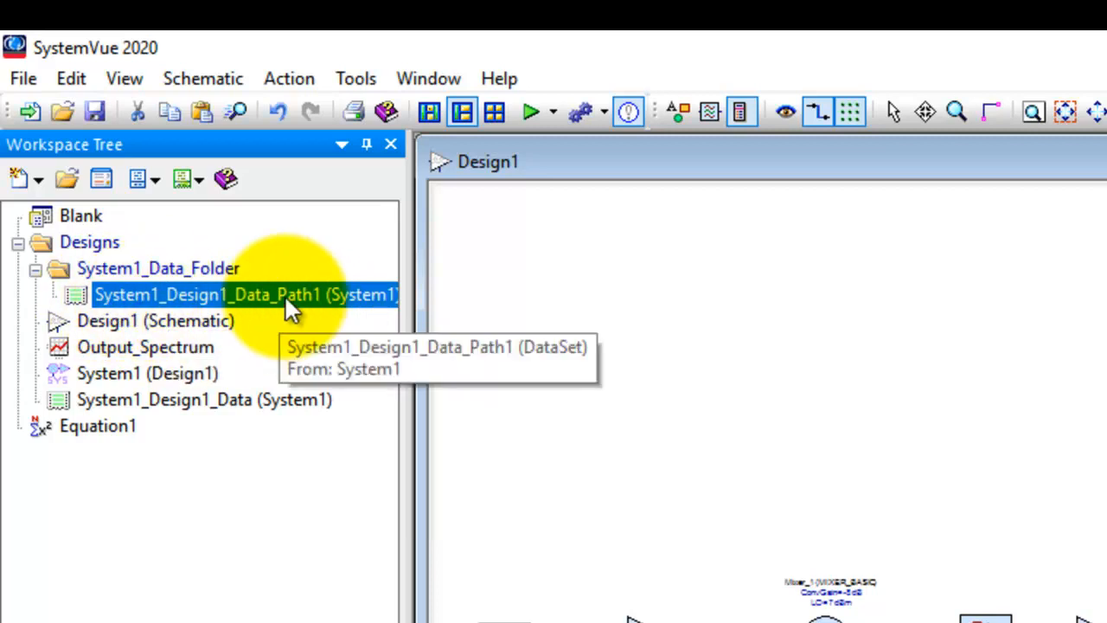
{"action": "mouse_move", "coordinate": [684, 333]}
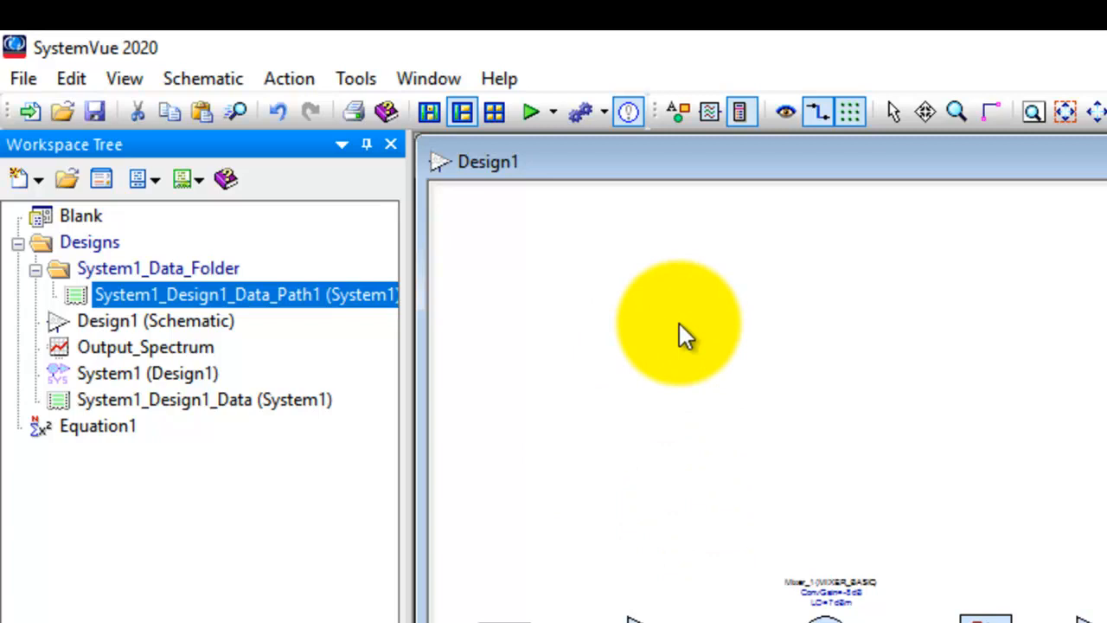
{"action": "mouse_move", "coordinate": [515, 389]}
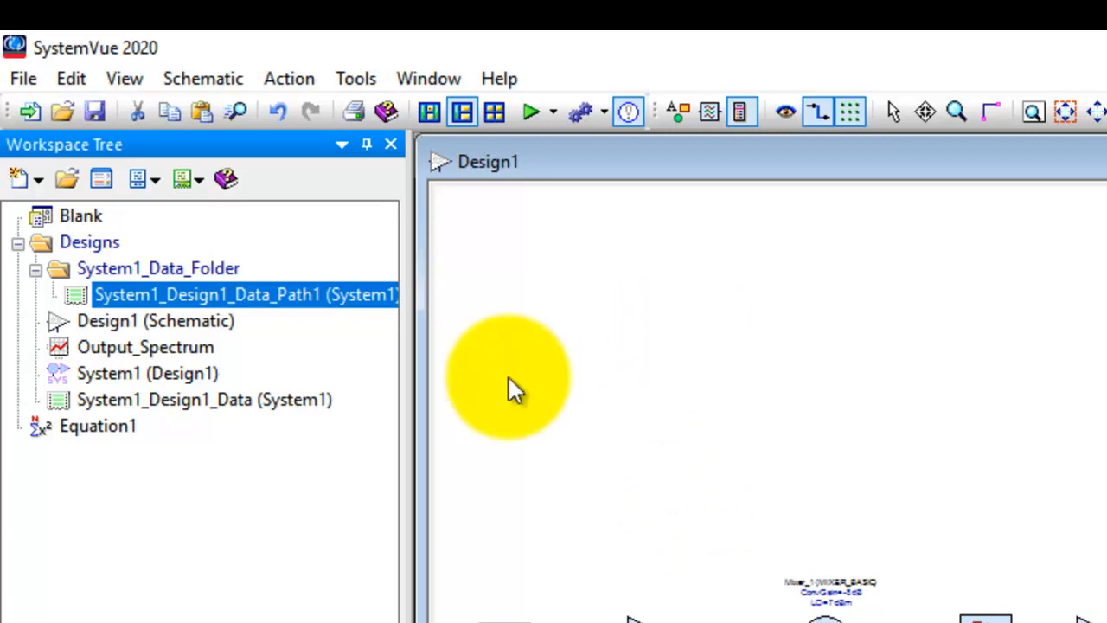
{"action": "left_click", "coordinate": [204, 399]}
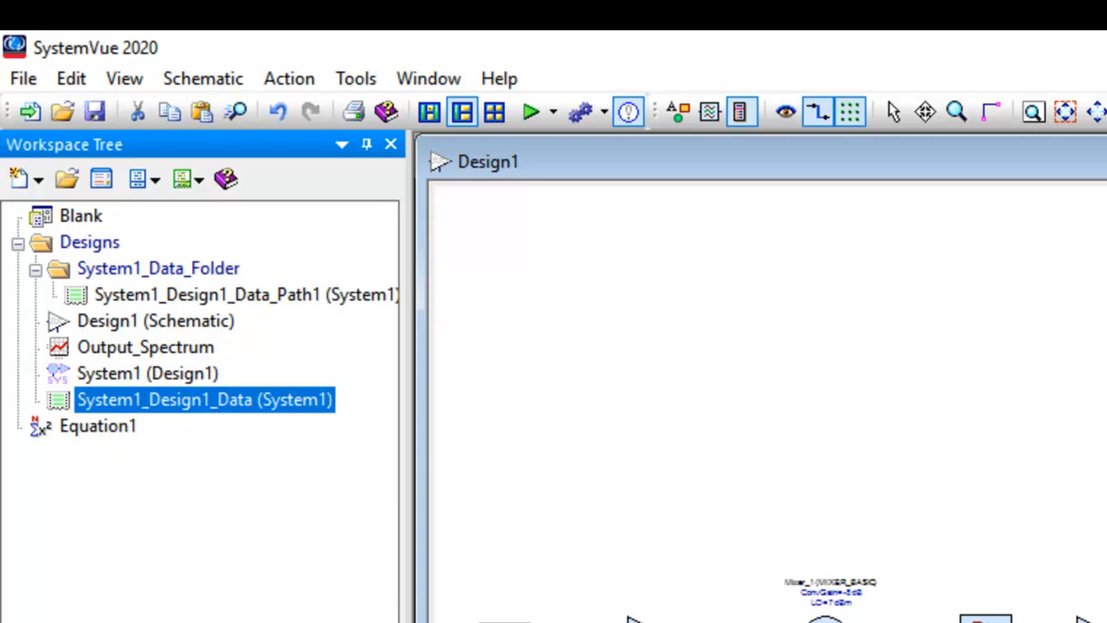
{"action": "mouse_move", "coordinate": [247, 294]}
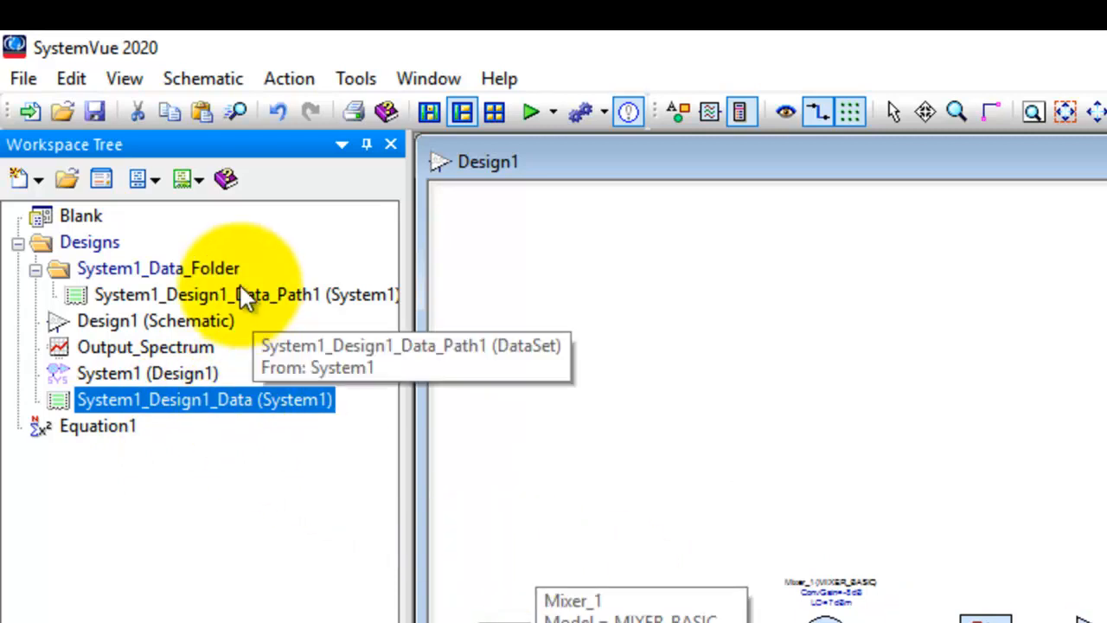
{"action": "mouse_move", "coordinate": [398, 372]}
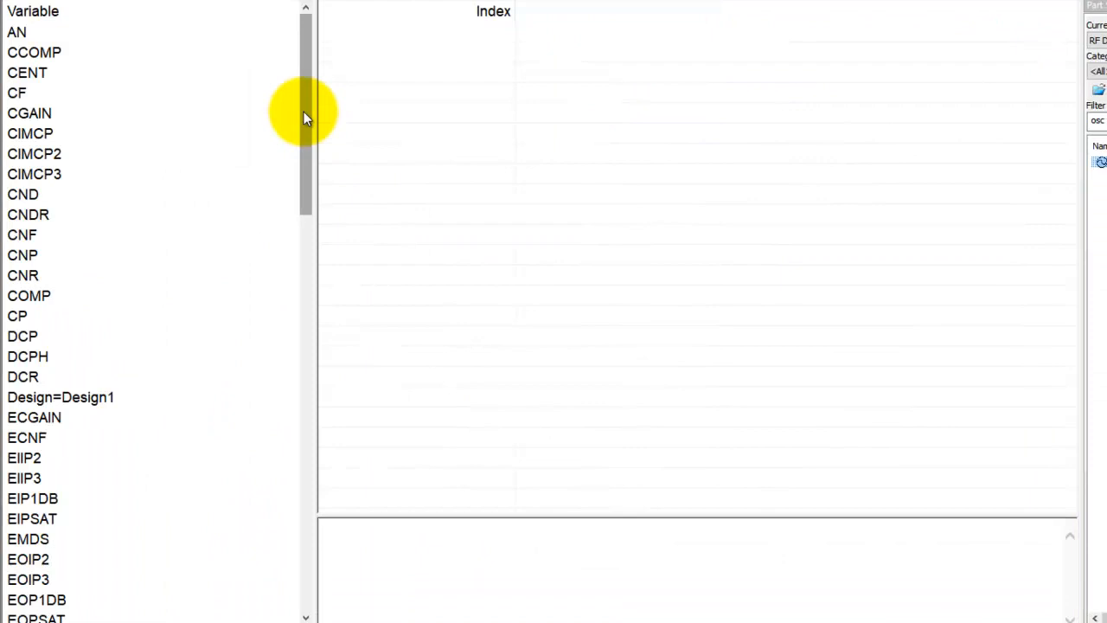
{"action": "mouse_move", "coordinate": [242, 173]}
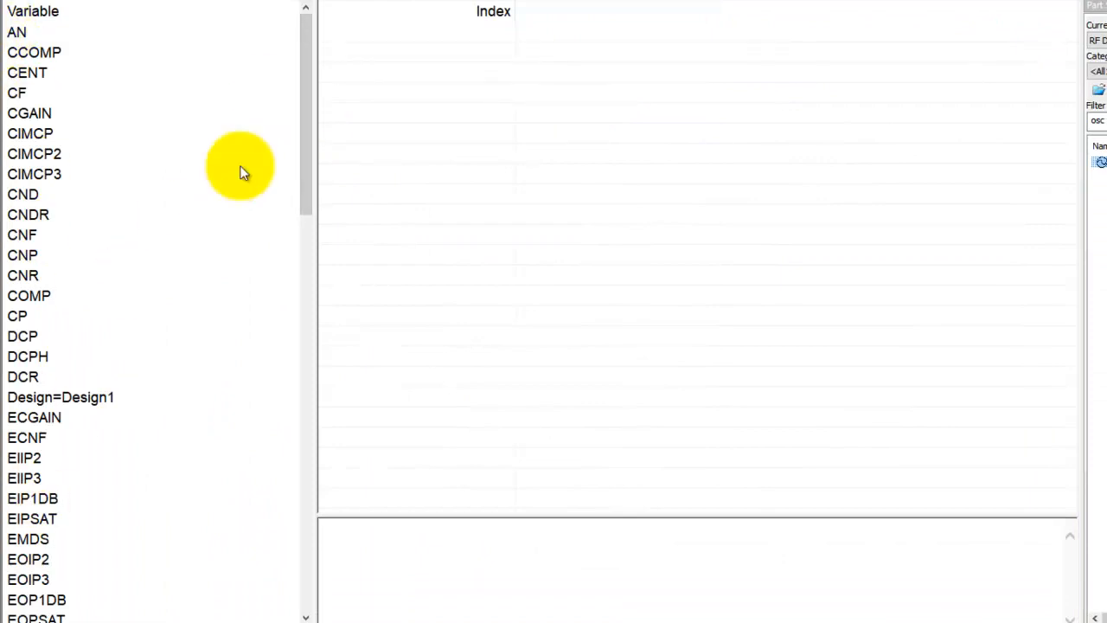
{"action": "mouse_move", "coordinate": [52, 188]}
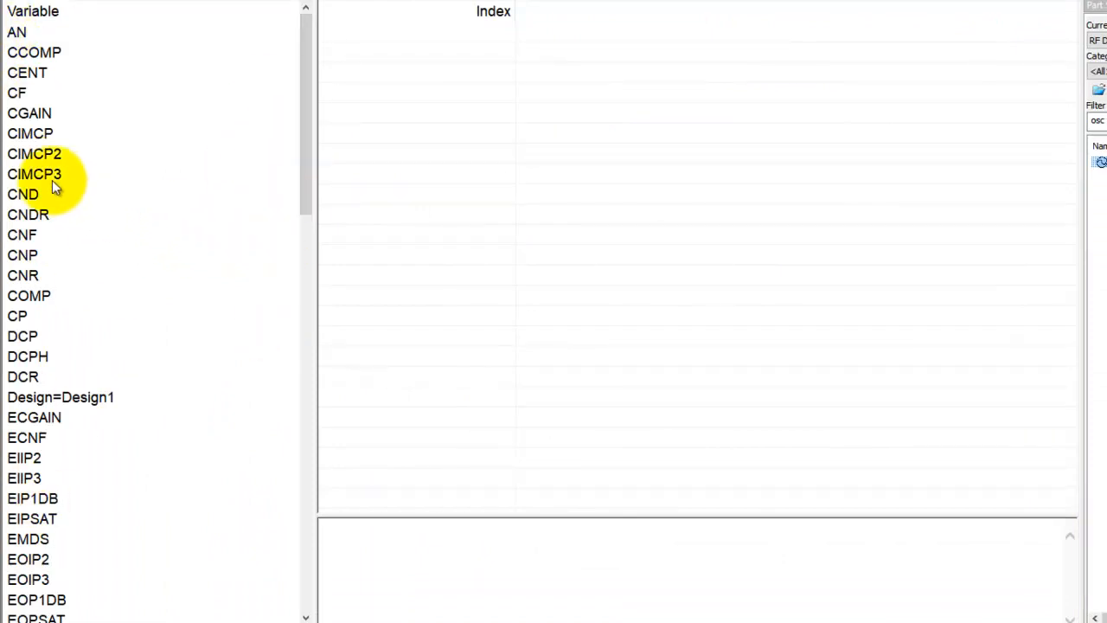
- Display per-node CND values, then CGAIN values, in the Path1 dataset table
{"action": "left_click", "coordinate": [23, 194]}
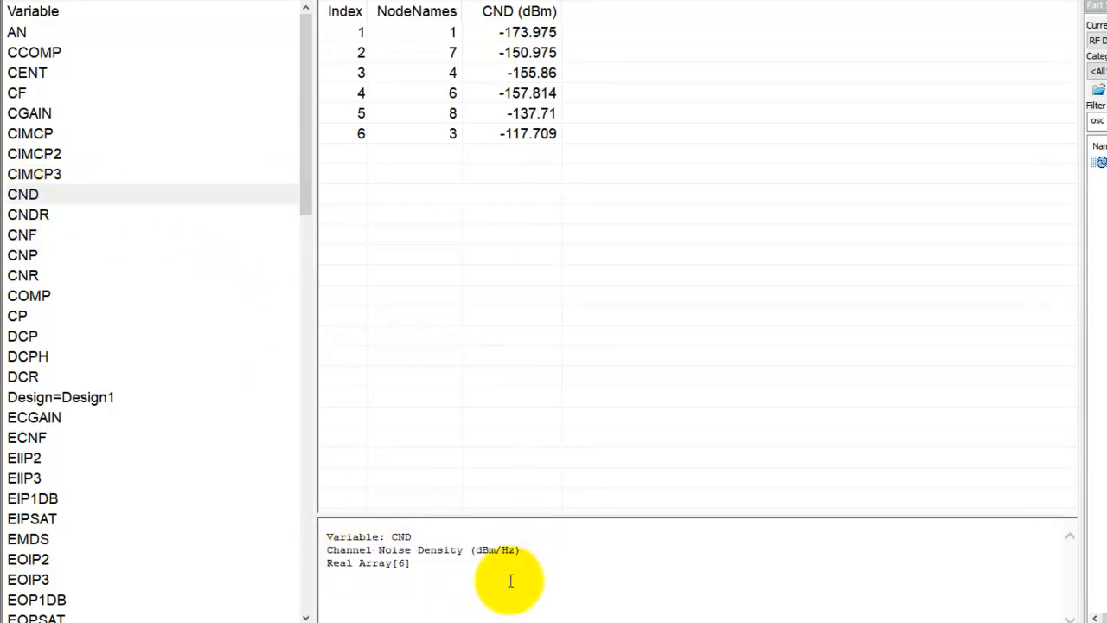
{"action": "mouse_move", "coordinate": [450, 52]}
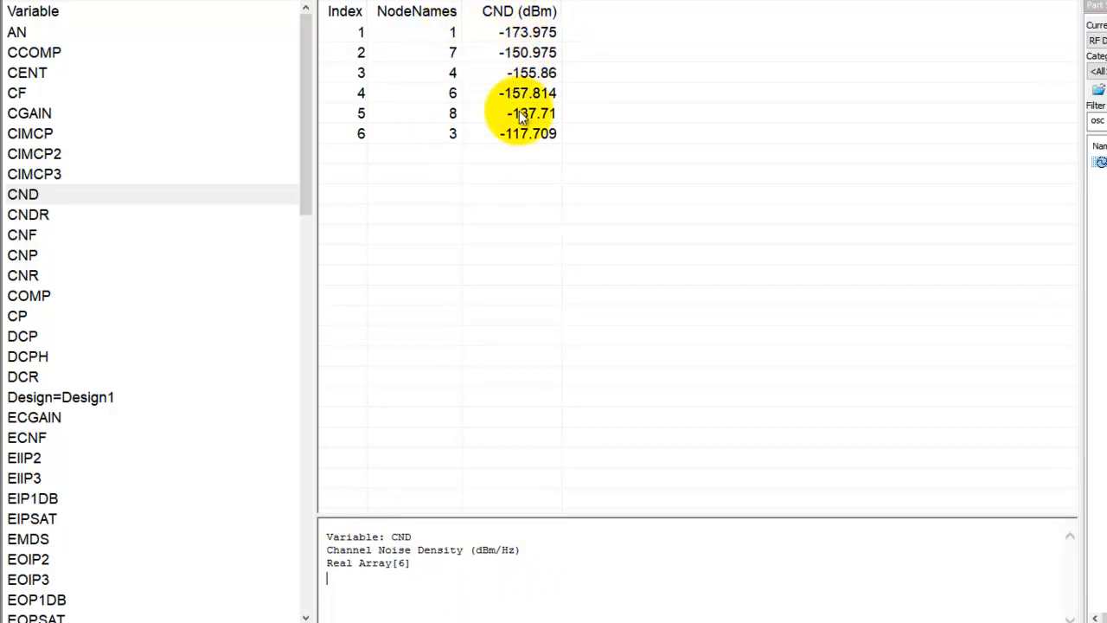
{"action": "mouse_move", "coordinate": [471, 71]}
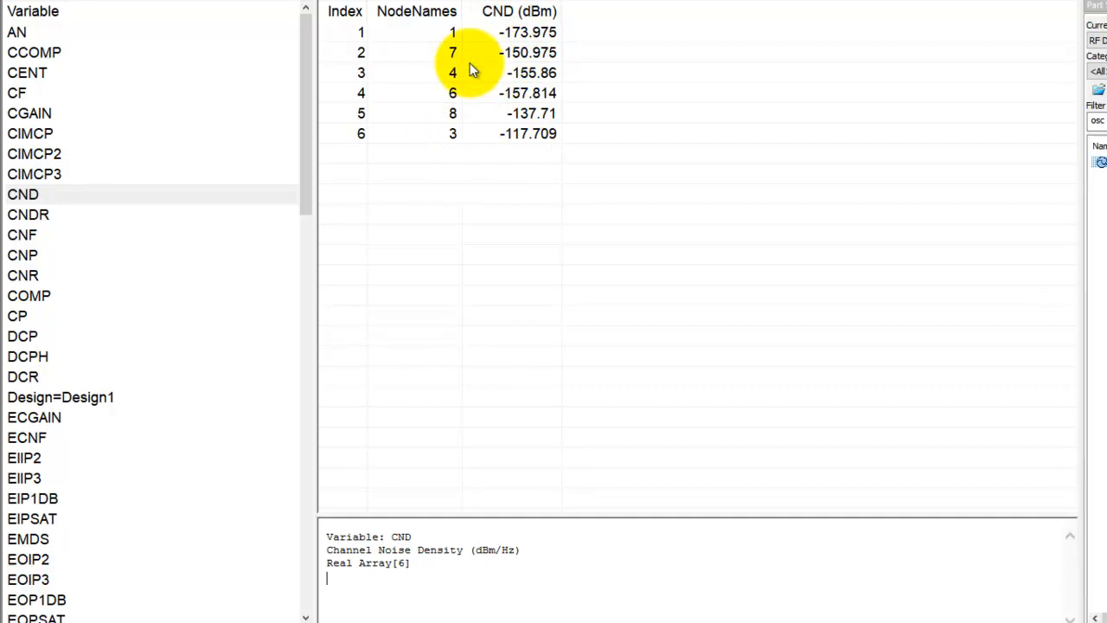
{"action": "mouse_move", "coordinate": [462, 35]}
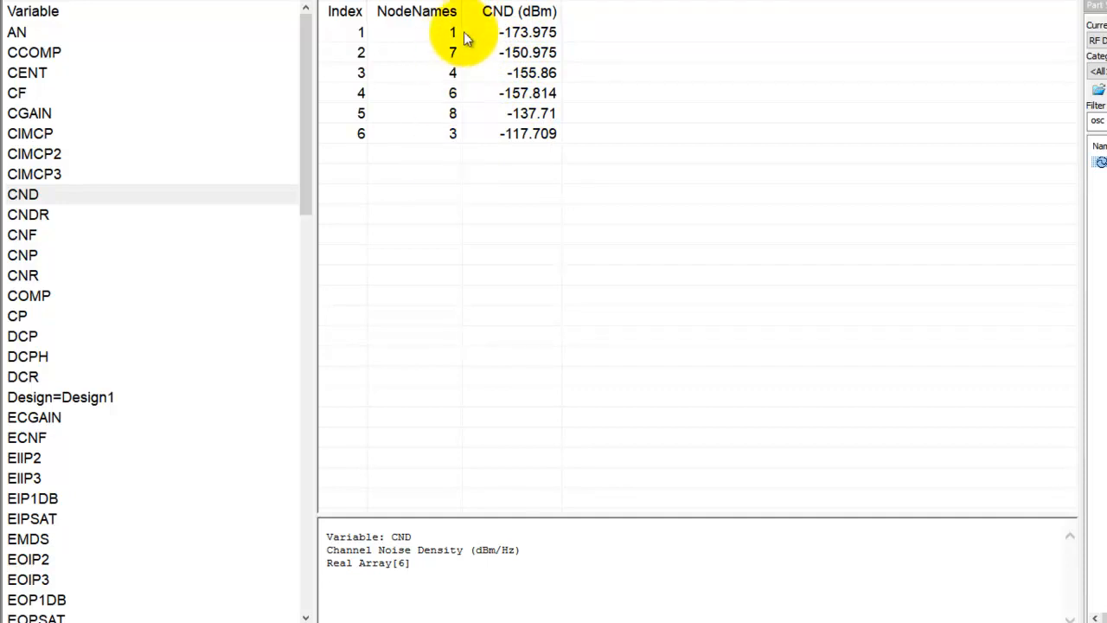
{"action": "mouse_move", "coordinate": [450, 138]}
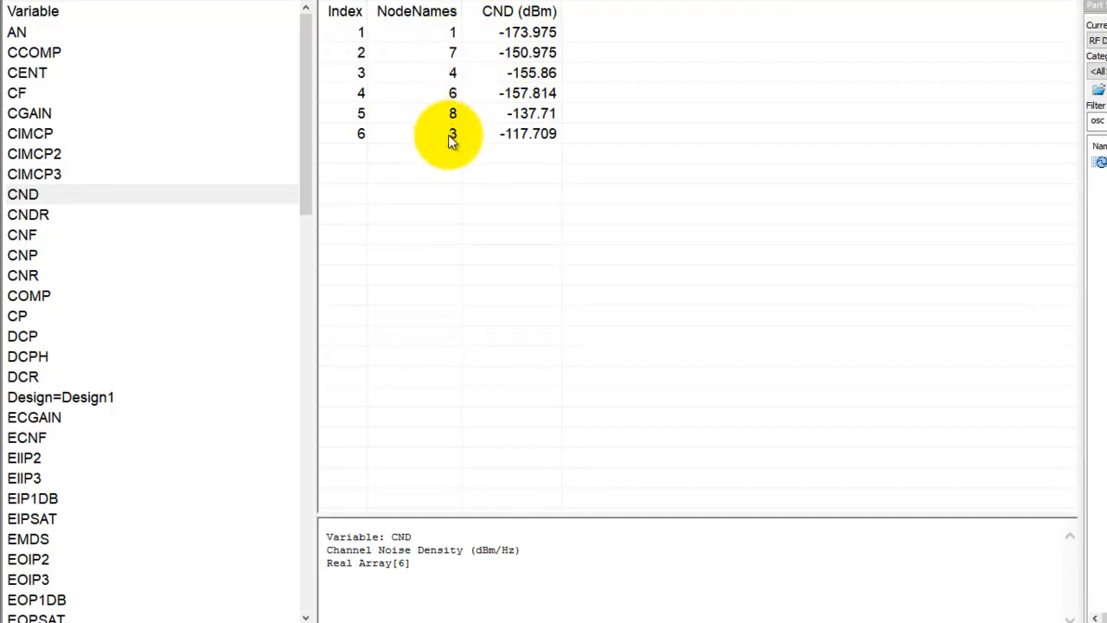
{"action": "mouse_move", "coordinate": [463, 160]}
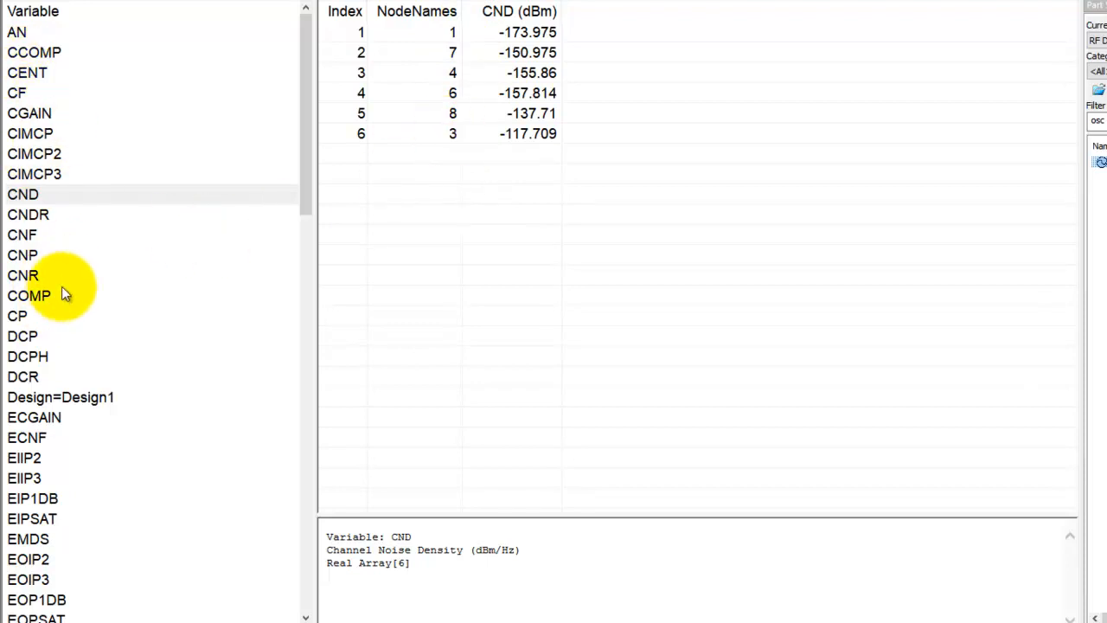
{"action": "left_click", "coordinate": [30, 113]}
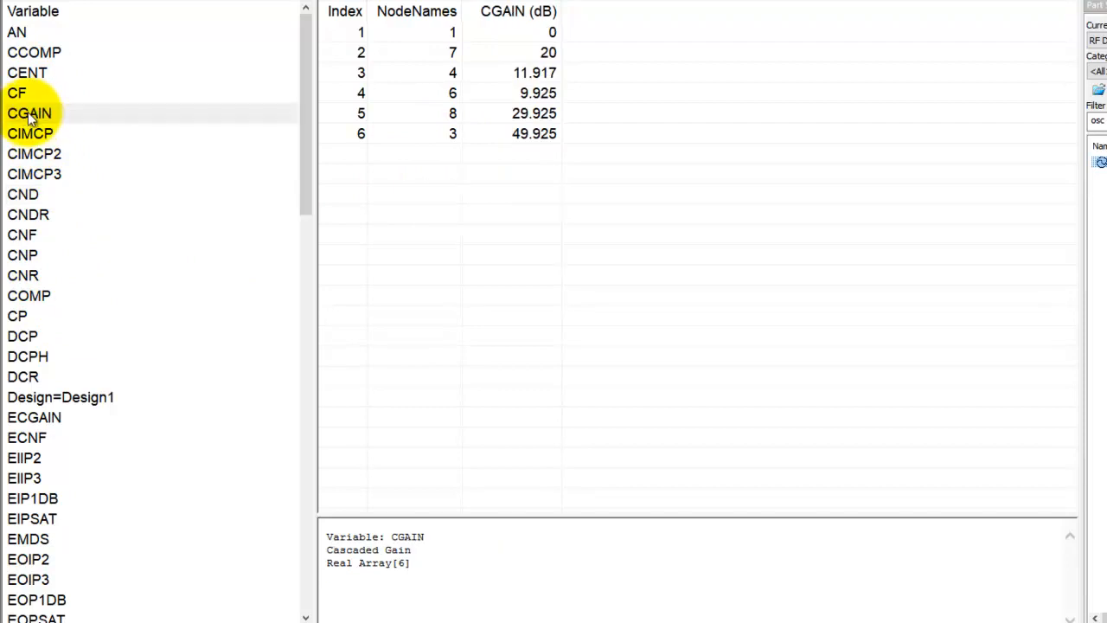
- Plot the CGAIN variable on a new graph through Add to Graph > New Graph
{"action": "right_click", "coordinate": [29, 114]}
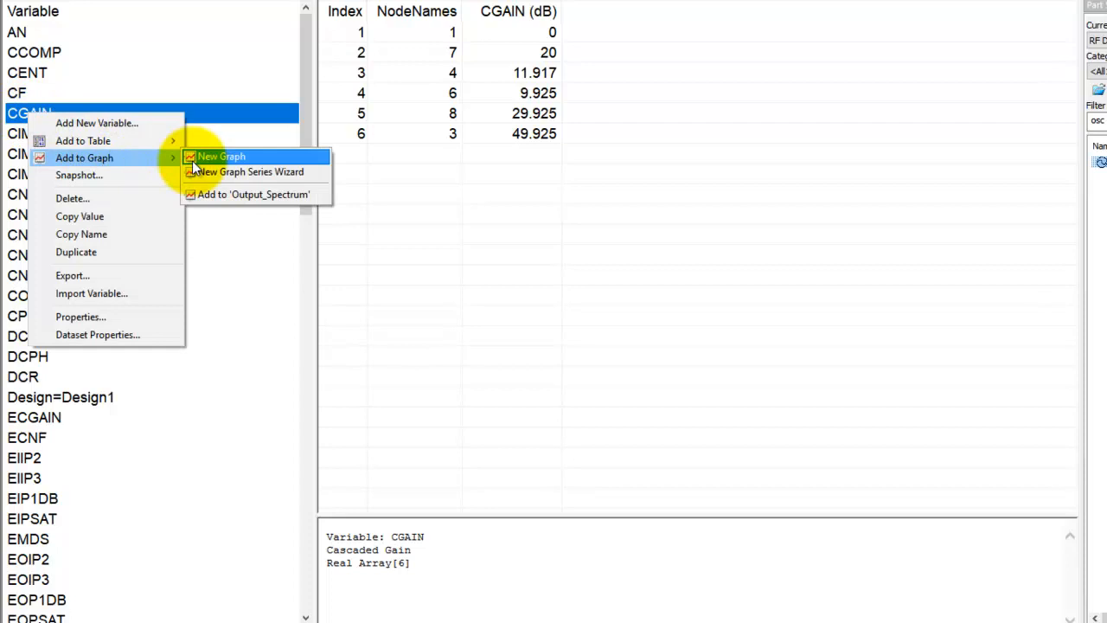
{"action": "left_click", "coordinate": [222, 156]}
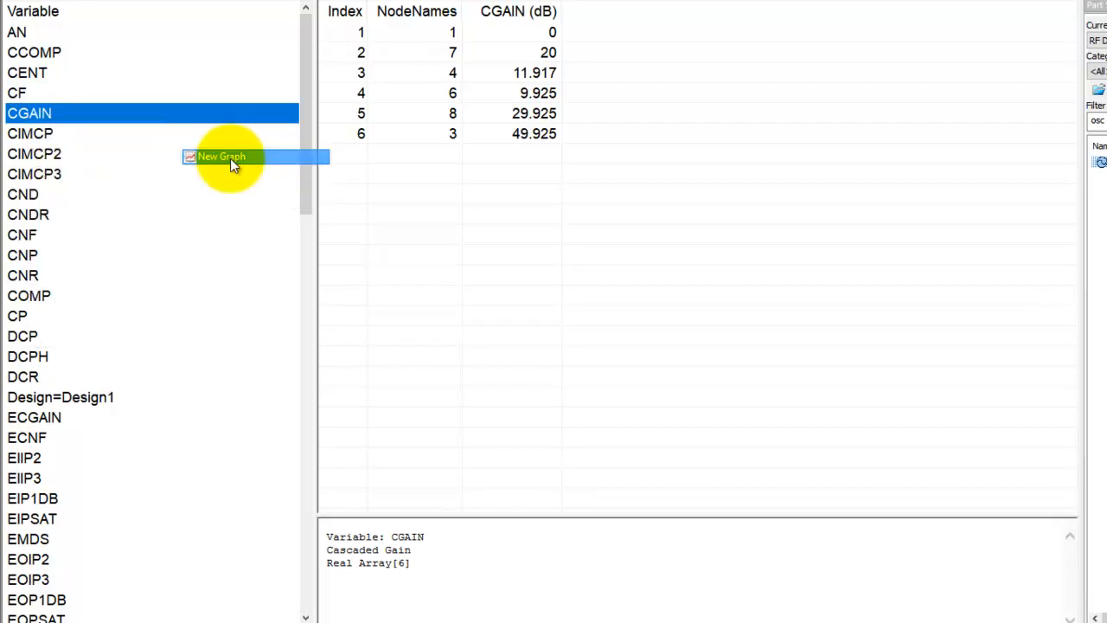
{"action": "left_click", "coordinate": [222, 157]}
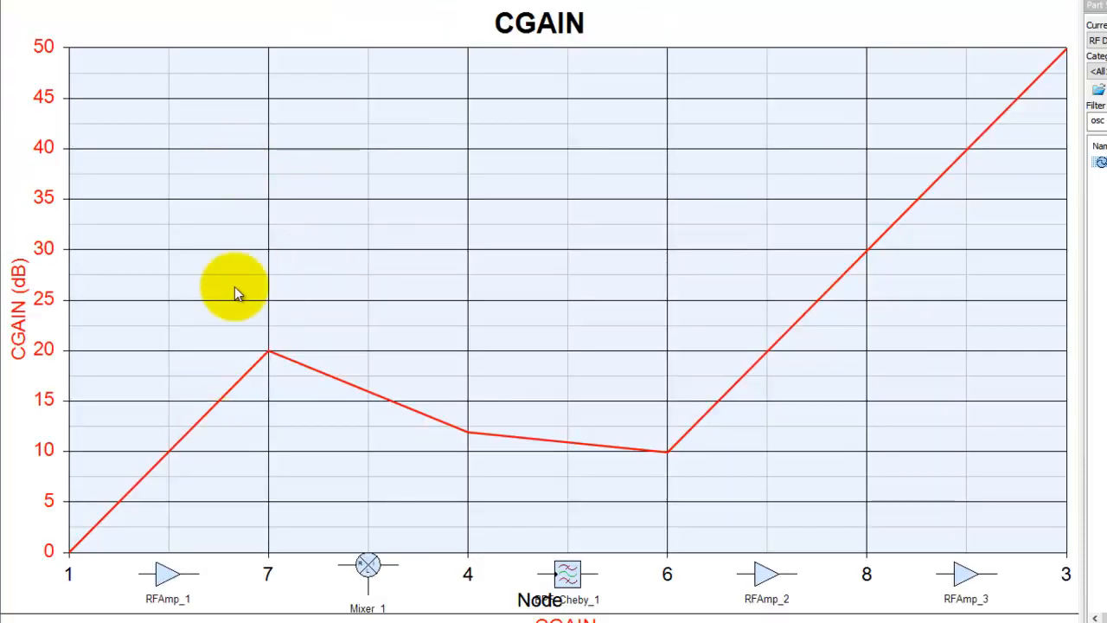
{"action": "mouse_move", "coordinate": [56, 372]}
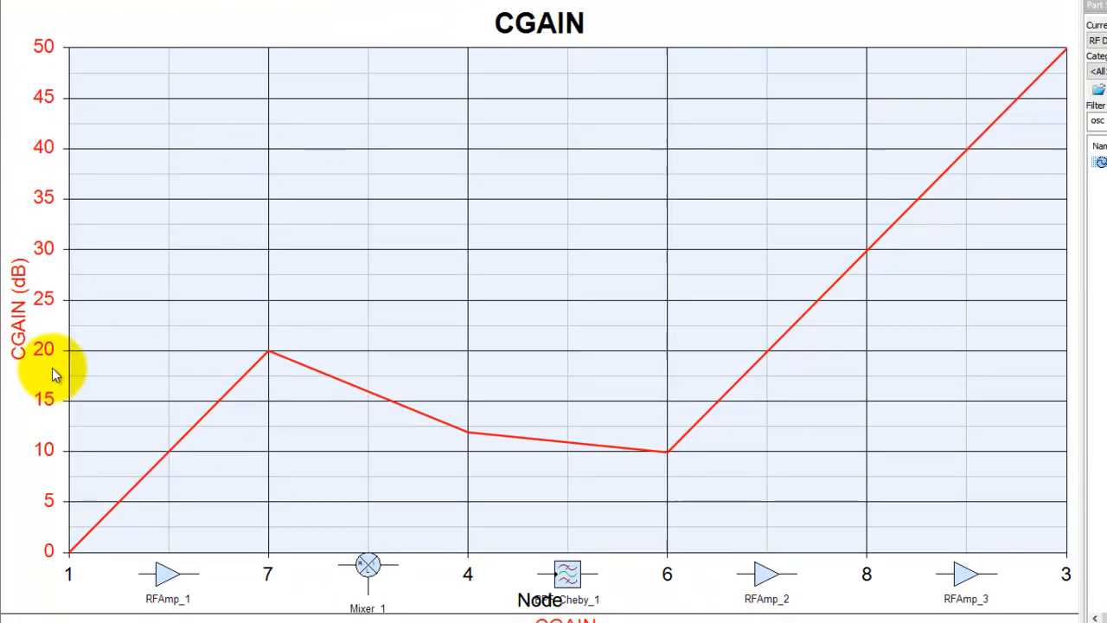
{"action": "mouse_move", "coordinate": [177, 606]}
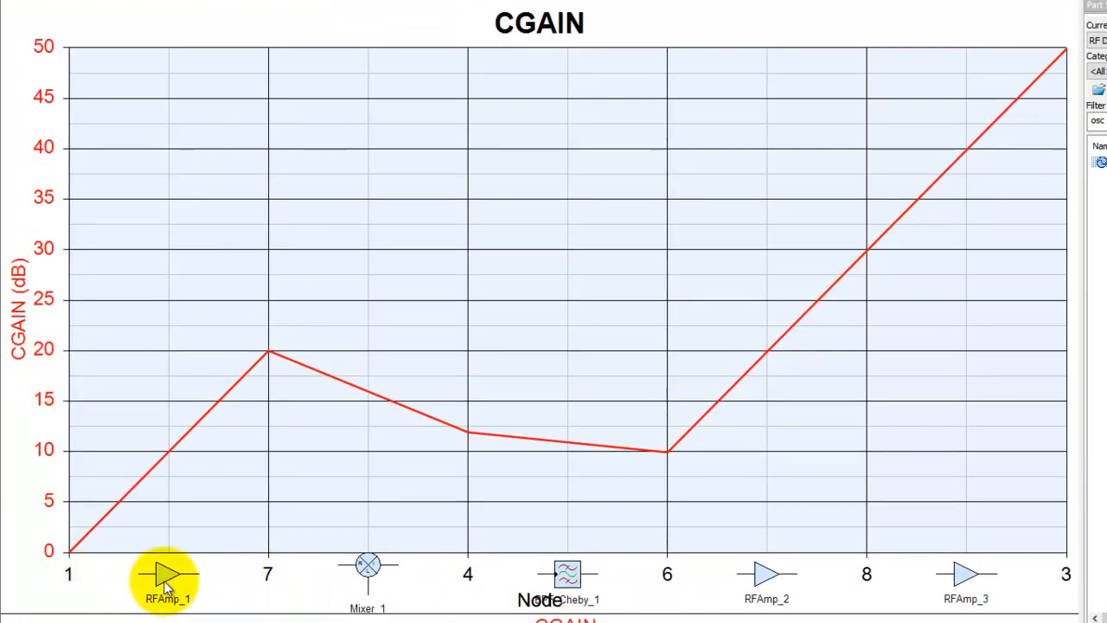
{"action": "mouse_move", "coordinate": [353, 575]}
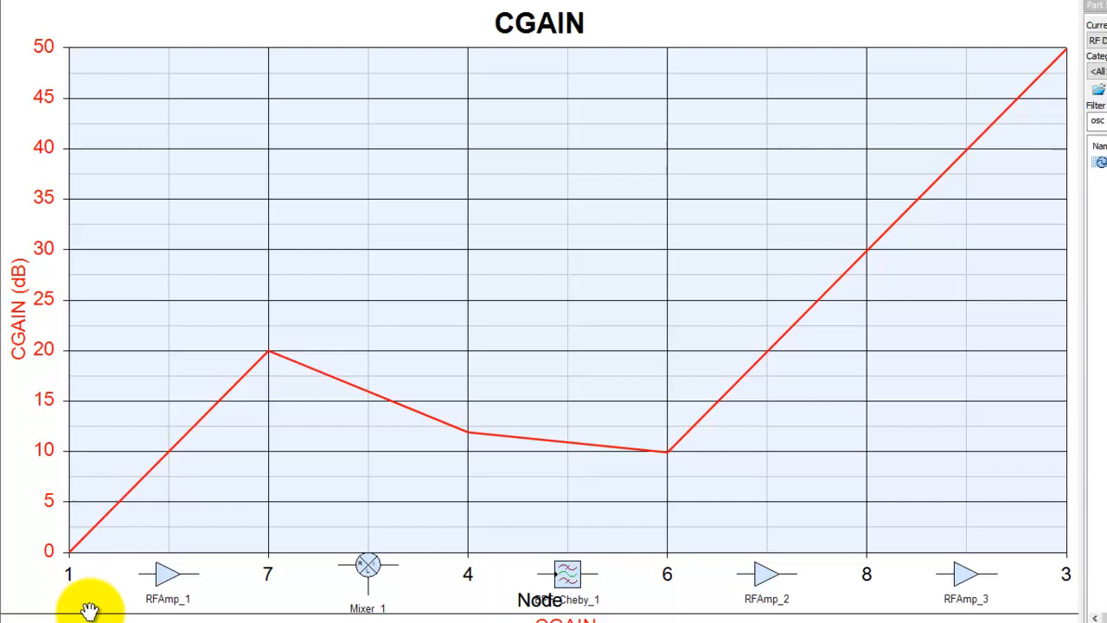
{"action": "mouse_move", "coordinate": [85, 534]}
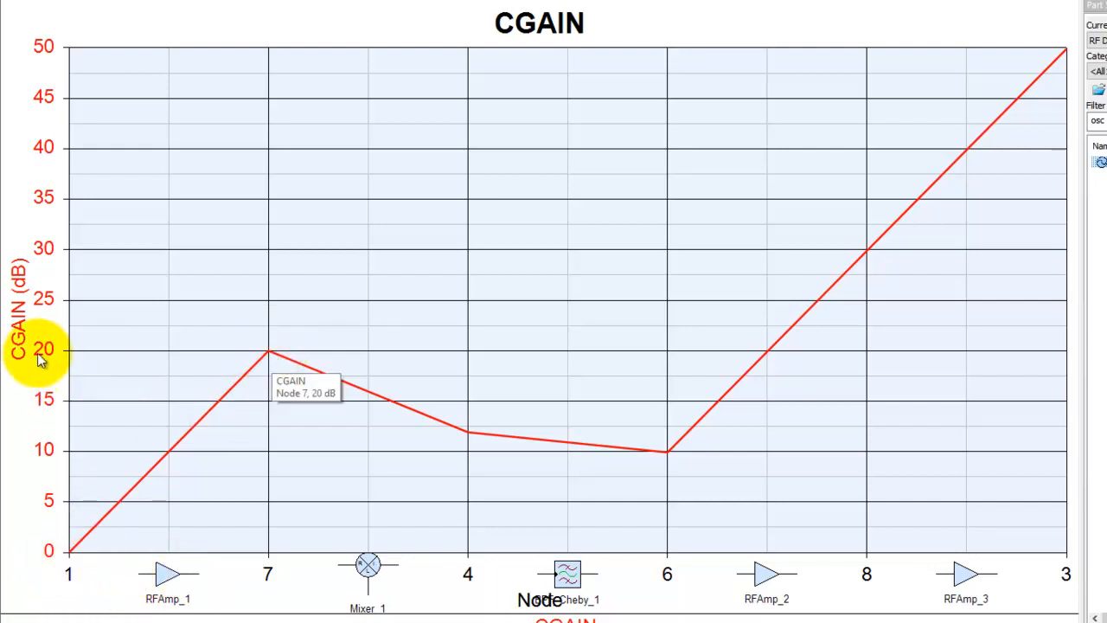
{"action": "mouse_move", "coordinate": [470, 435]}
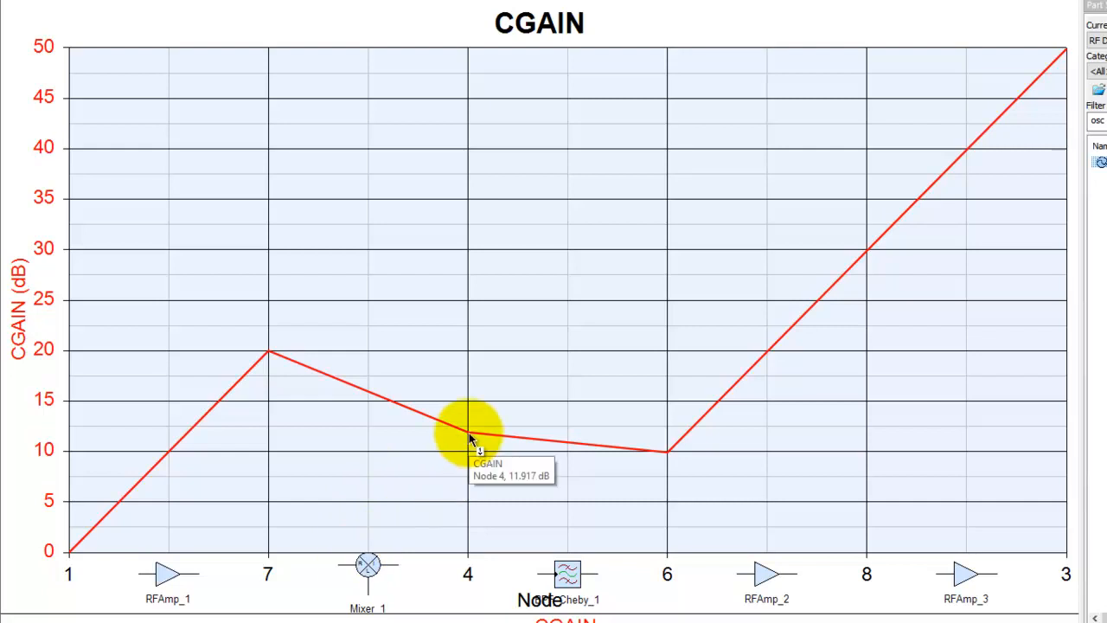
{"action": "mouse_move", "coordinate": [670, 457]}
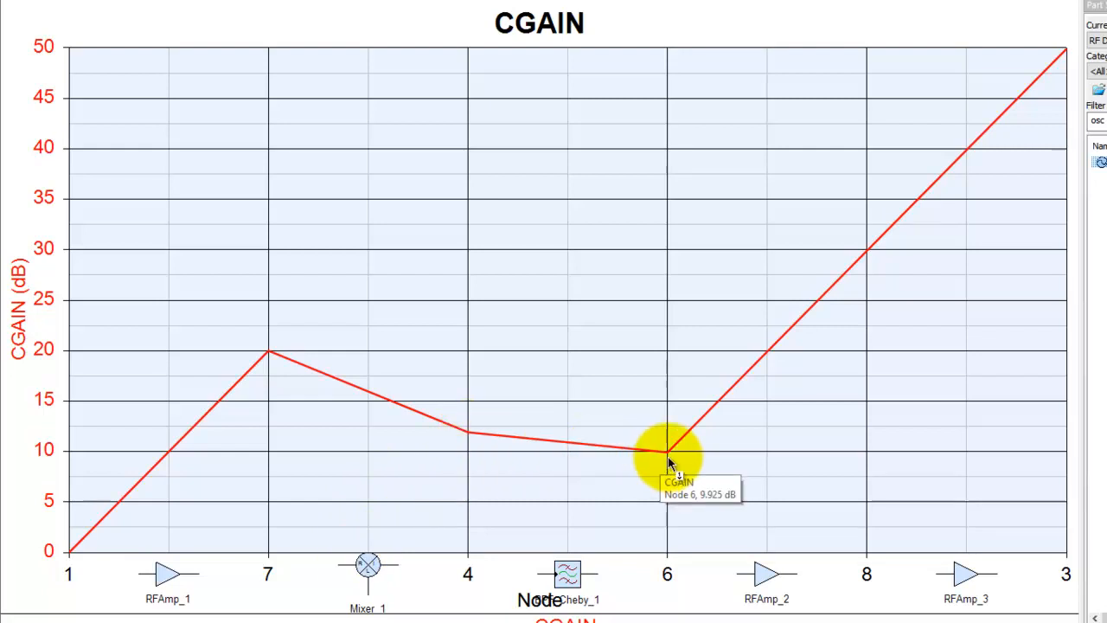
{"action": "mouse_move", "coordinate": [1046, 86]}
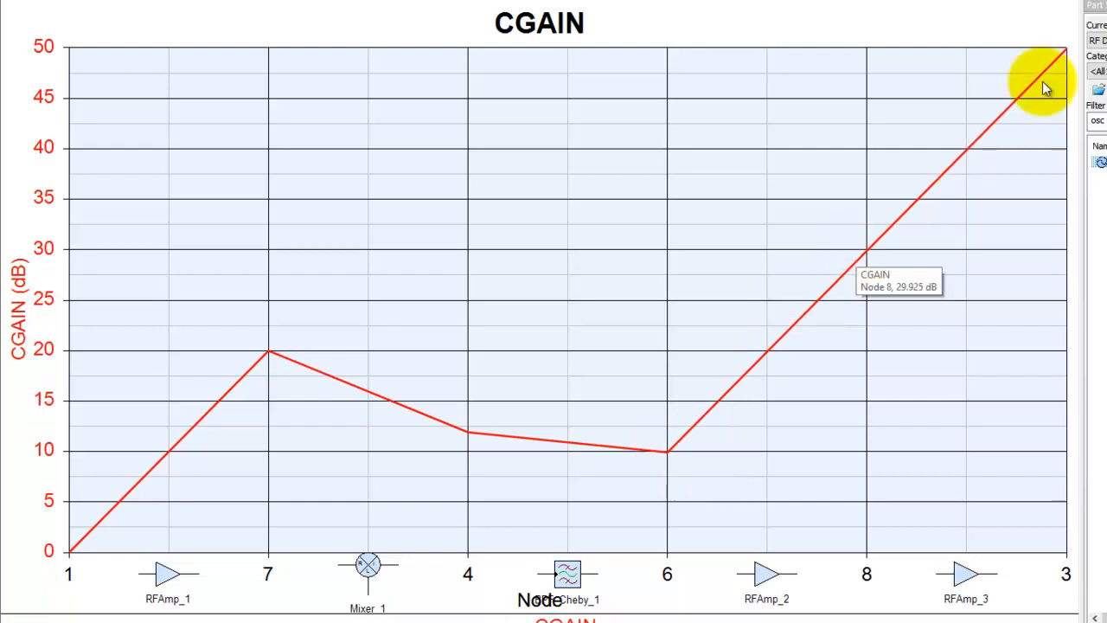
{"action": "mouse_move", "coordinate": [1069, 58]}
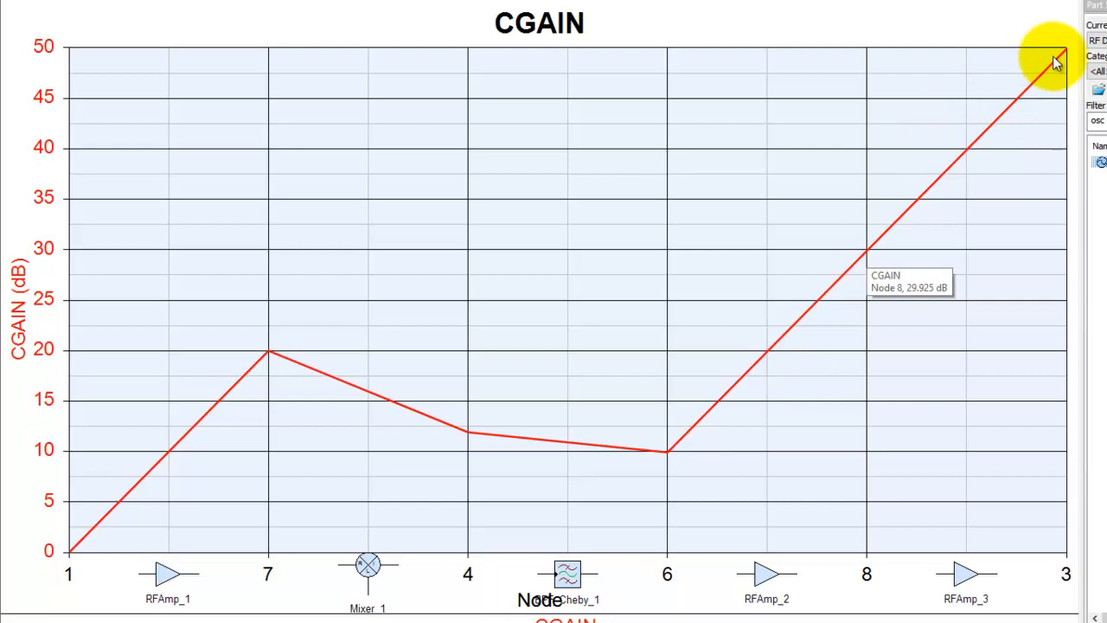
{"action": "mouse_move", "coordinate": [1066, 55]}
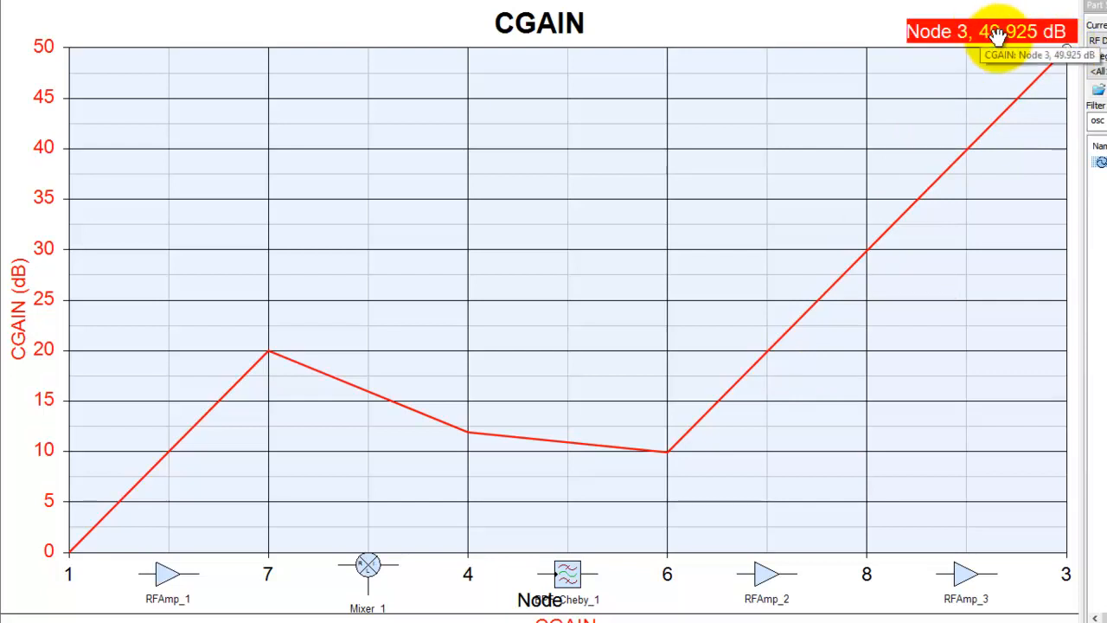
{"action": "mouse_move", "coordinate": [82, 552]}
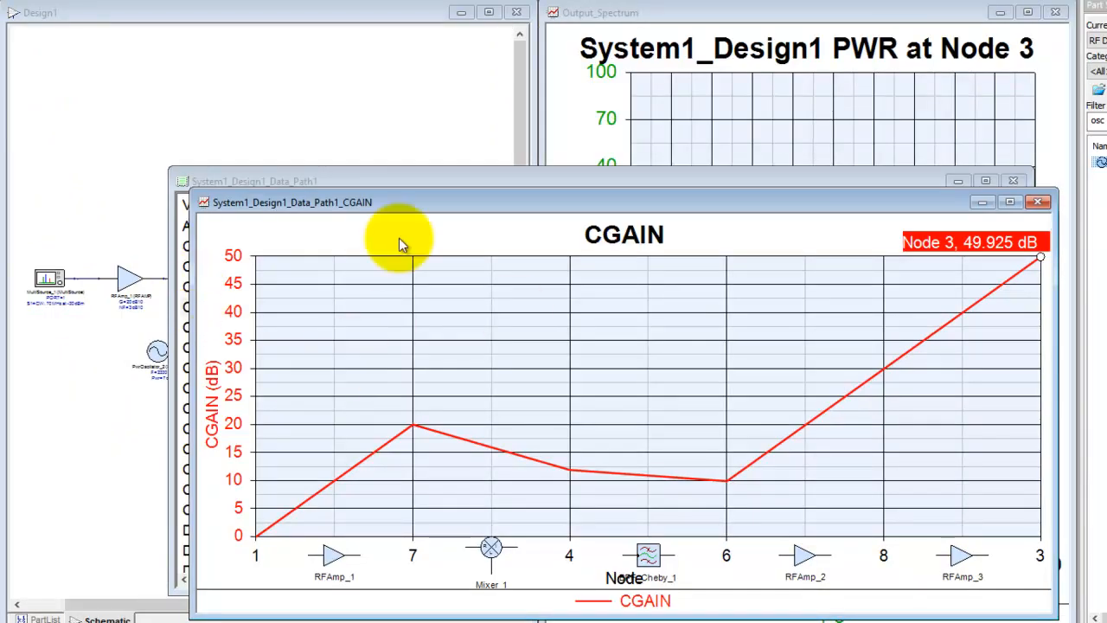
- Arrange all open windows with Window > Tile Vertical
{"action": "left_click", "coordinate": [198, 36]}
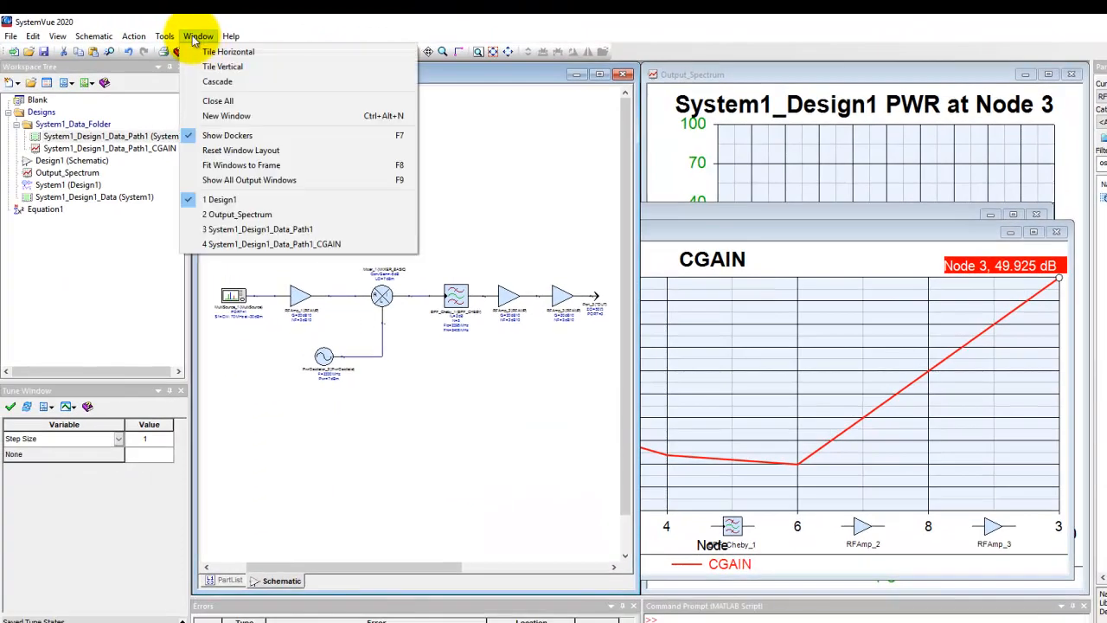
{"action": "left_click", "coordinate": [227, 51]}
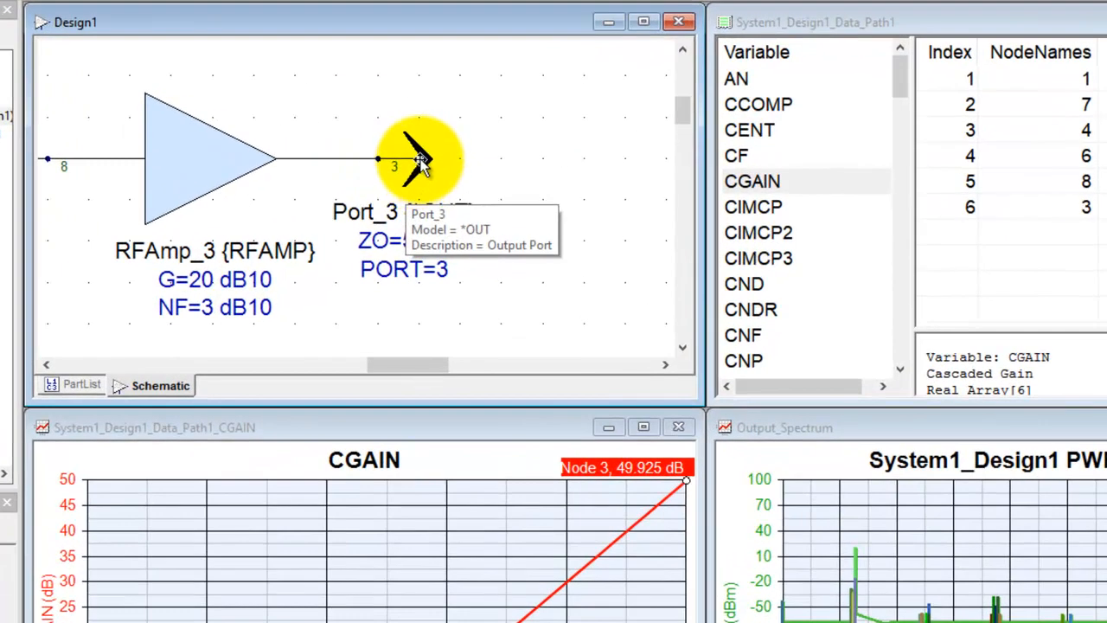
- Create a New Level Diagram of CNF (Cascaded Noise Figure) from Port_3's context menu
{"action": "right_click", "coordinate": [407, 160]}
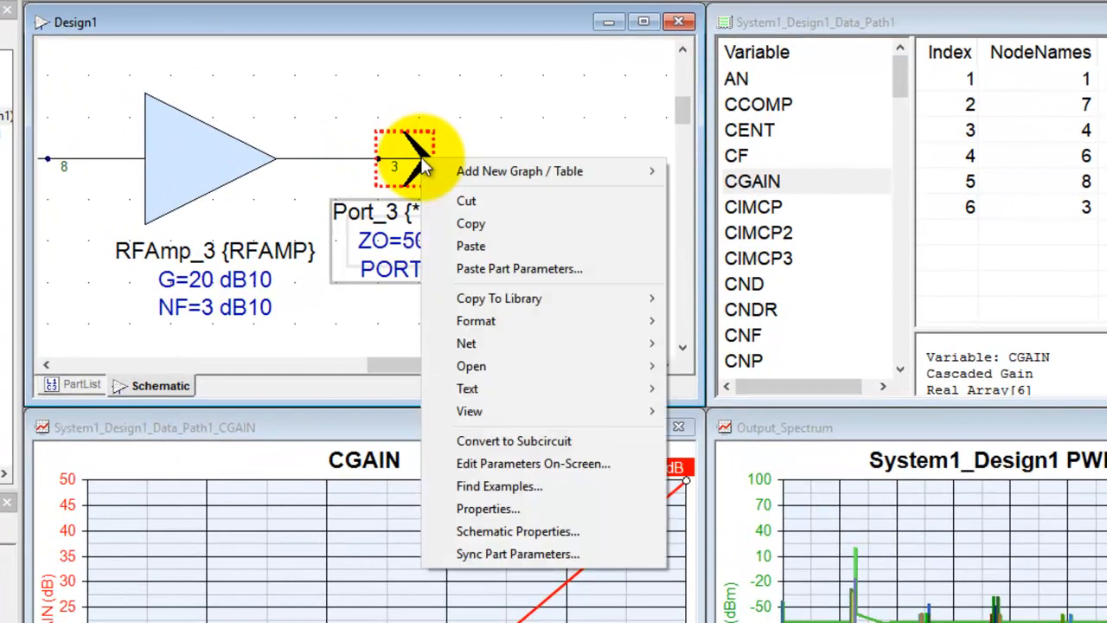
{"action": "mouse_move", "coordinate": [519, 170]}
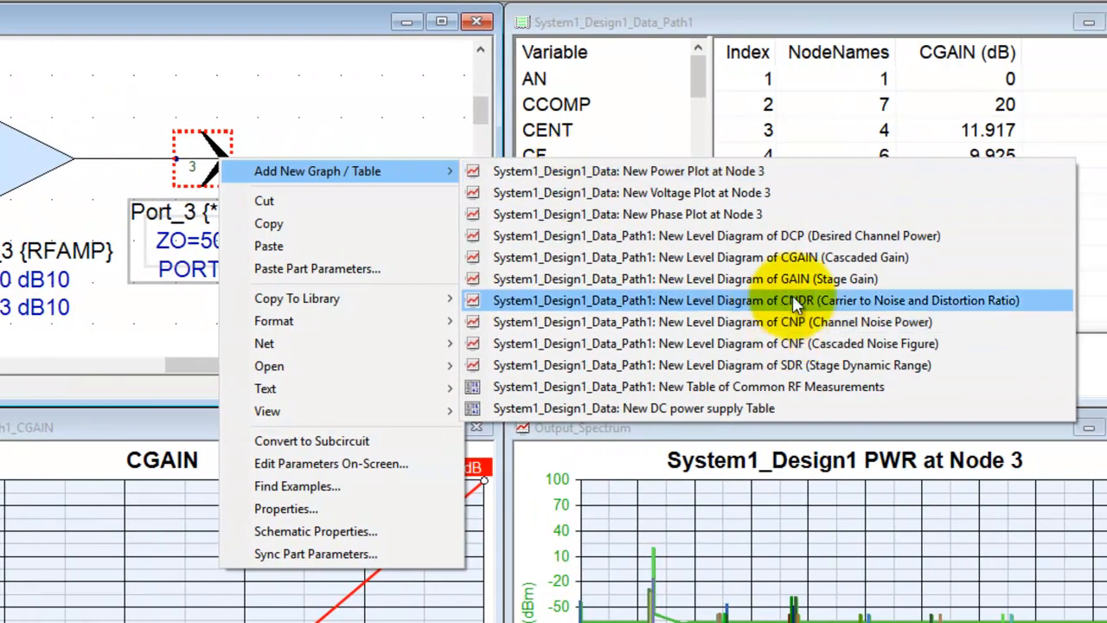
{"action": "mouse_move", "coordinate": [826, 235]}
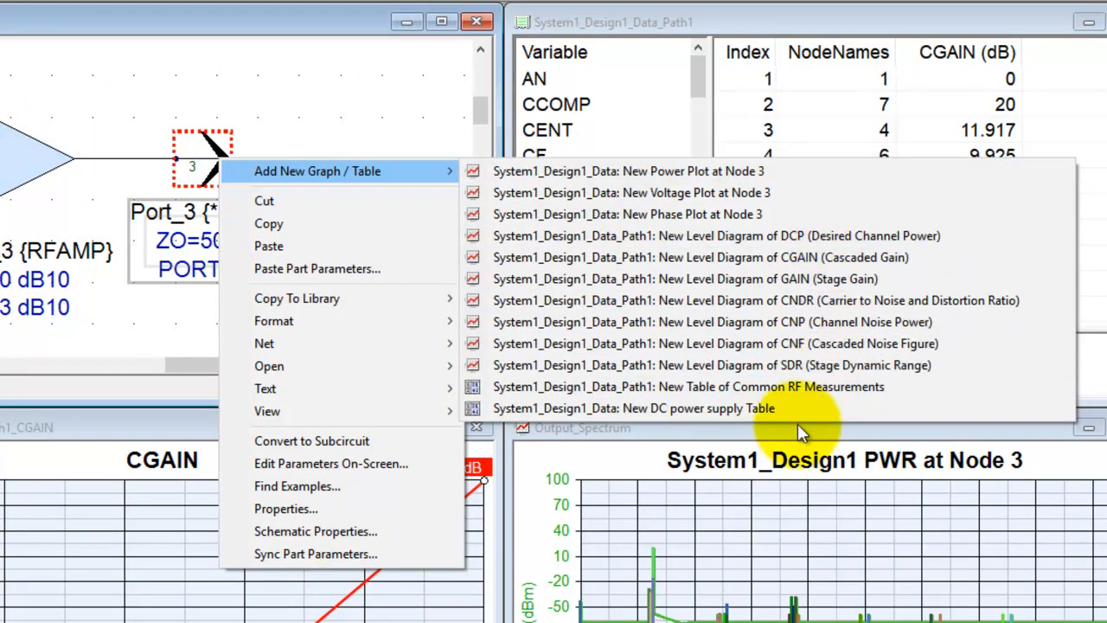
{"action": "mouse_move", "coordinate": [831, 321]}
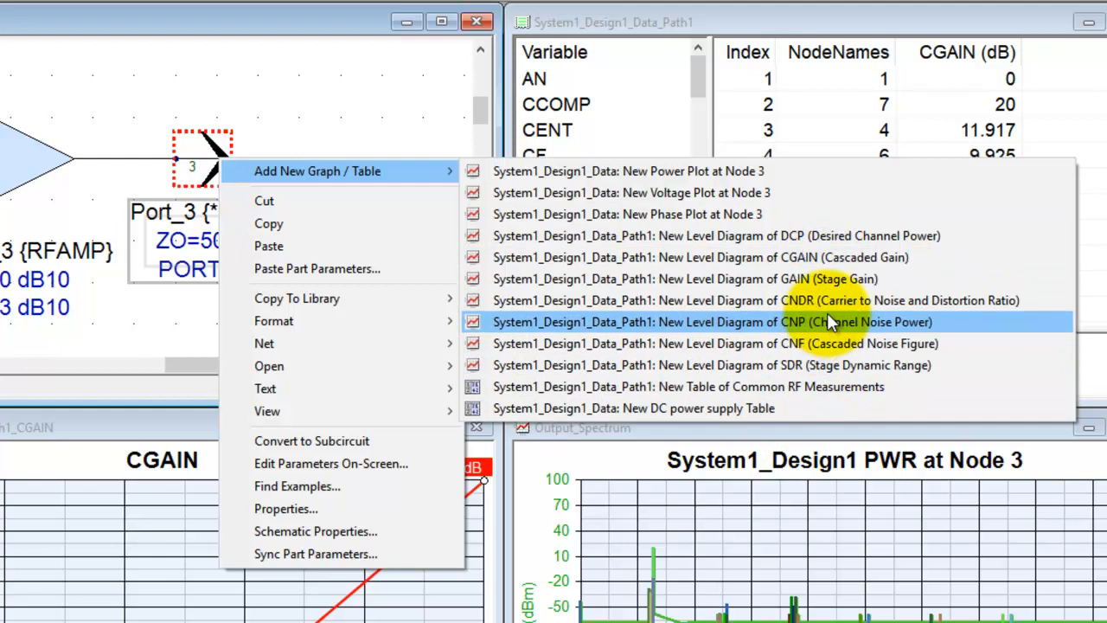
{"action": "mouse_move", "coordinate": [809, 351]}
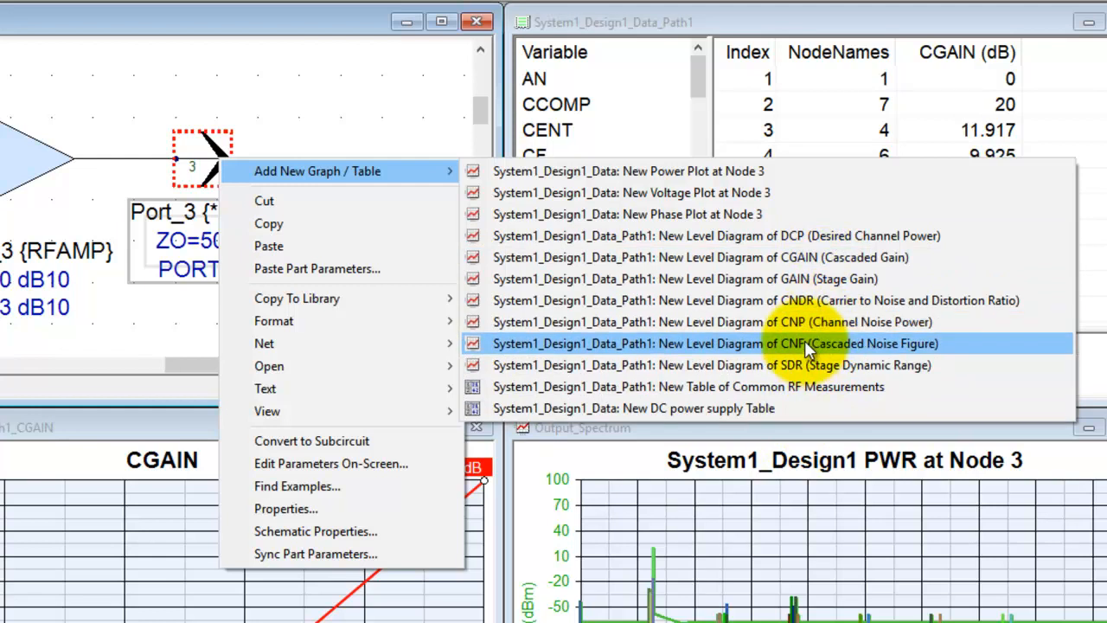
{"action": "left_click", "coordinate": [713, 343]}
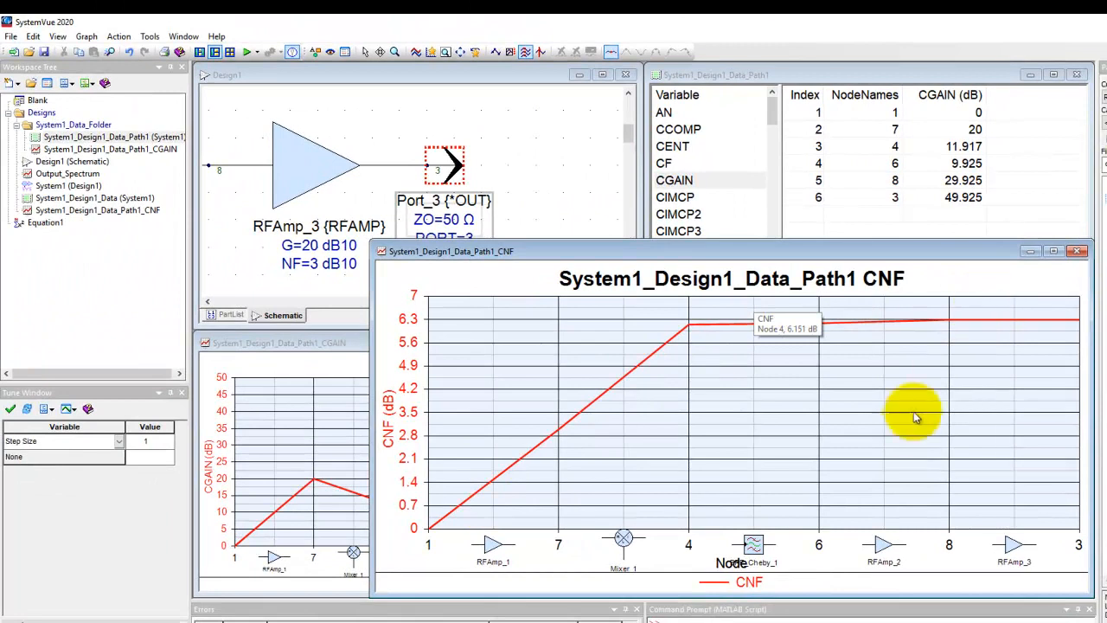
{"action": "left_click", "coordinate": [183, 36]}
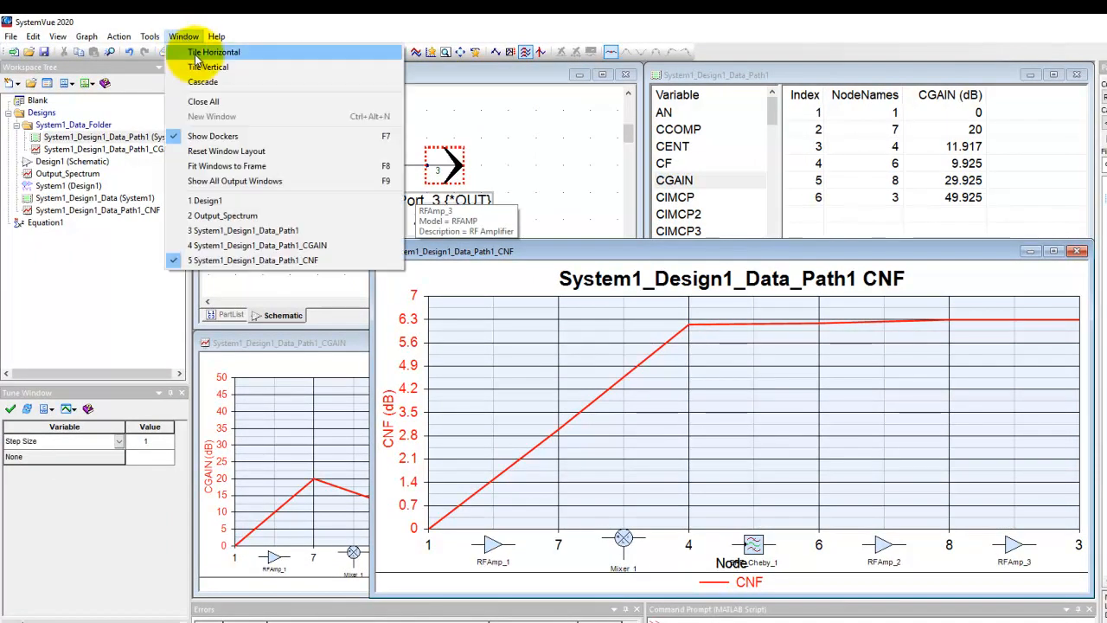
- Choose Tile Horizontal so CNF, CGAIN, path data, schematic and spectrum all show
{"action": "left_click", "coordinate": [213, 52]}
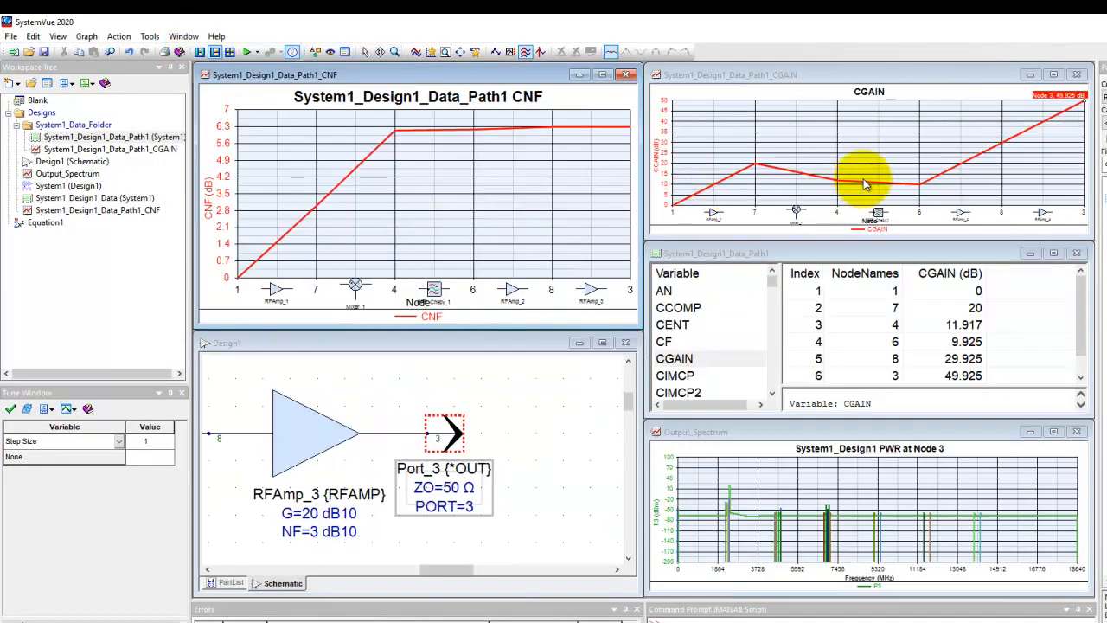
{"action": "mouse_move", "coordinate": [796, 212]}
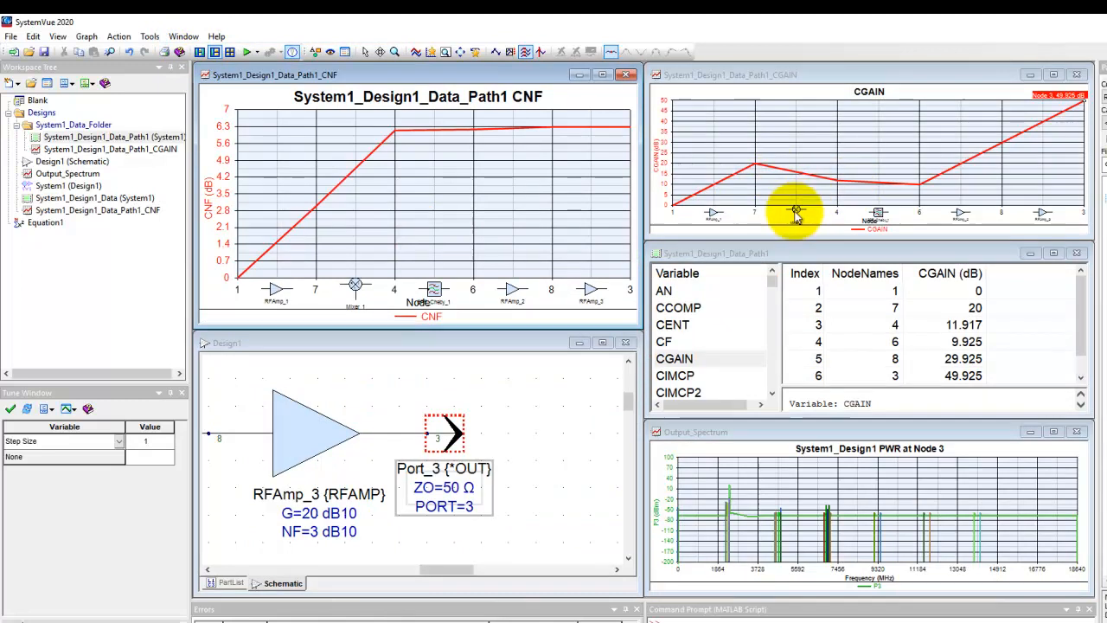
{"action": "mouse_move", "coordinate": [848, 190]}
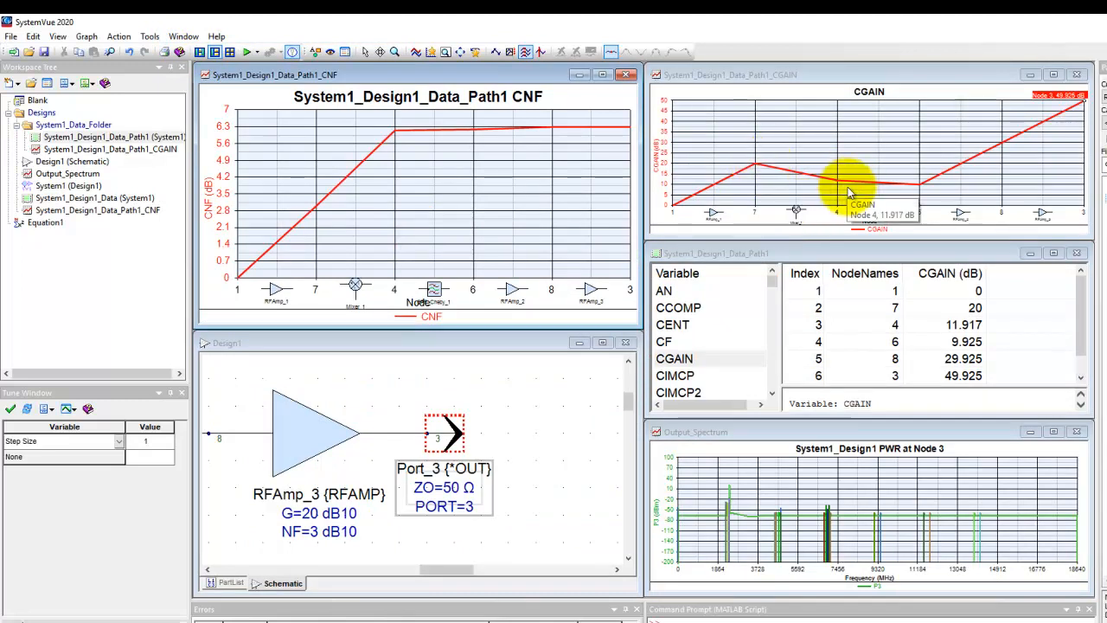
{"action": "mouse_move", "coordinate": [973, 160]}
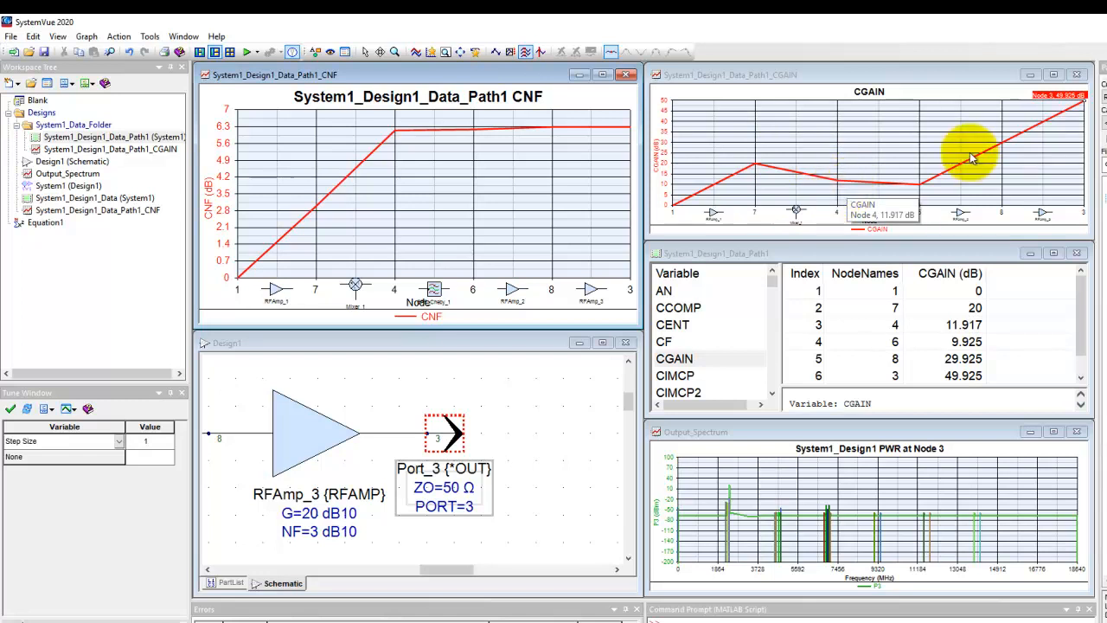
{"action": "mouse_move", "coordinate": [974, 223]}
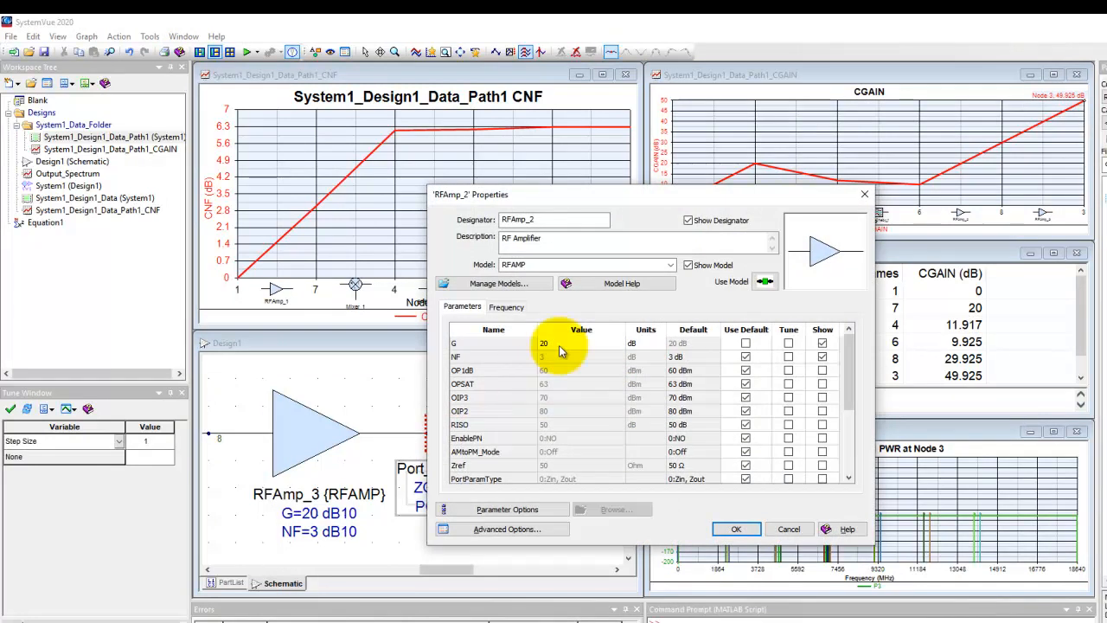
{"action": "mouse_move", "coordinate": [566, 362]}
{"action": "type", "text": "3"}
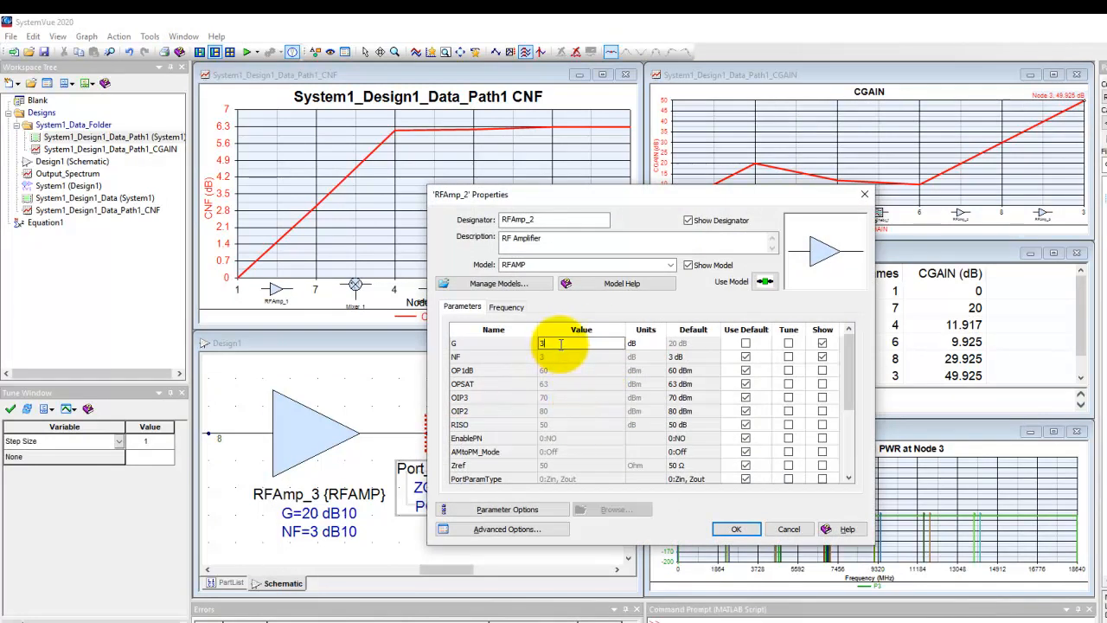
- Change RFAmp_2's gain G from 20 dB to 30 dB and confirm
{"action": "type", "text": "0"}
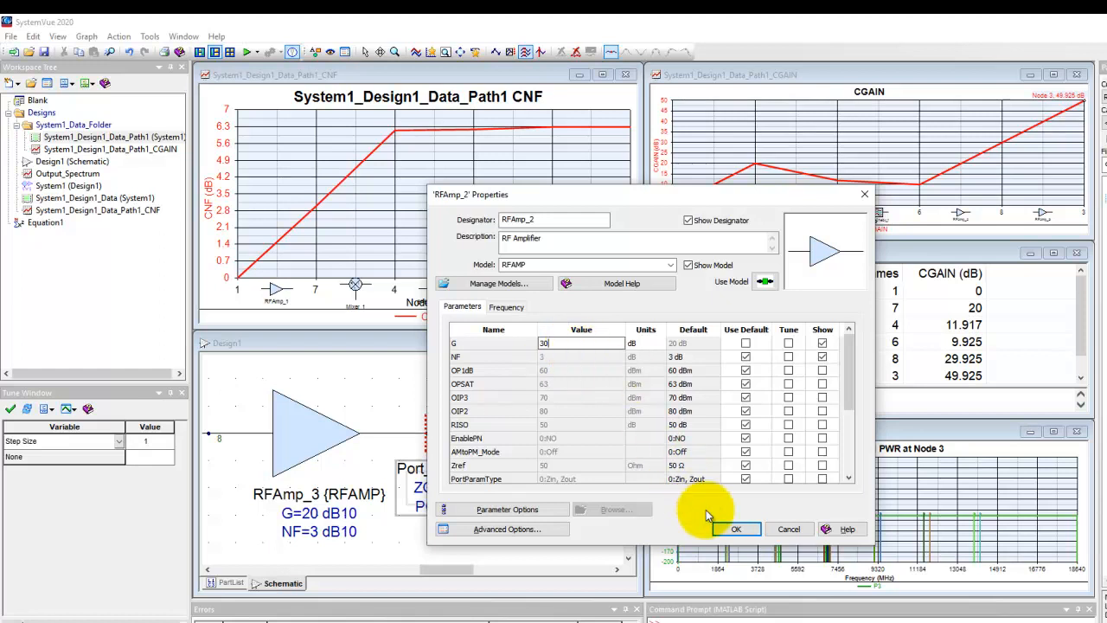
{"action": "left_click", "coordinate": [735, 528]}
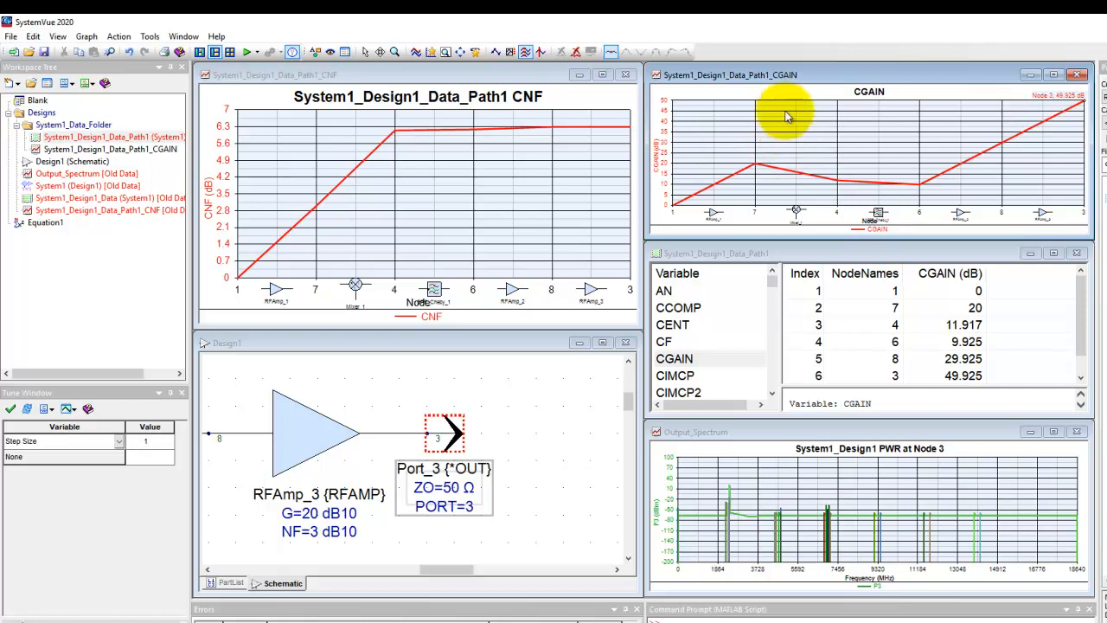
{"action": "mouse_move", "coordinate": [416, 52]}
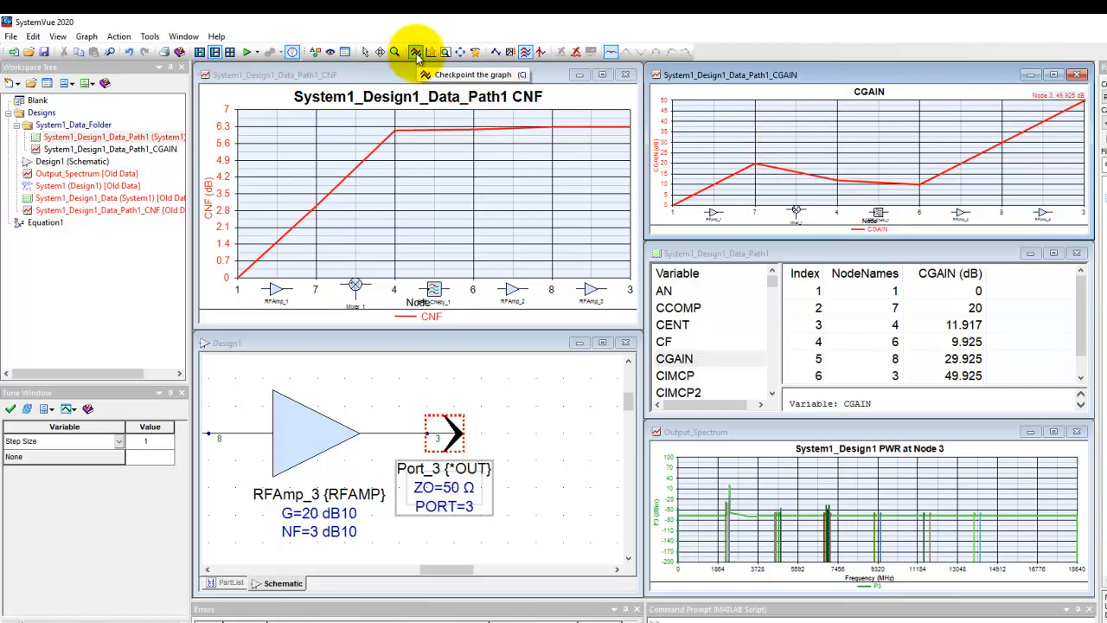
- Checkpoint the CGAIN graph, keeping the 49.925 dB trace as 'Original CGAIN'
{"action": "left_click", "coordinate": [416, 52]}
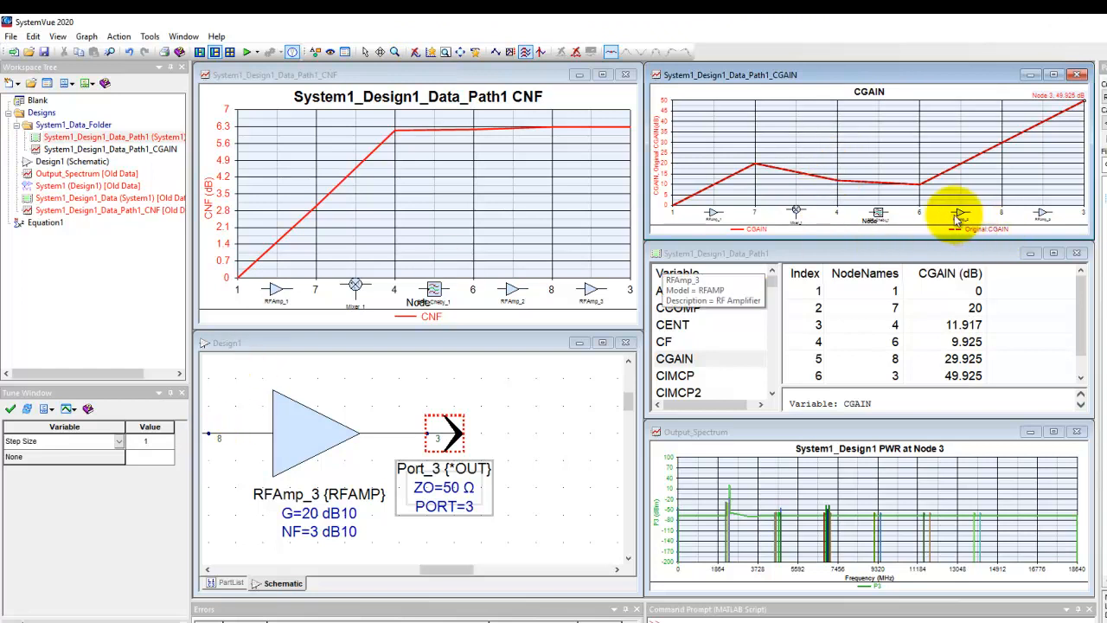
{"action": "mouse_move", "coordinate": [87, 186]}
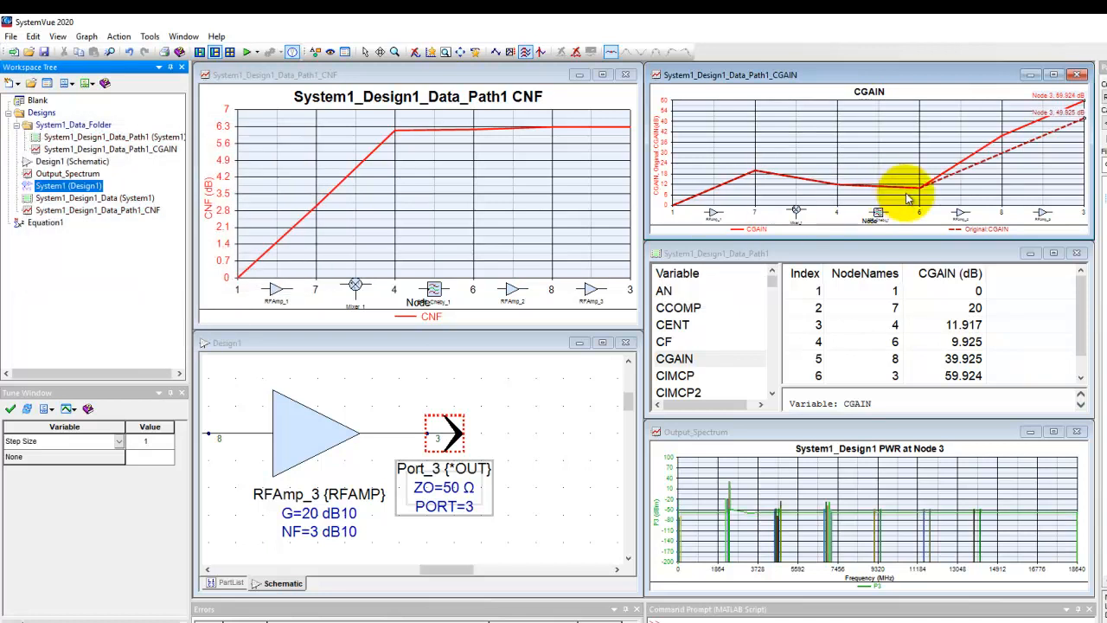
{"action": "mouse_move", "coordinate": [1003, 128]}
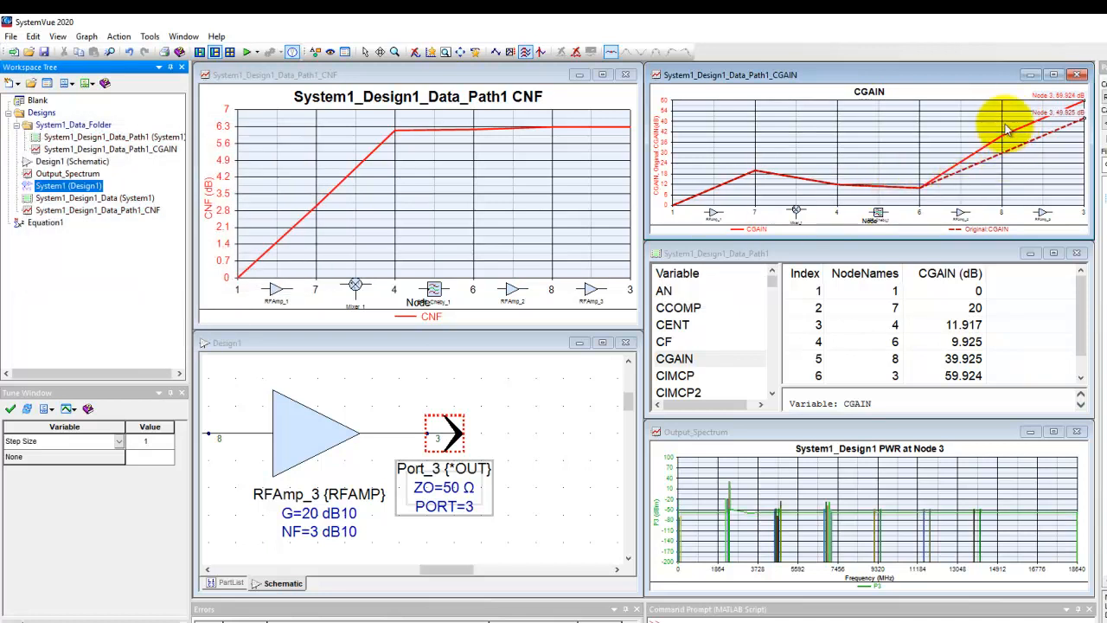
{"action": "mouse_move", "coordinate": [989, 201]}
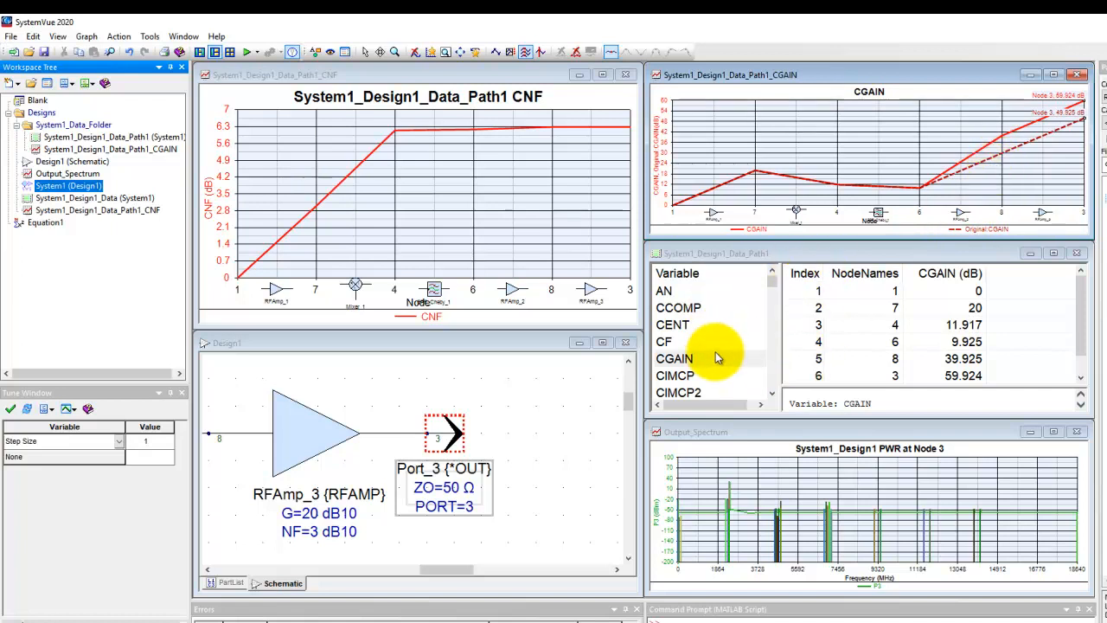
{"action": "mouse_move", "coordinate": [556, 424]}
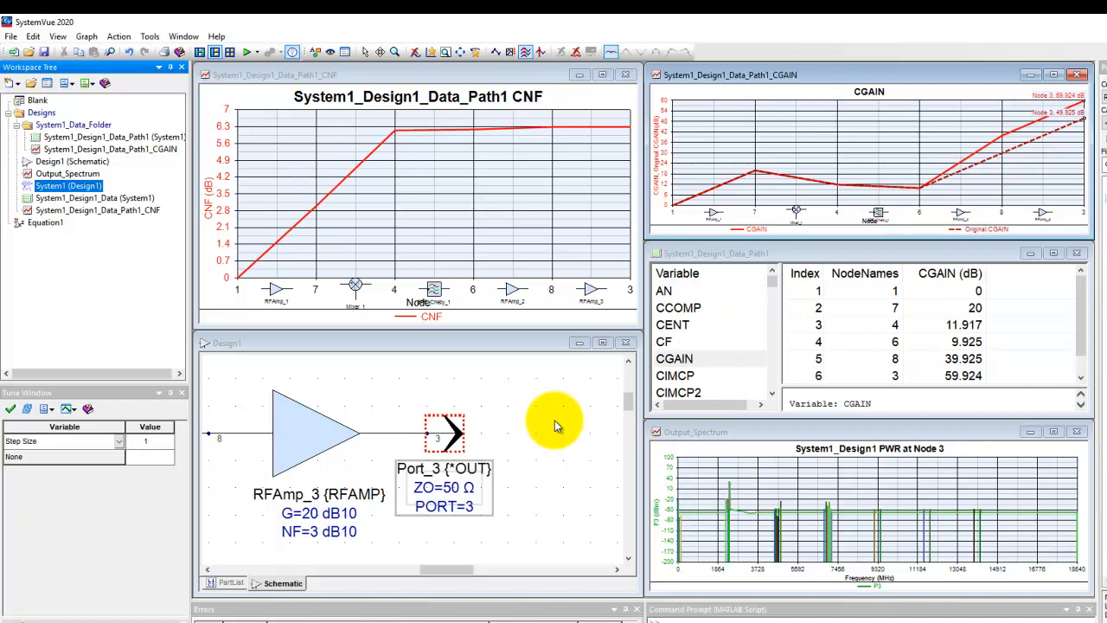